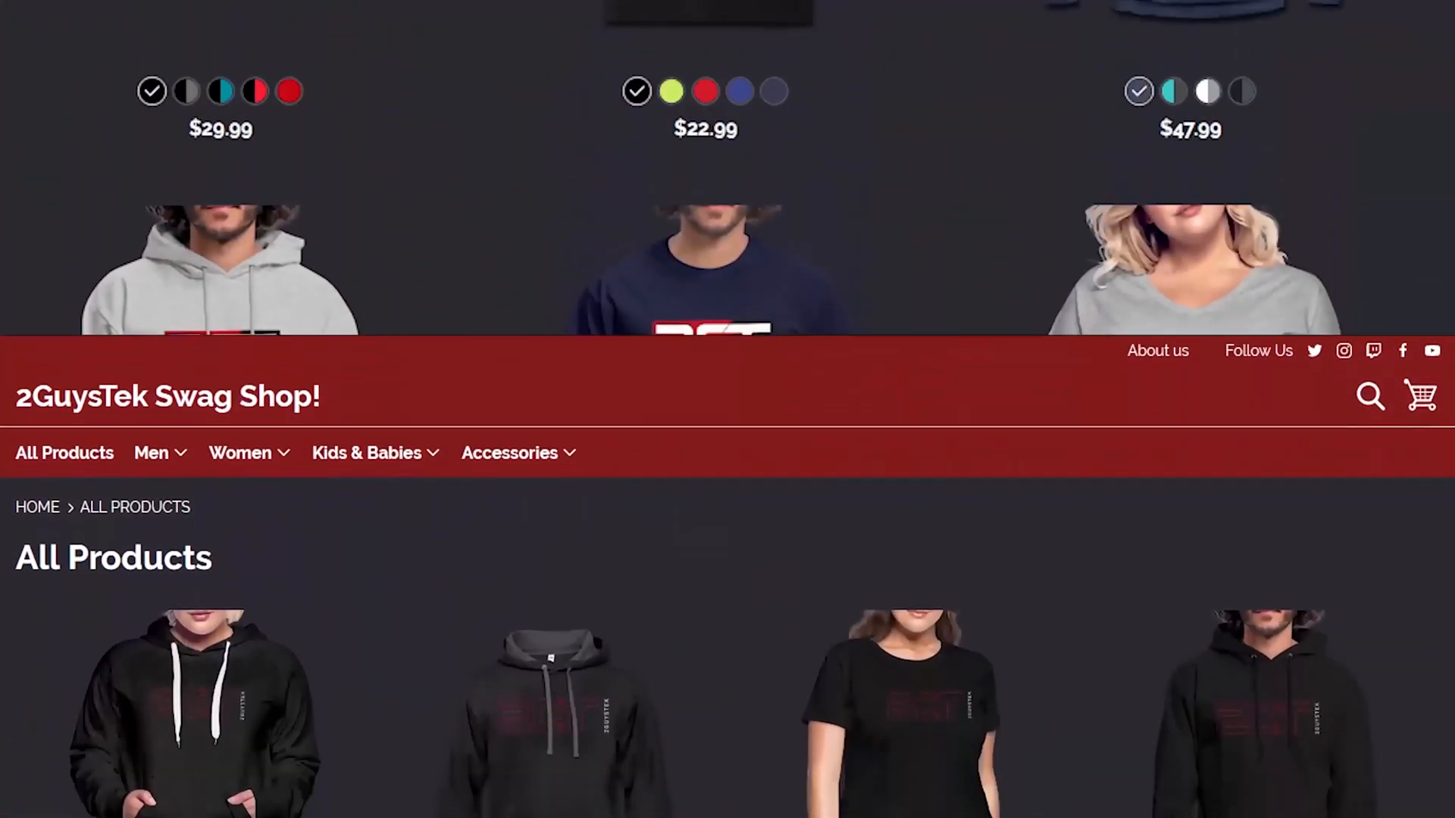
- Sign in to the ESXi host with the saved credentials
scroll(down, 3)
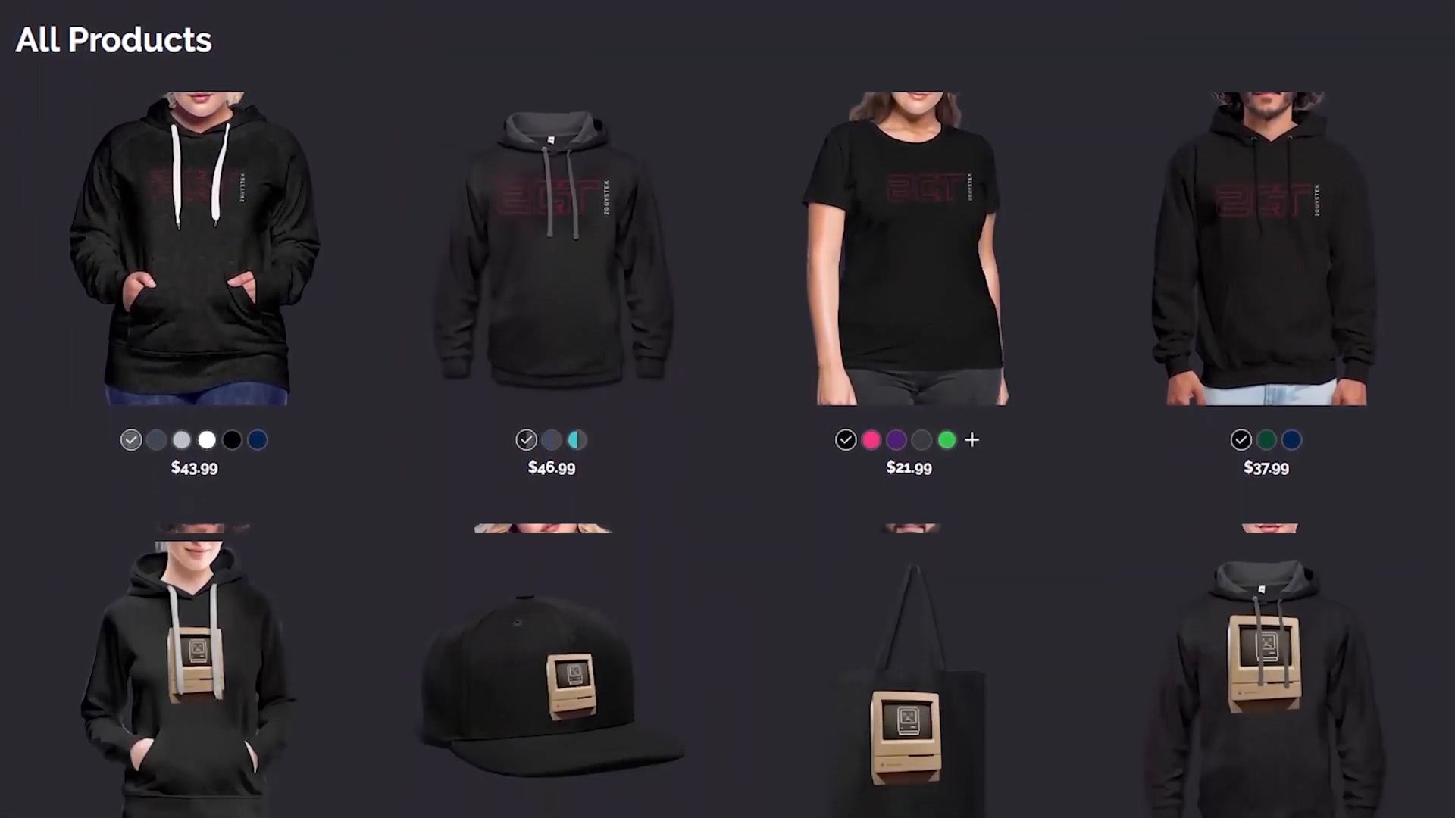
scroll(down, 3)
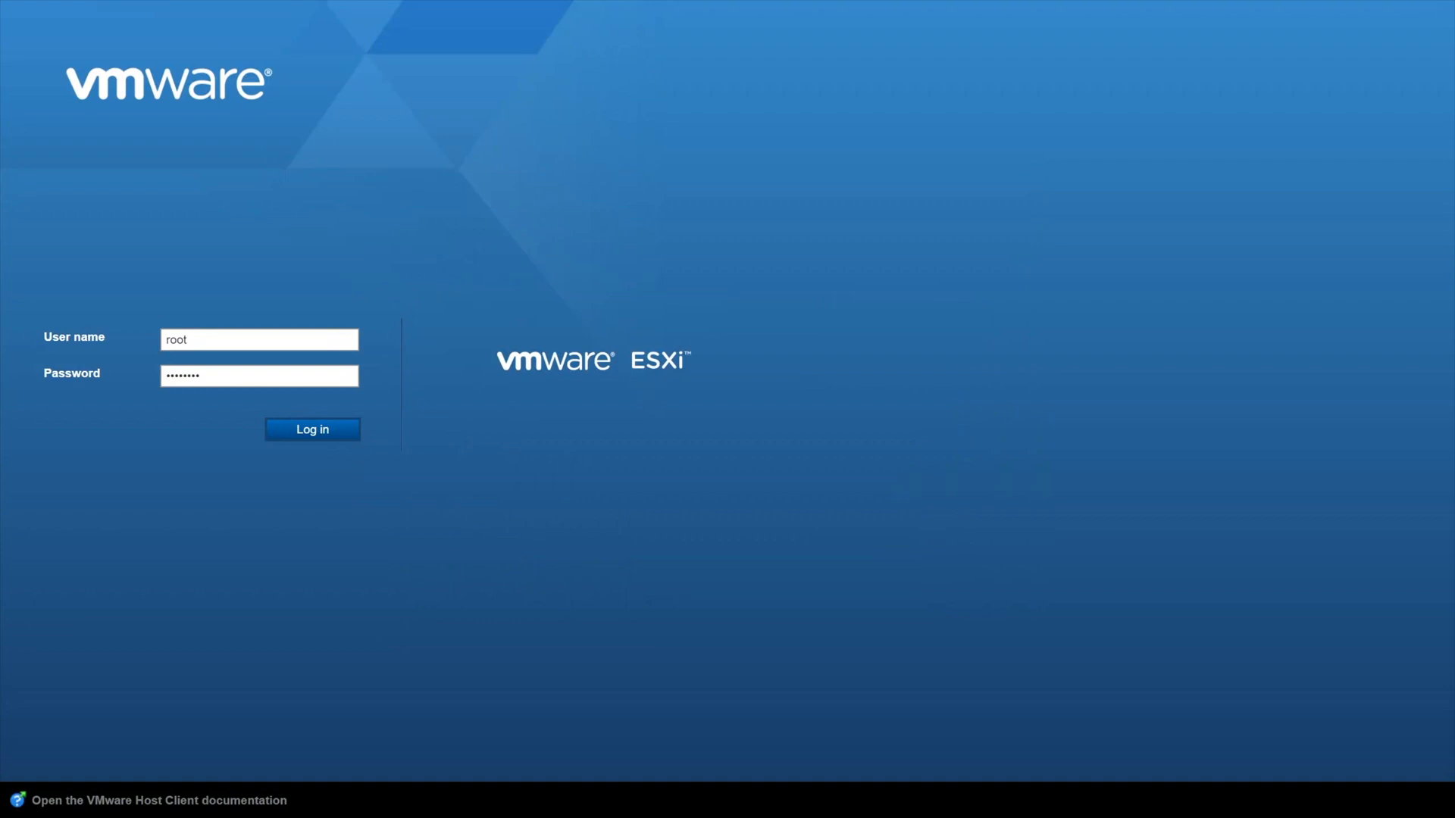
click(312, 429)
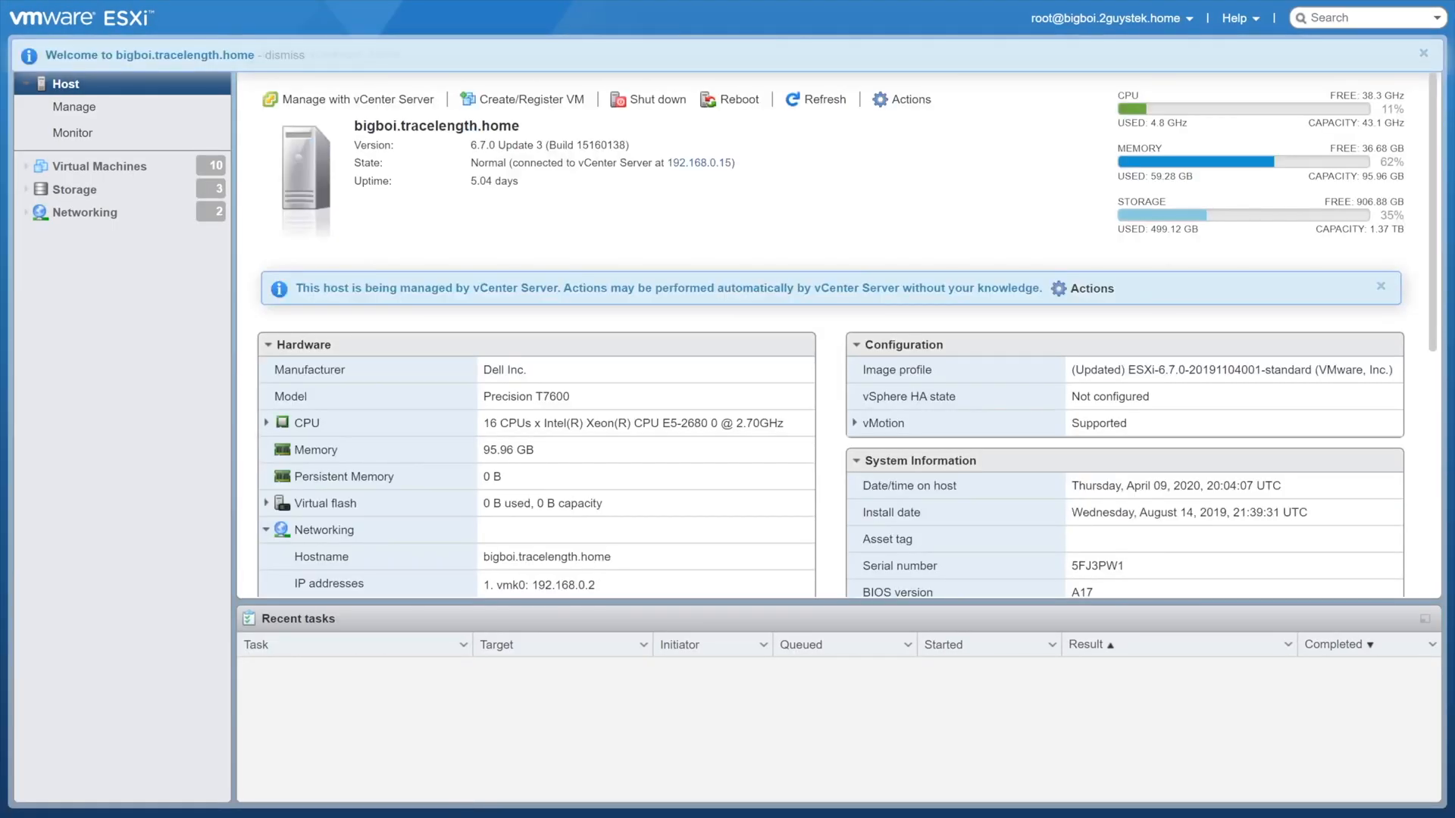
- View the About details showing ESXi 6.7.0 and client 1.33.4, then dismiss them
click(1236, 19)
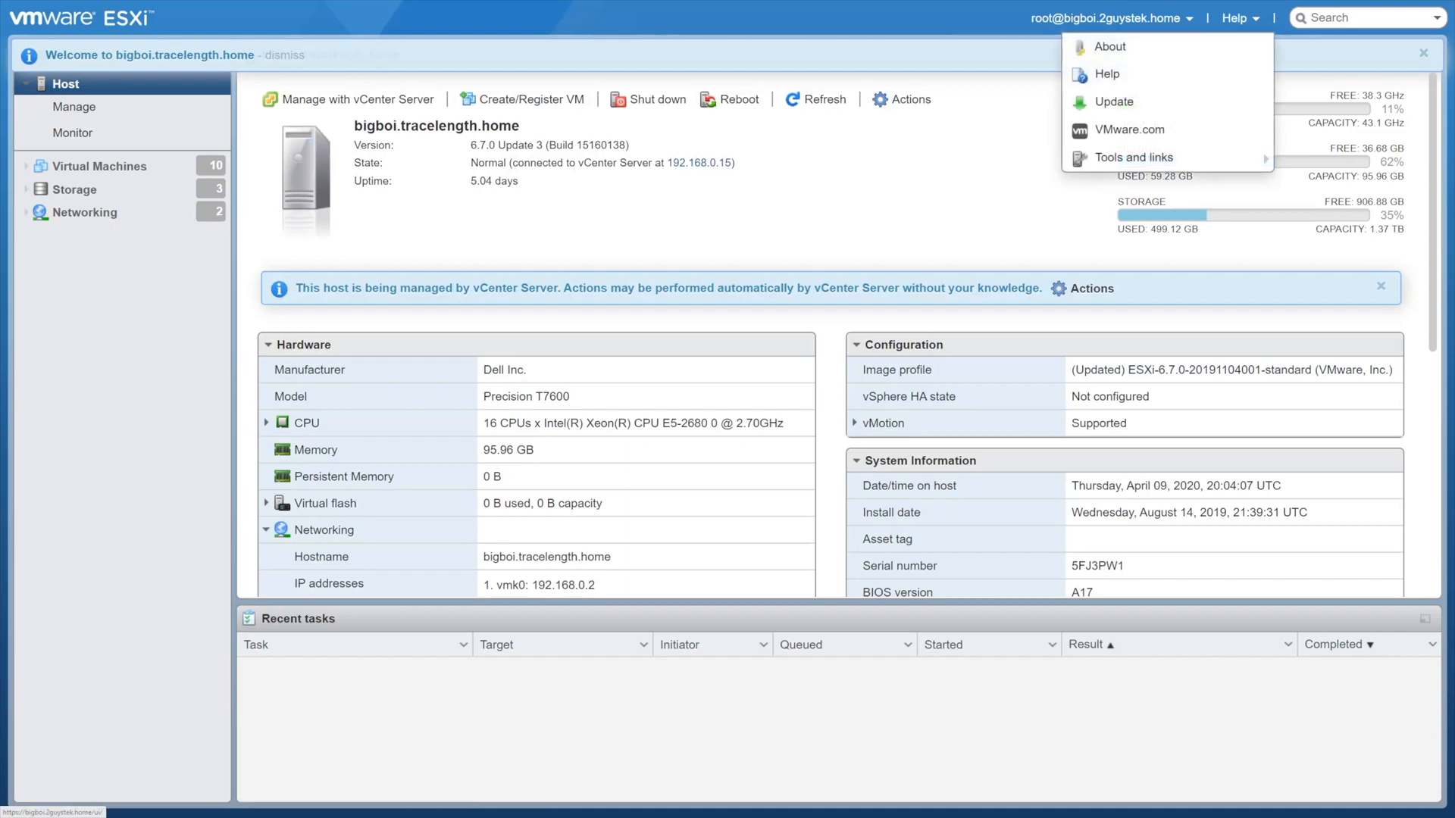
click(1109, 47)
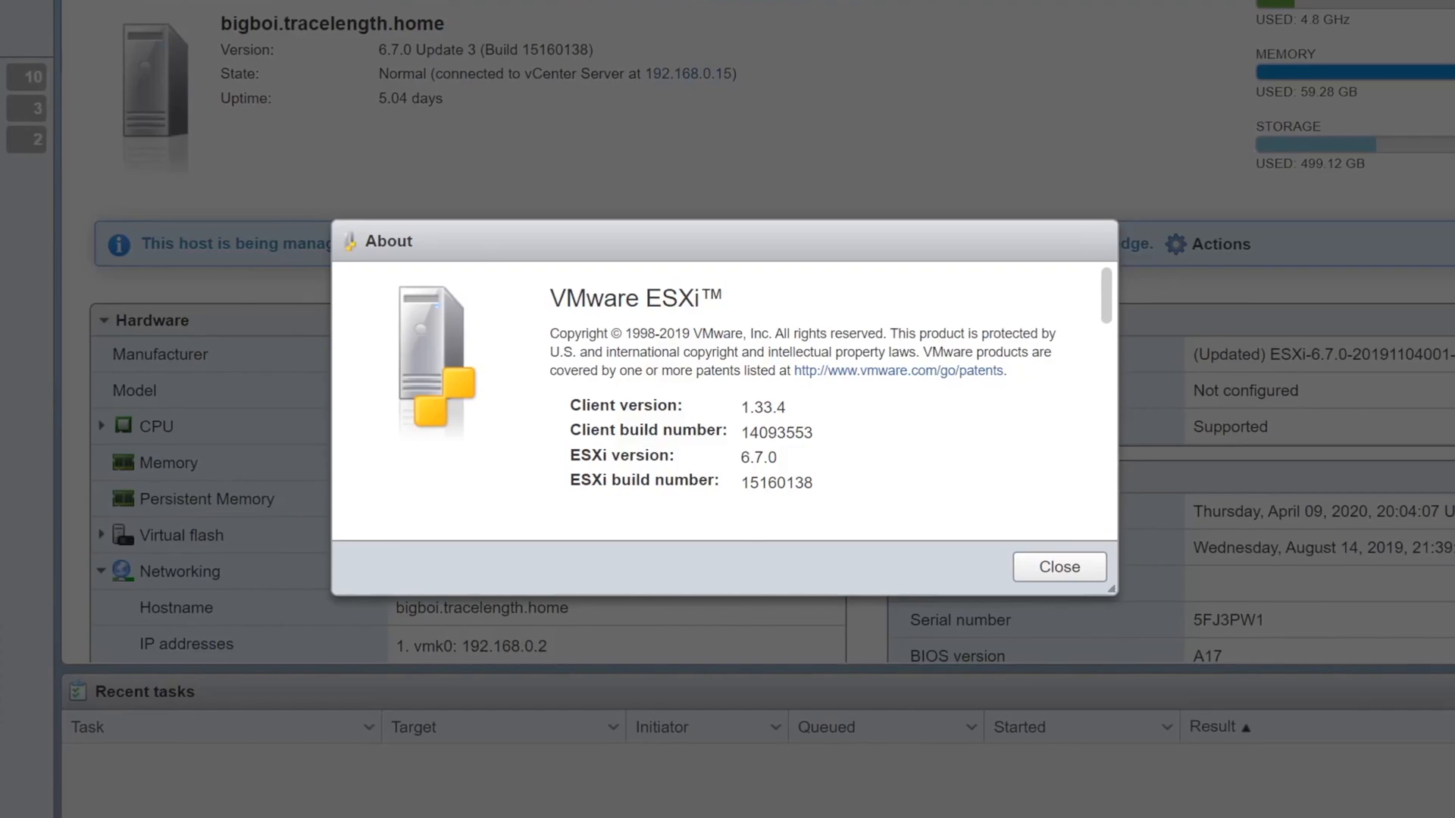
click(1058, 566)
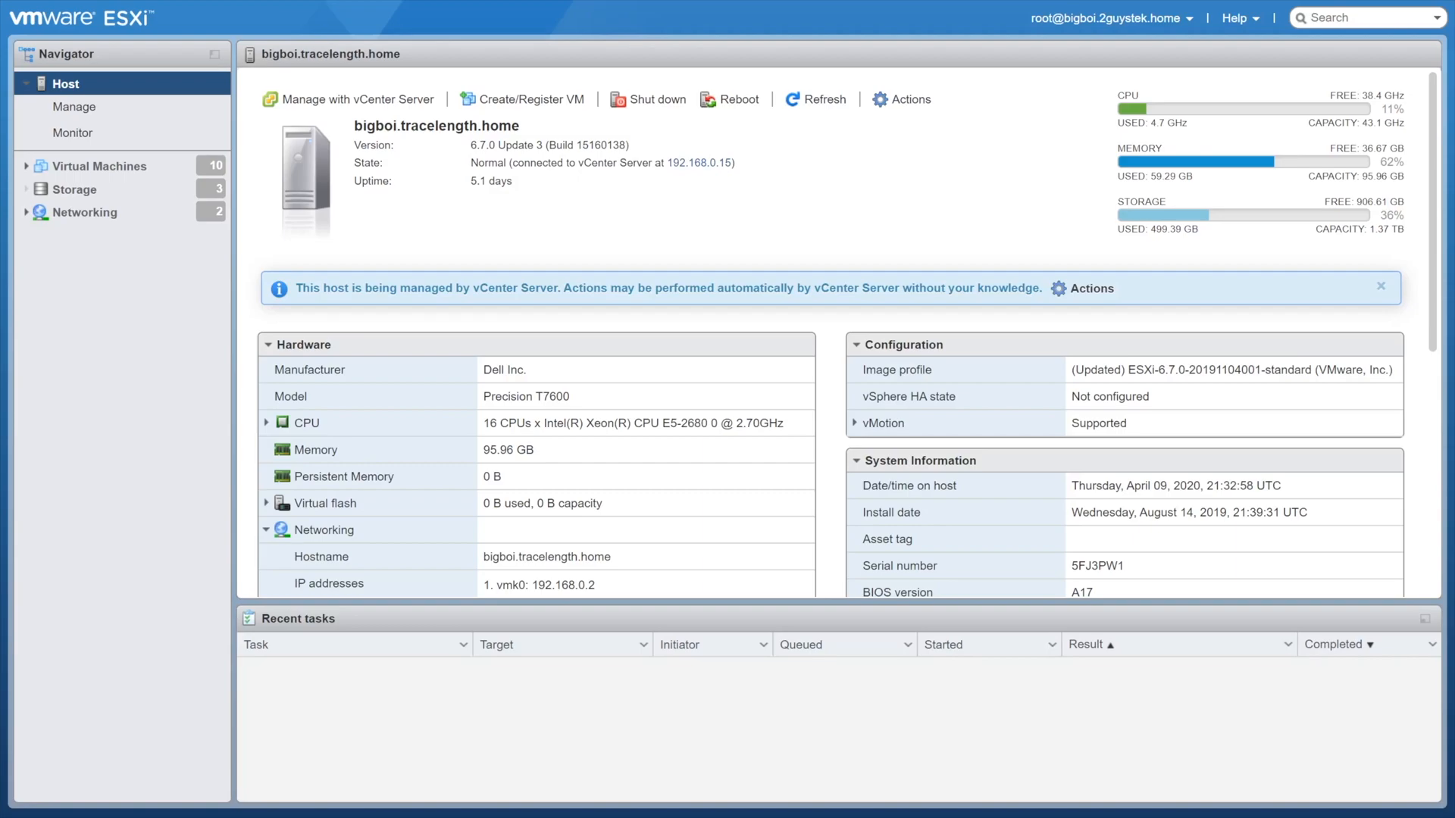
click(85, 212)
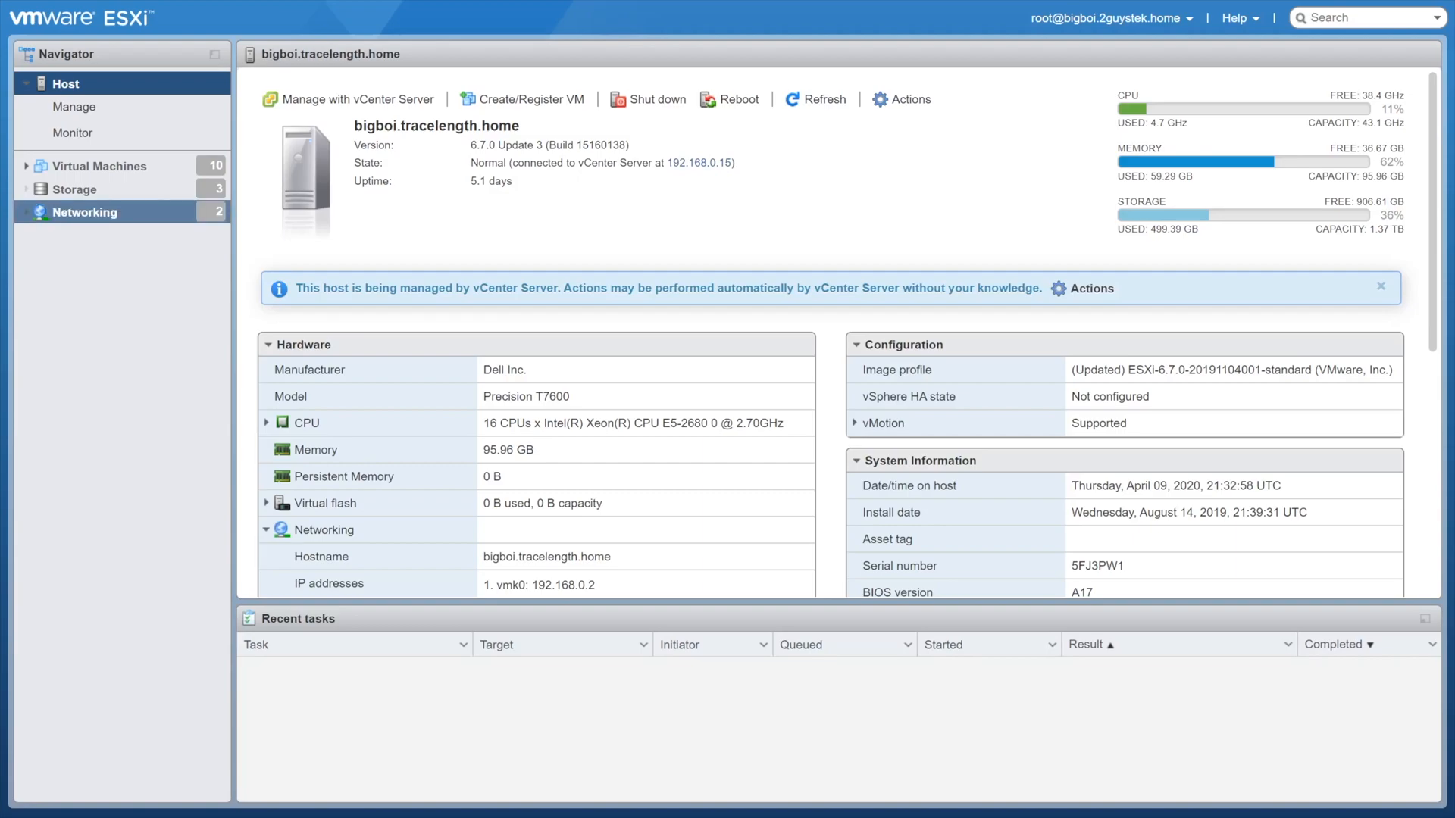
click(28, 212)
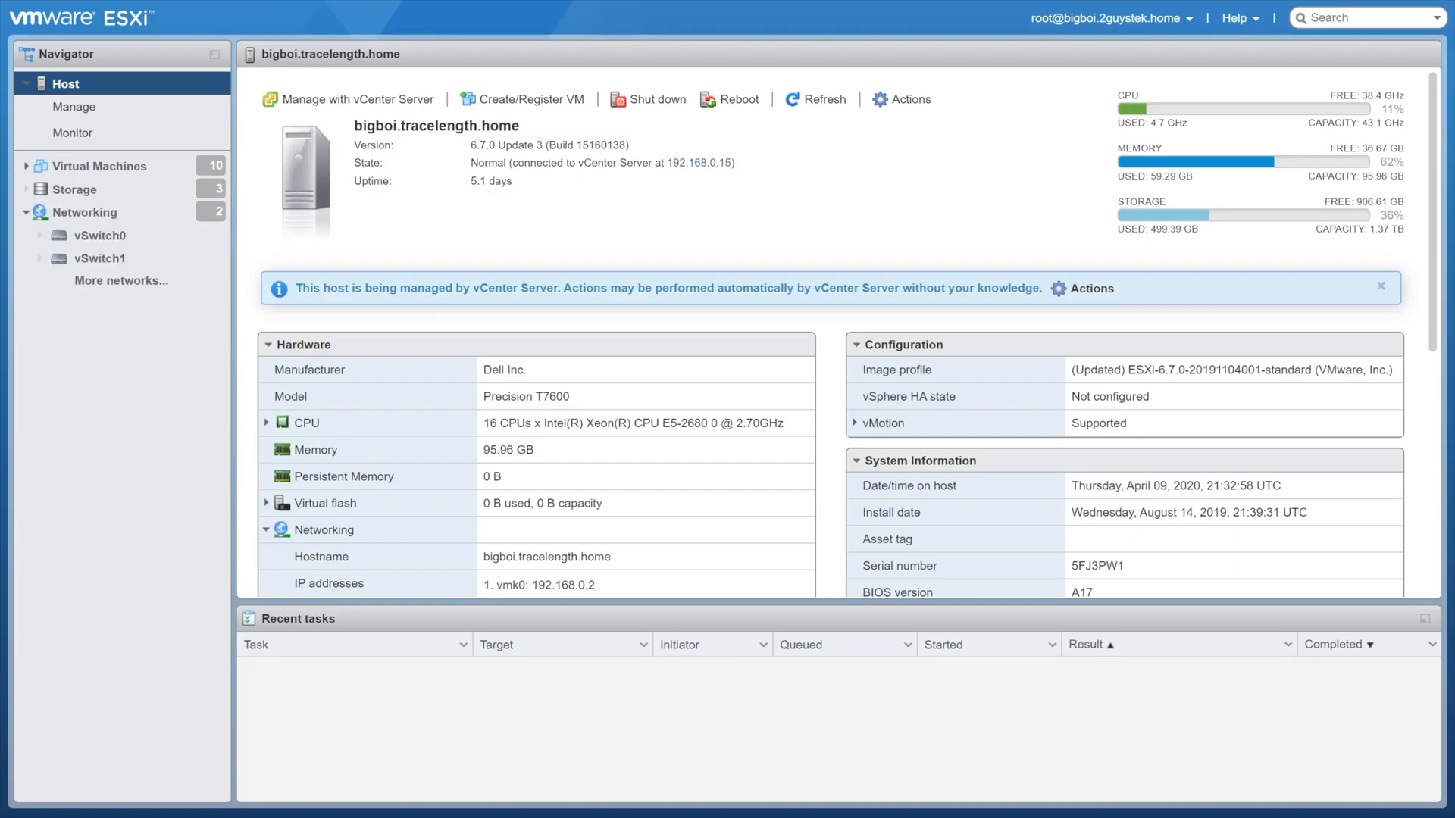
click(100, 236)
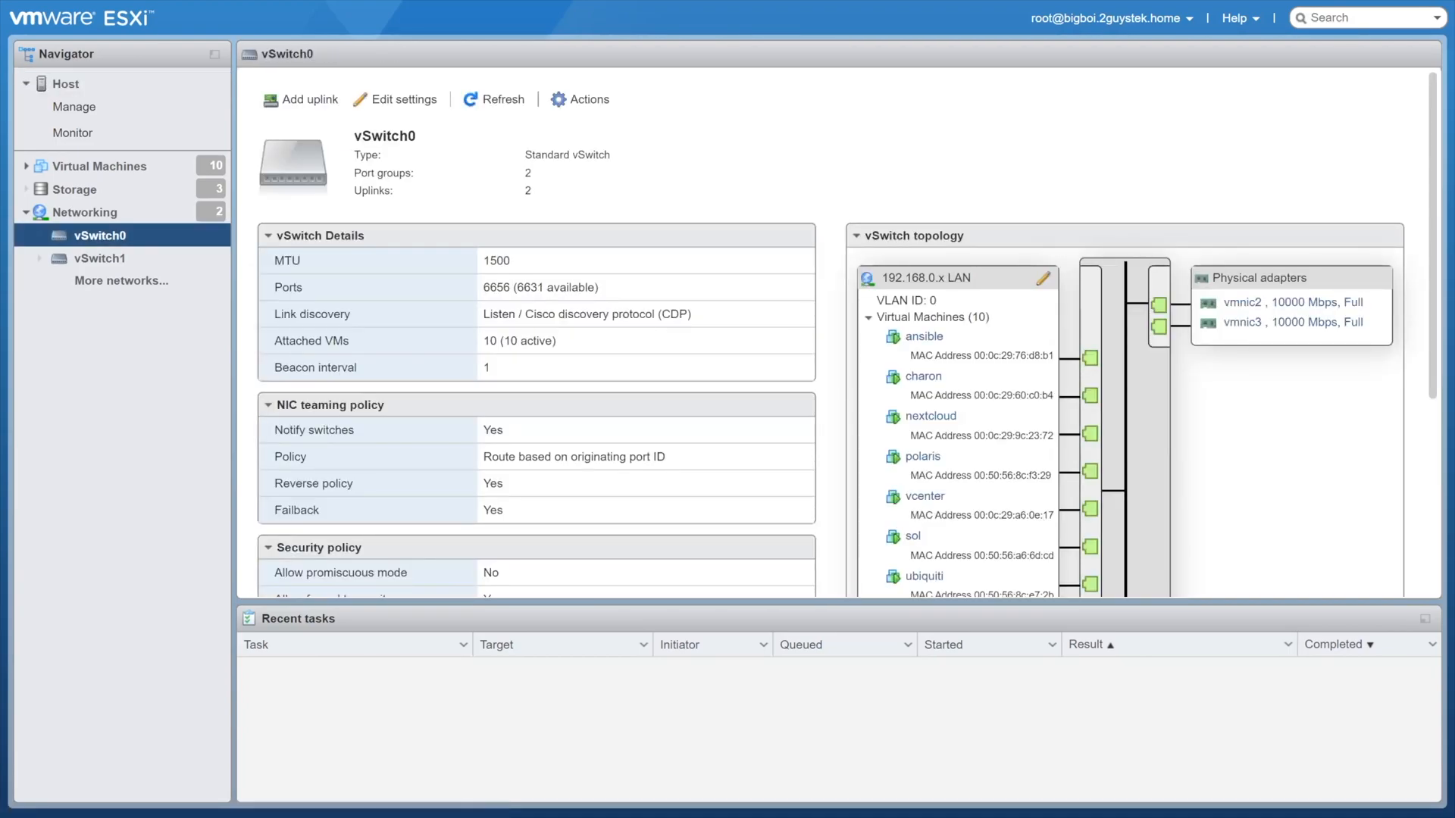
scroll(down, 3)
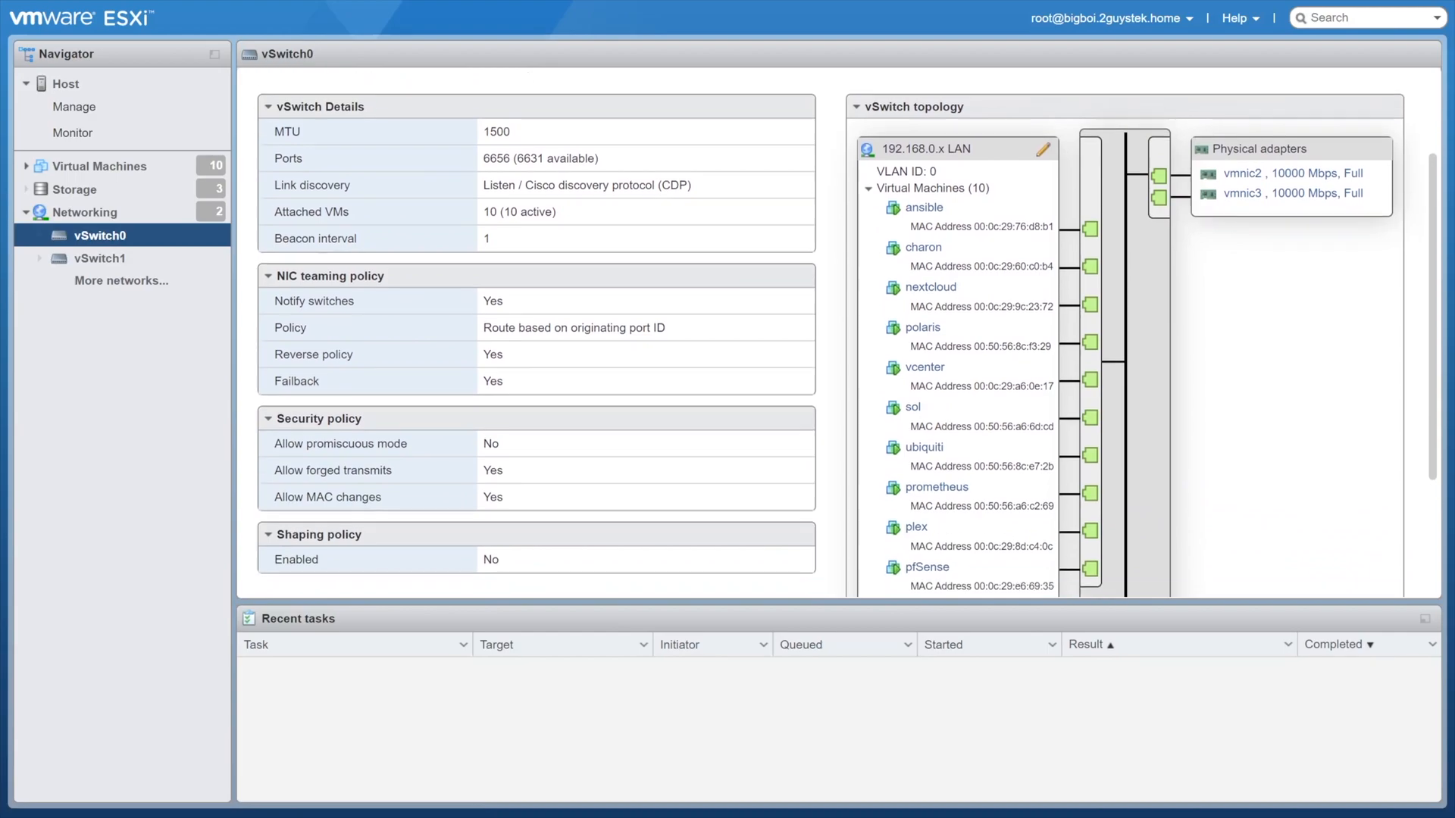
scroll(down, 3)
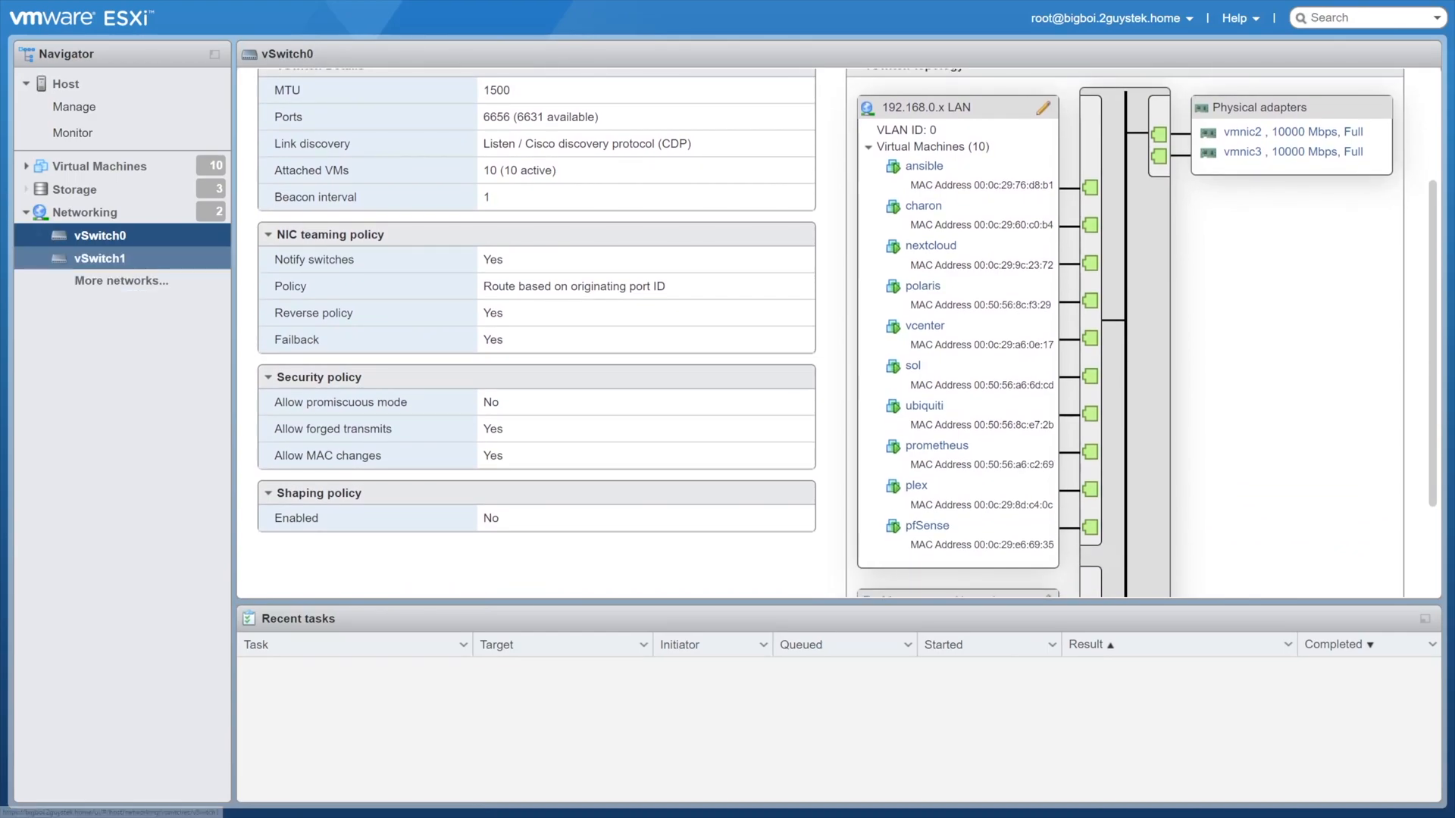
click(100, 258)
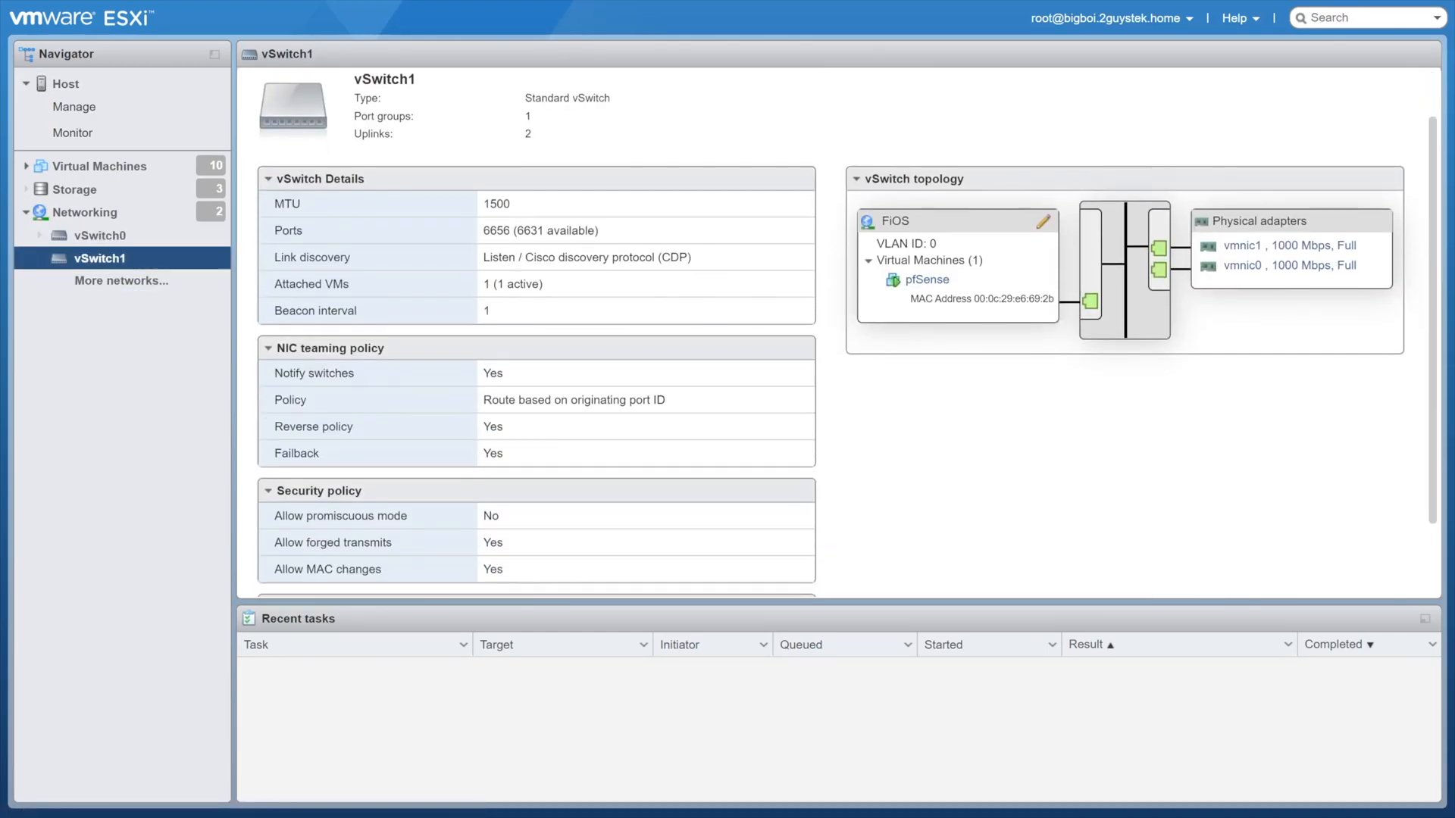
scroll(down, 3)
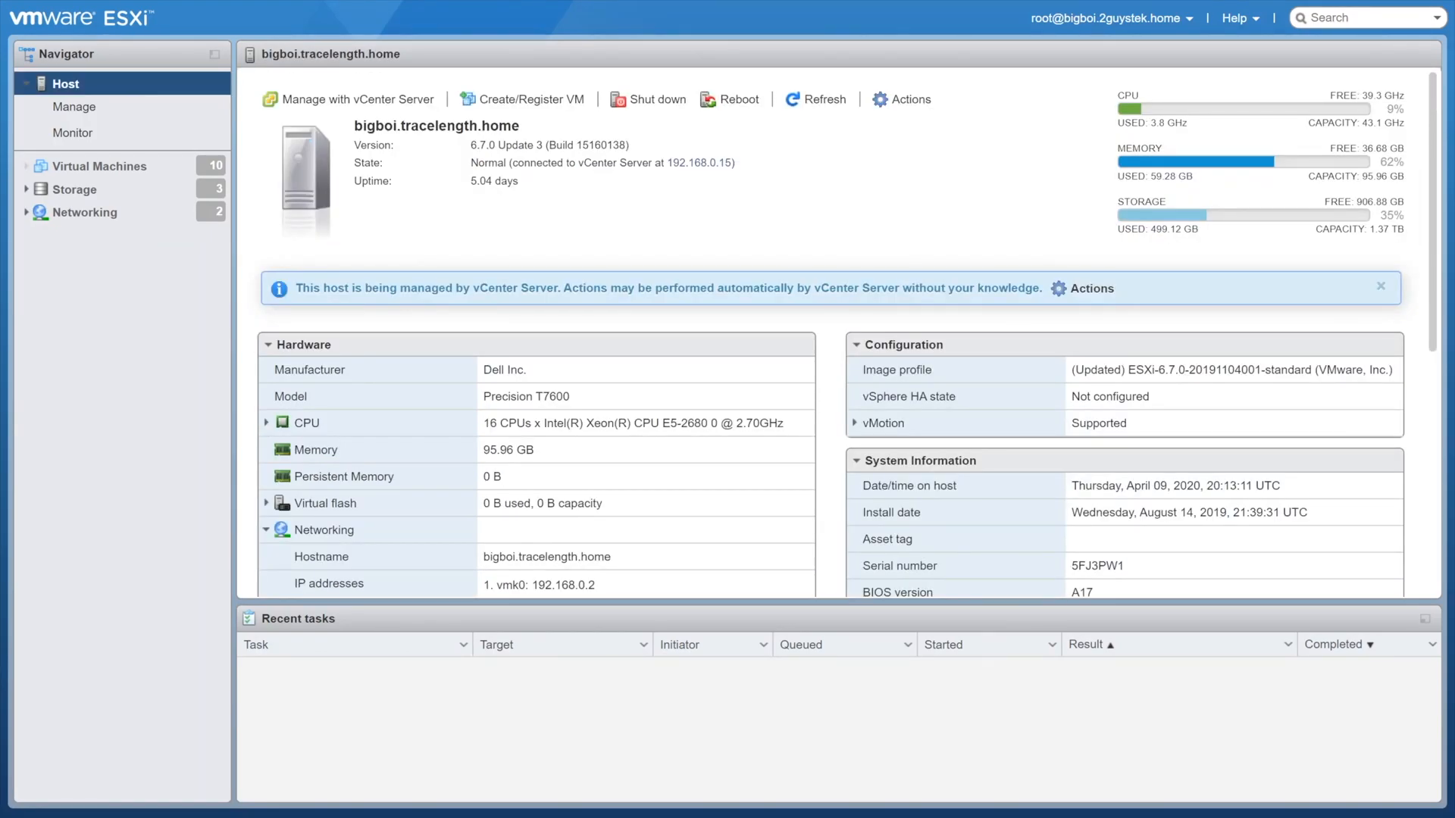
click(72, 189)
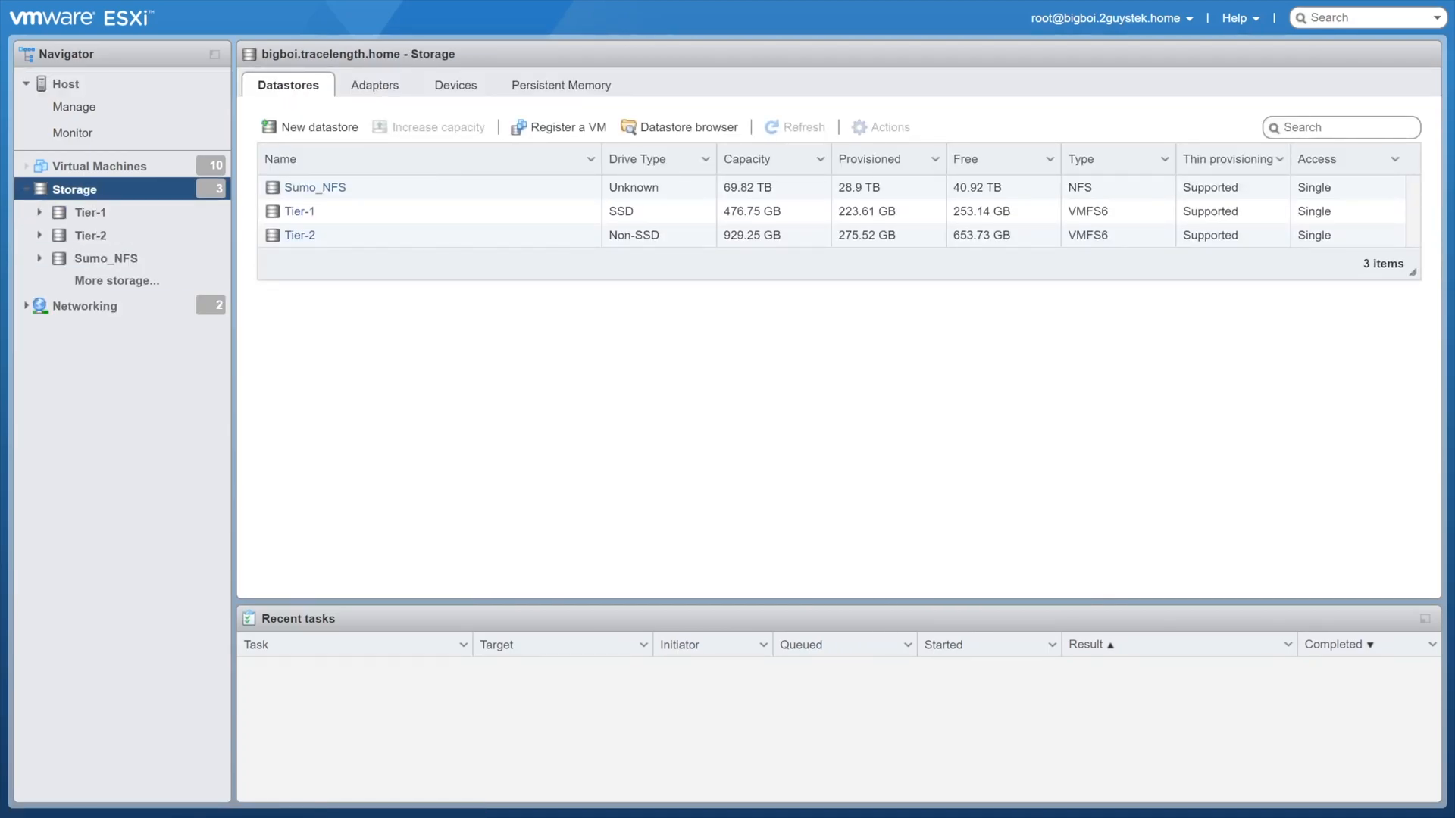
click(312, 211)
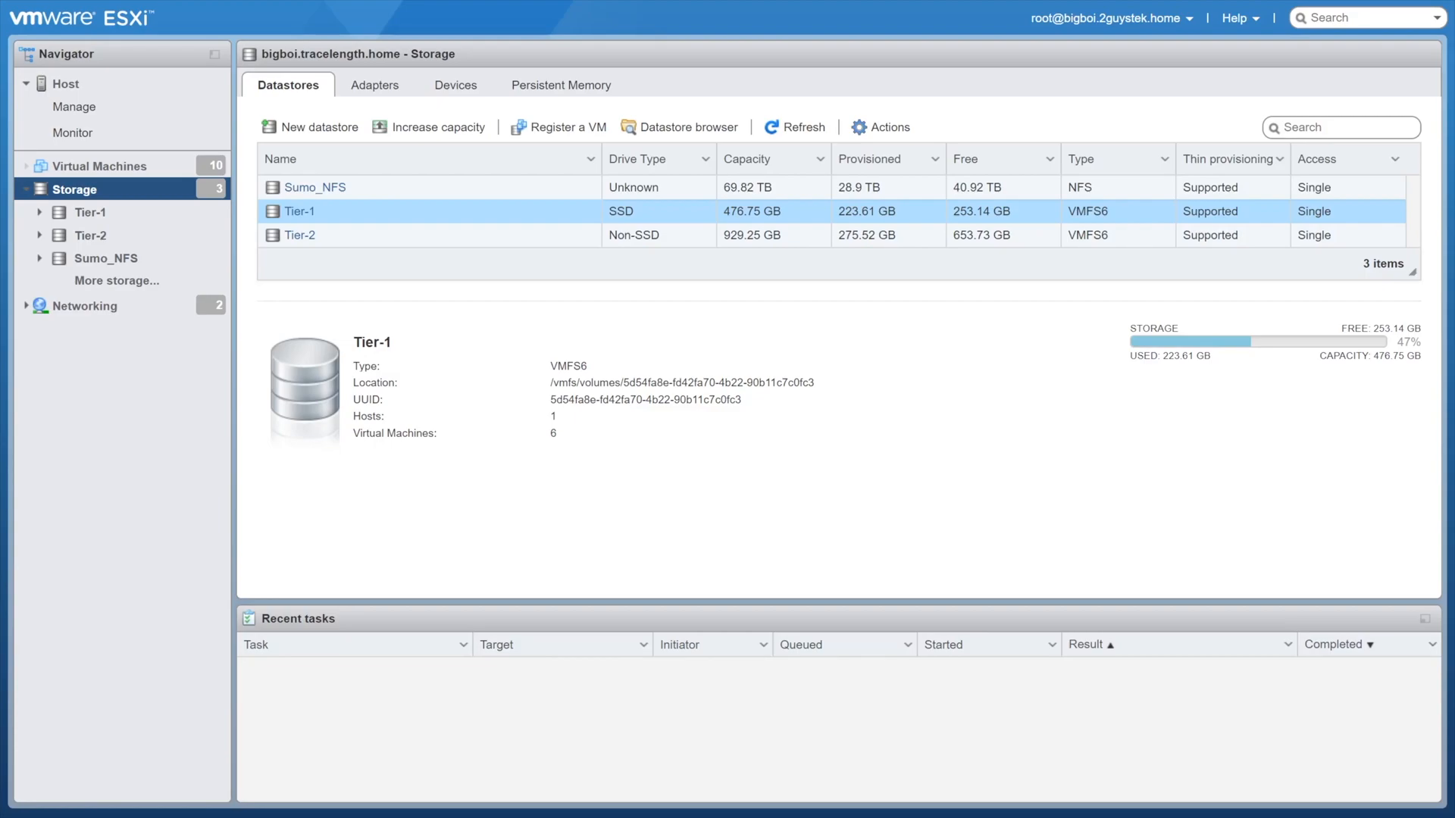
click(298, 235)
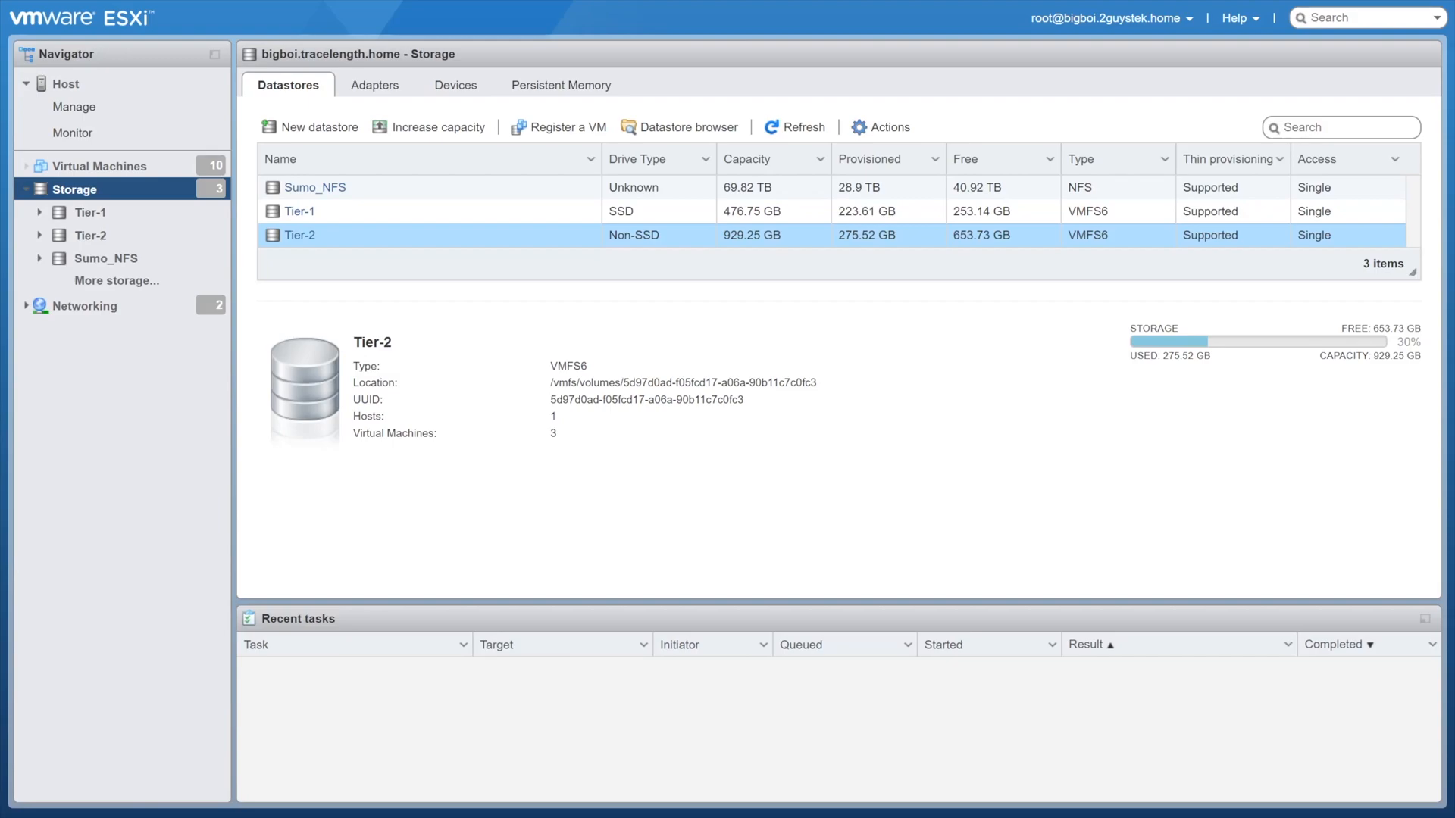
click(315, 186)
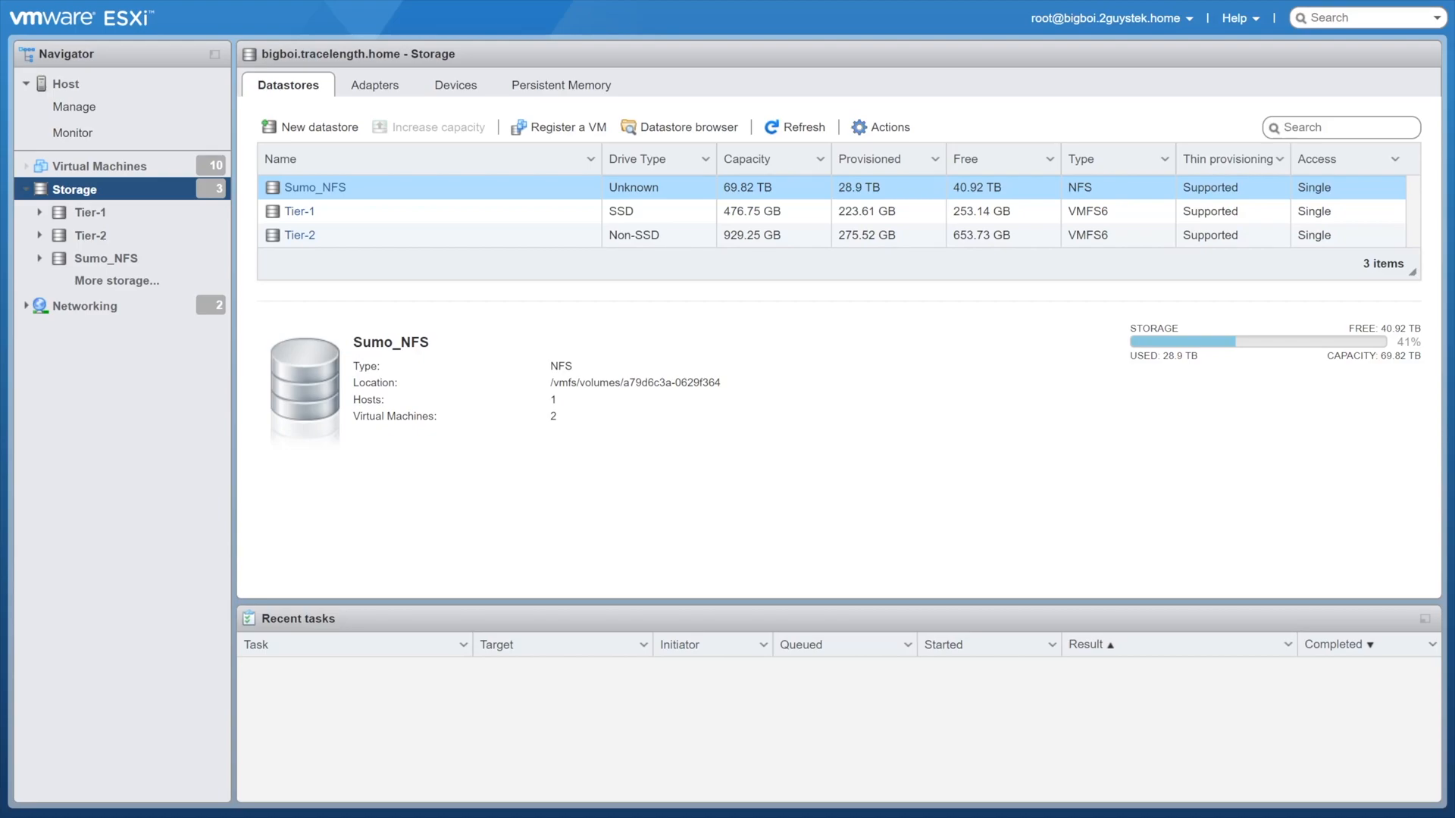
click(66, 83)
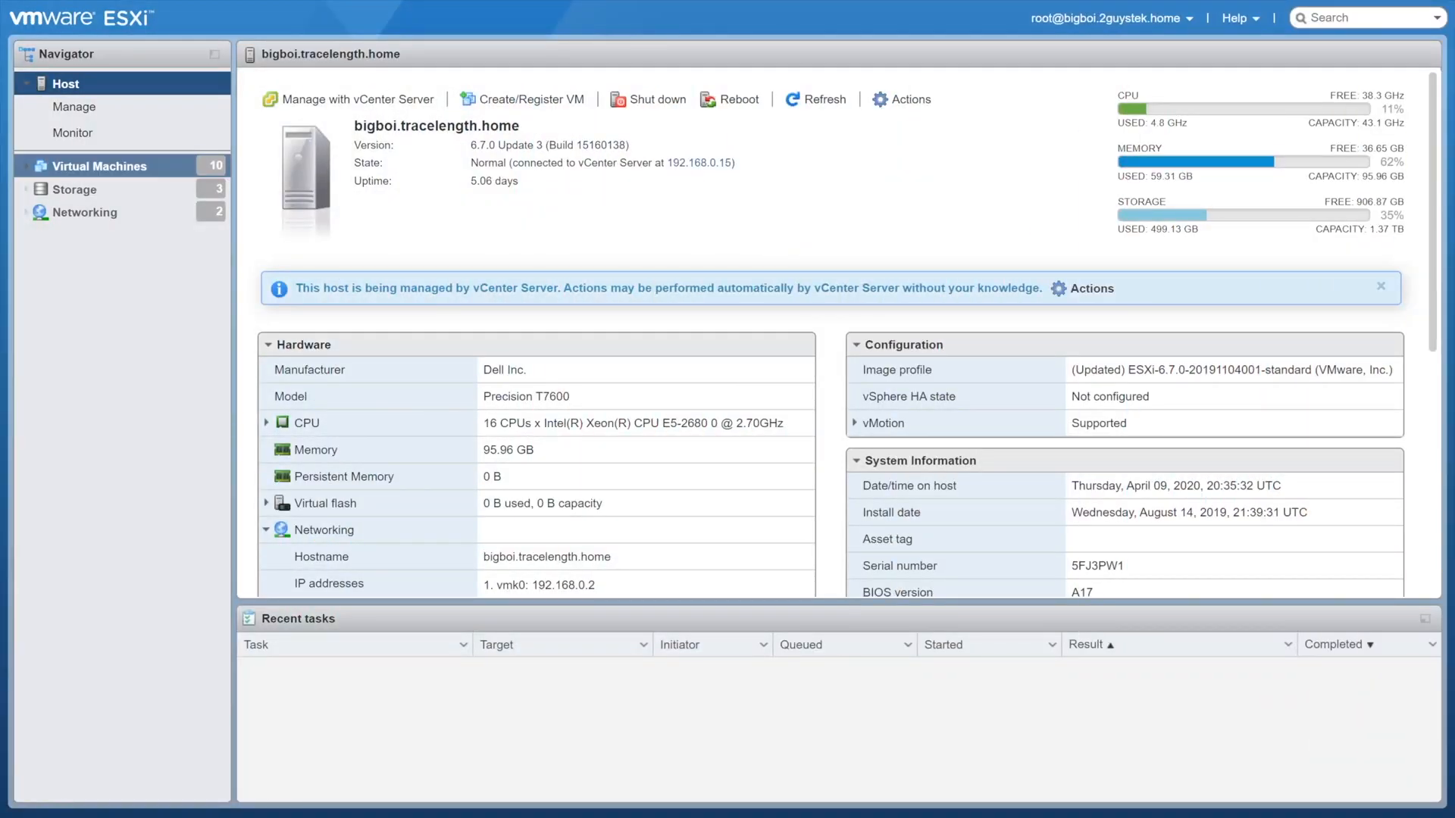
- List the host's ten virtual machines and sort them alphabetically by name
click(94, 165)
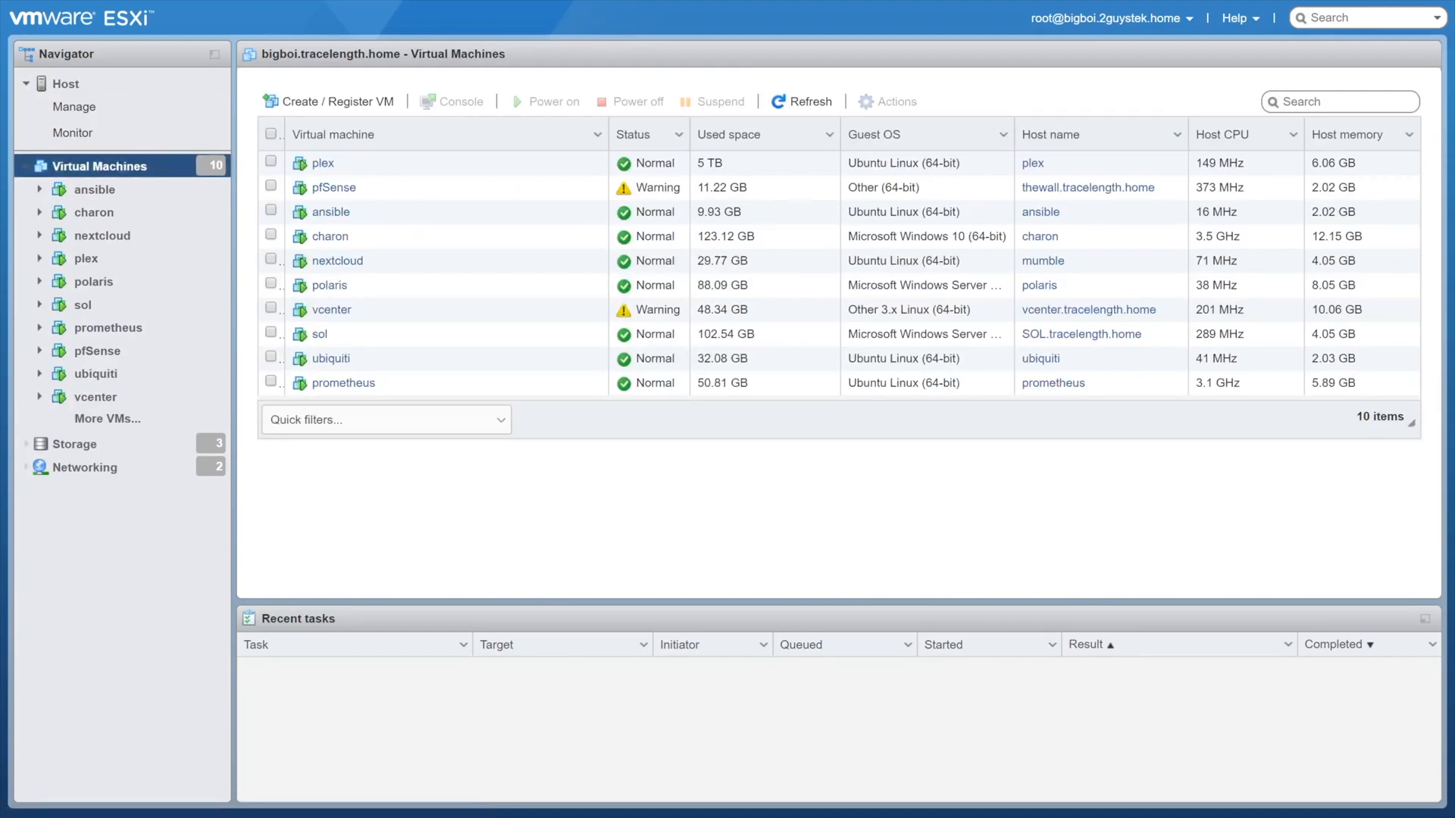
click(333, 134)
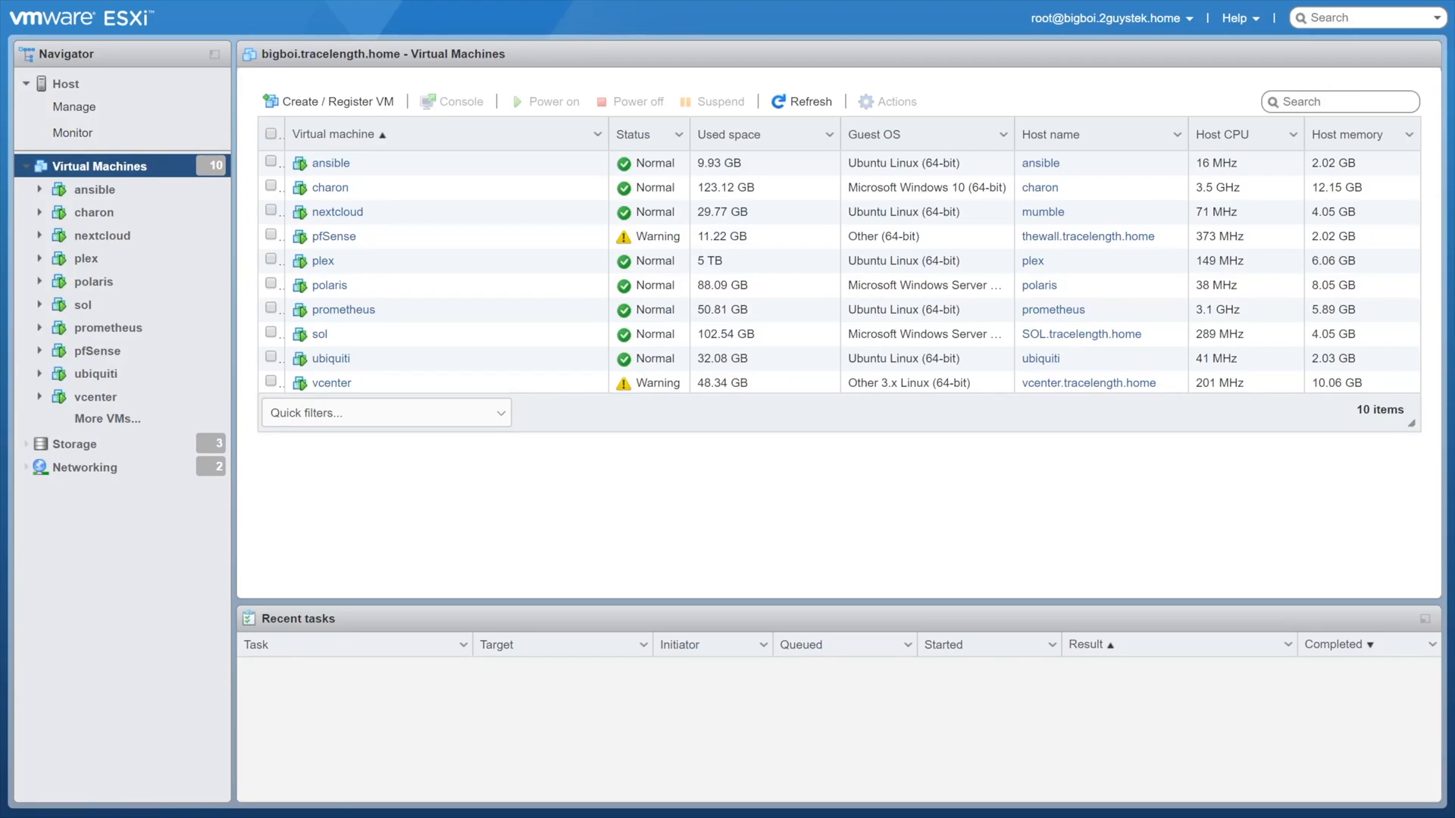
click(94, 189)
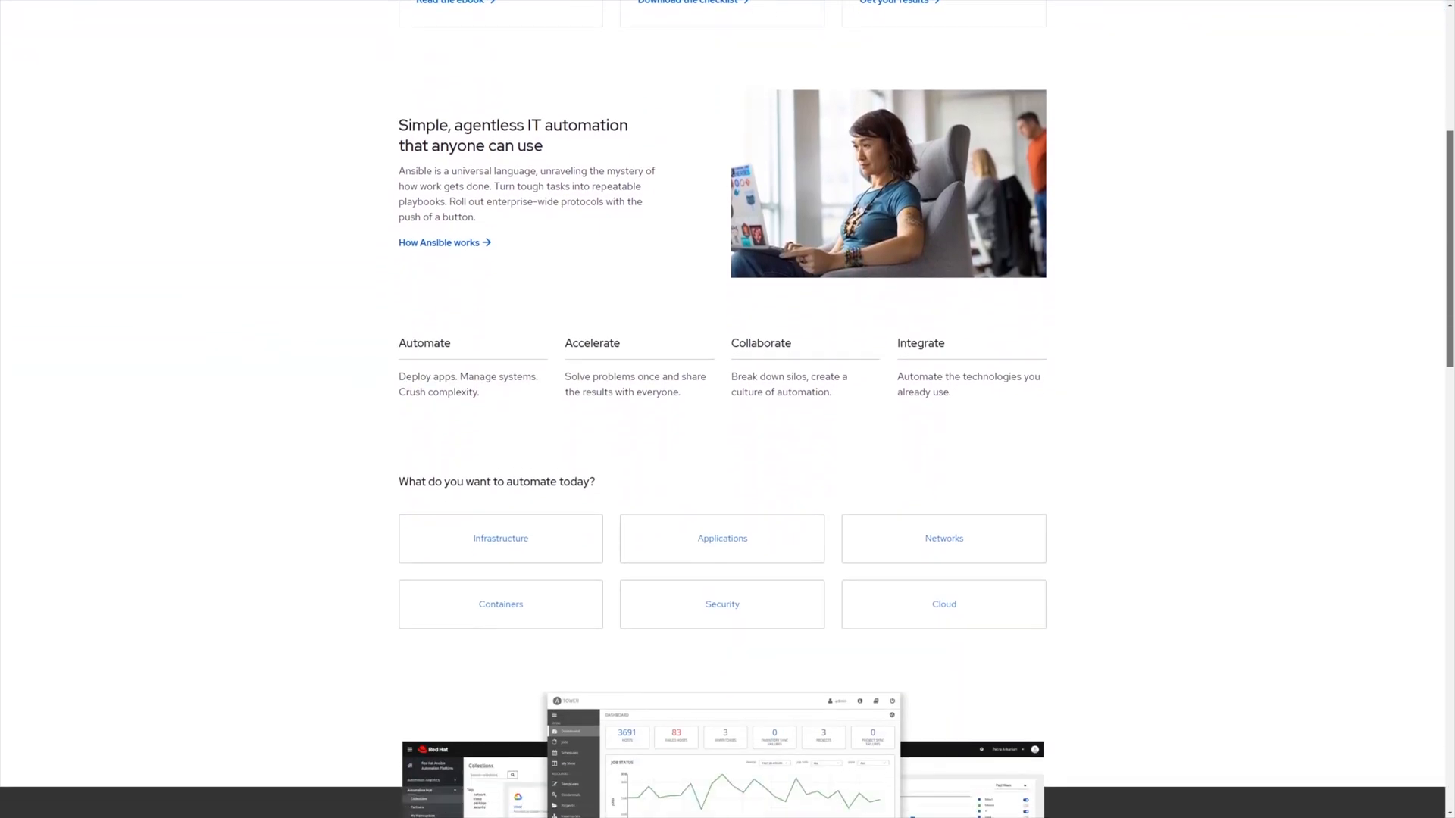
- Scroll through the Ansible infrastructure automation page to read its sections
scroll(down, 3)
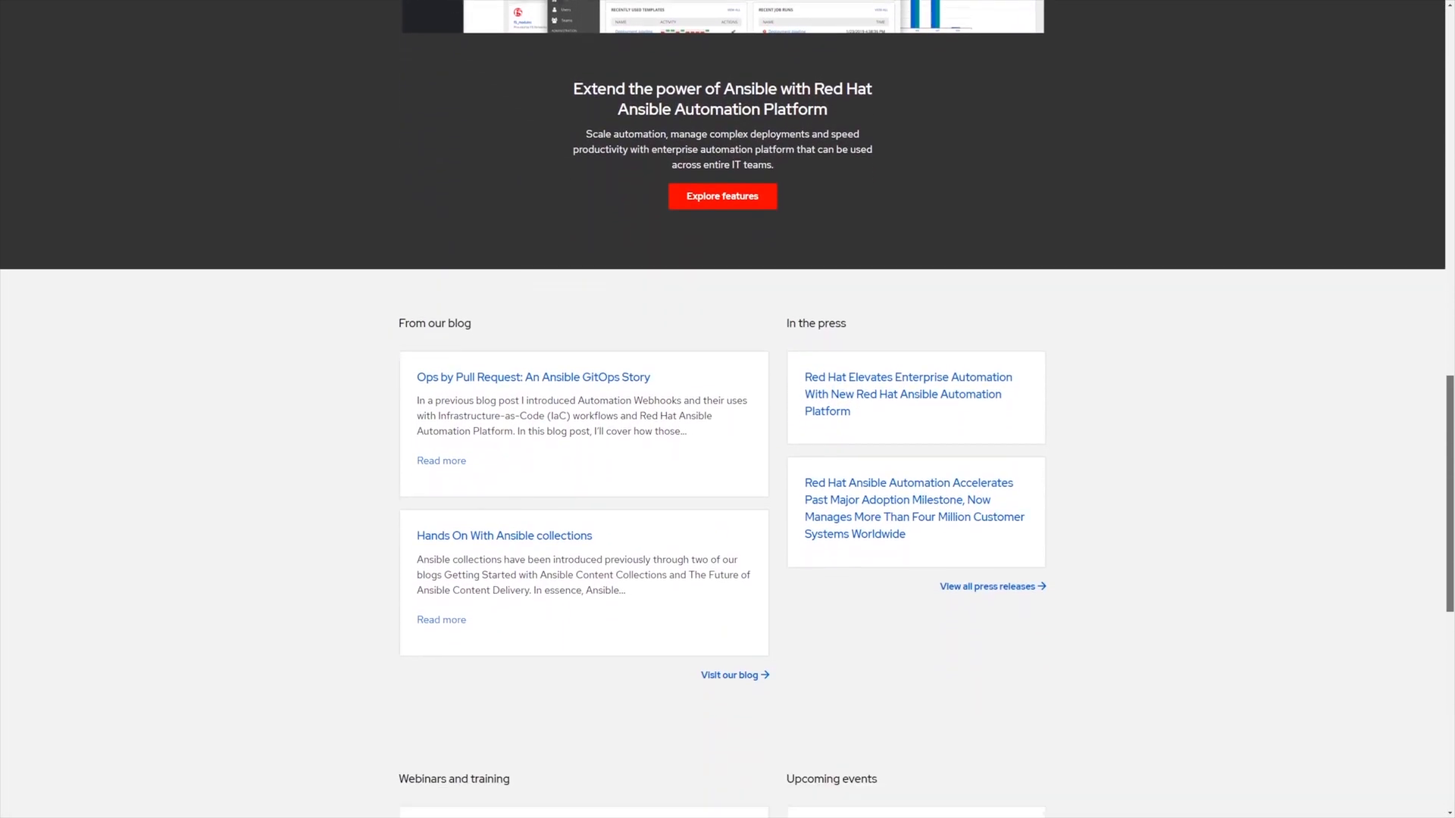
scroll(down, 3)
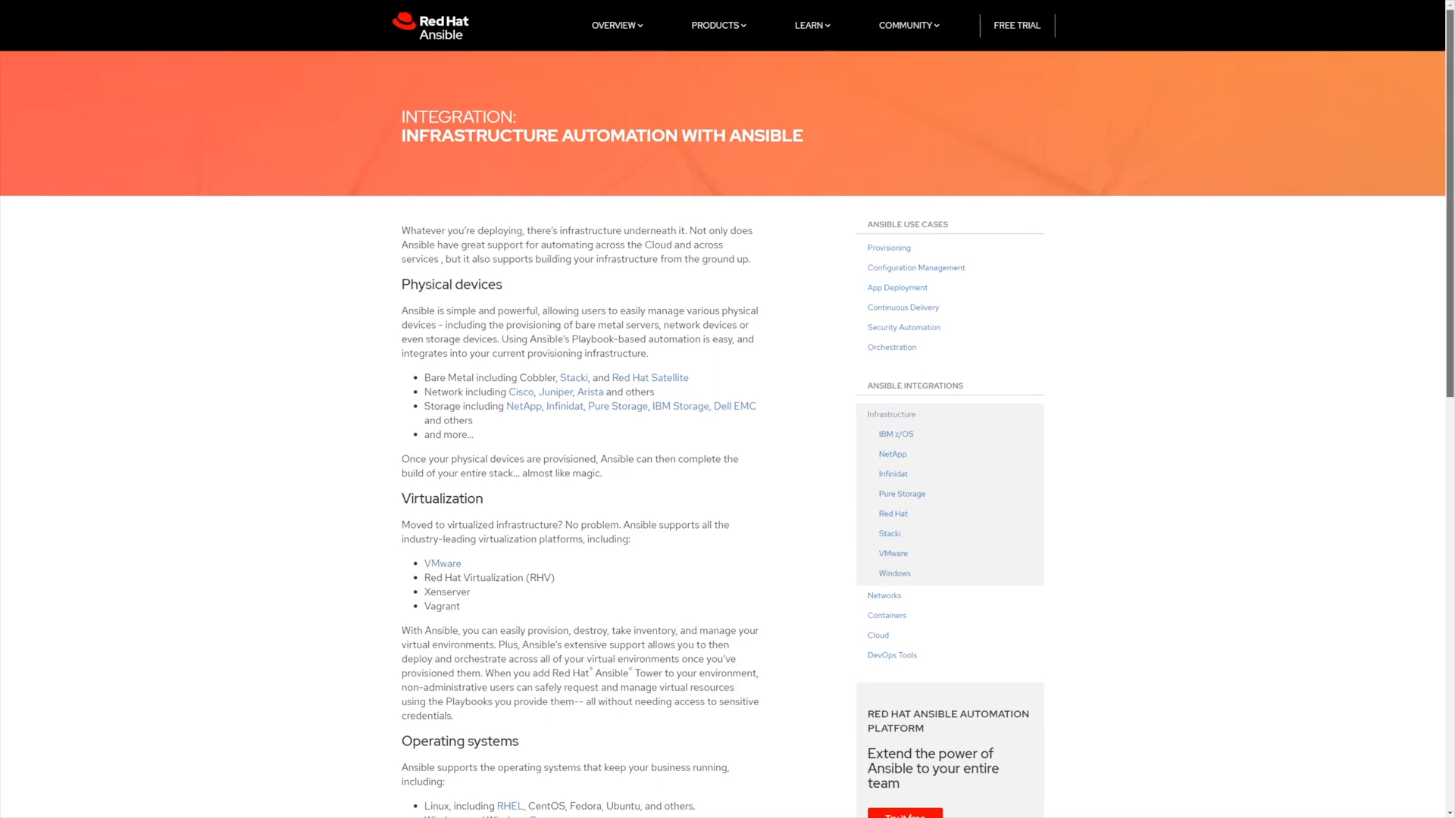
scroll(down, 3)
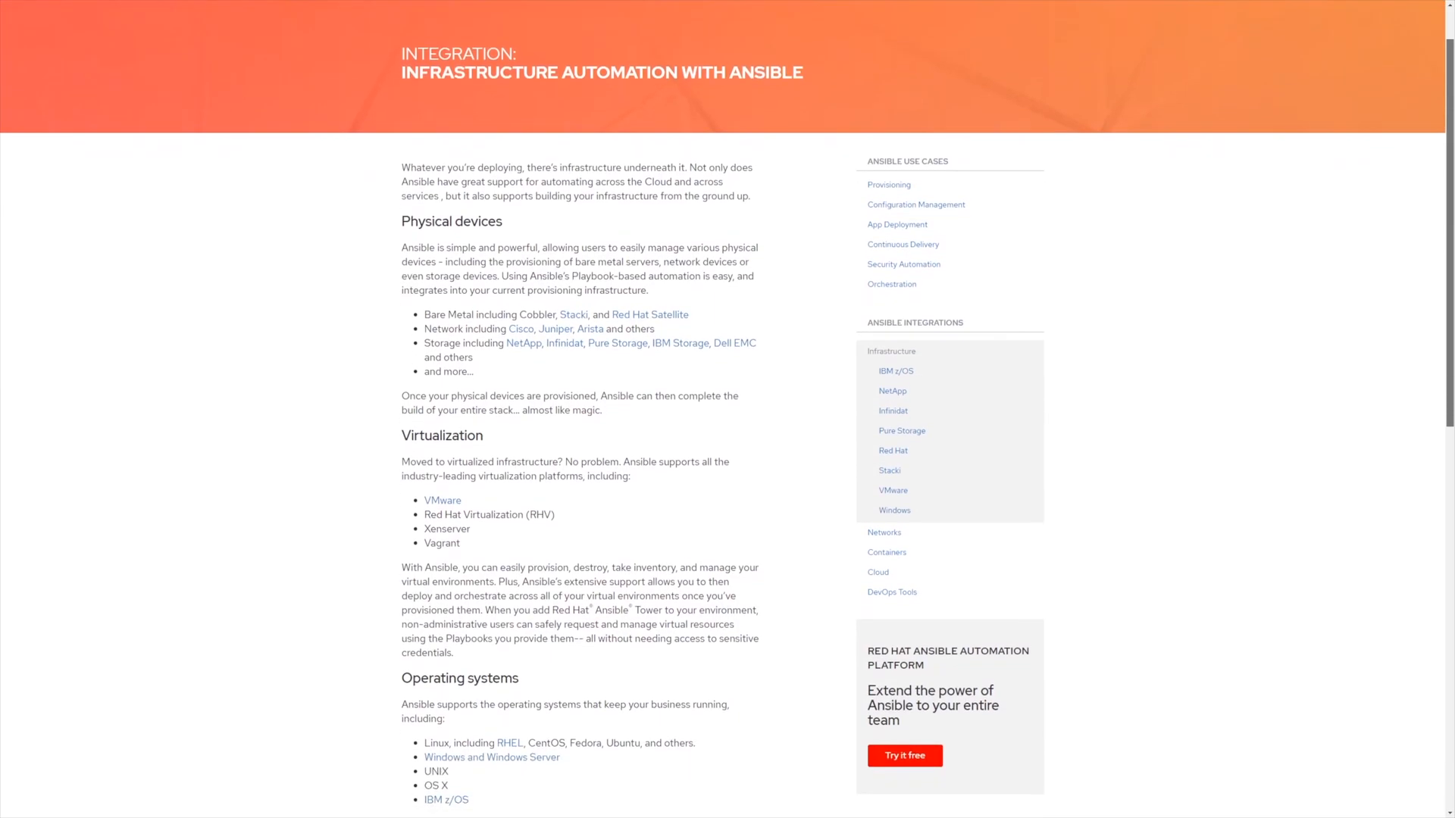
scroll(down, 3)
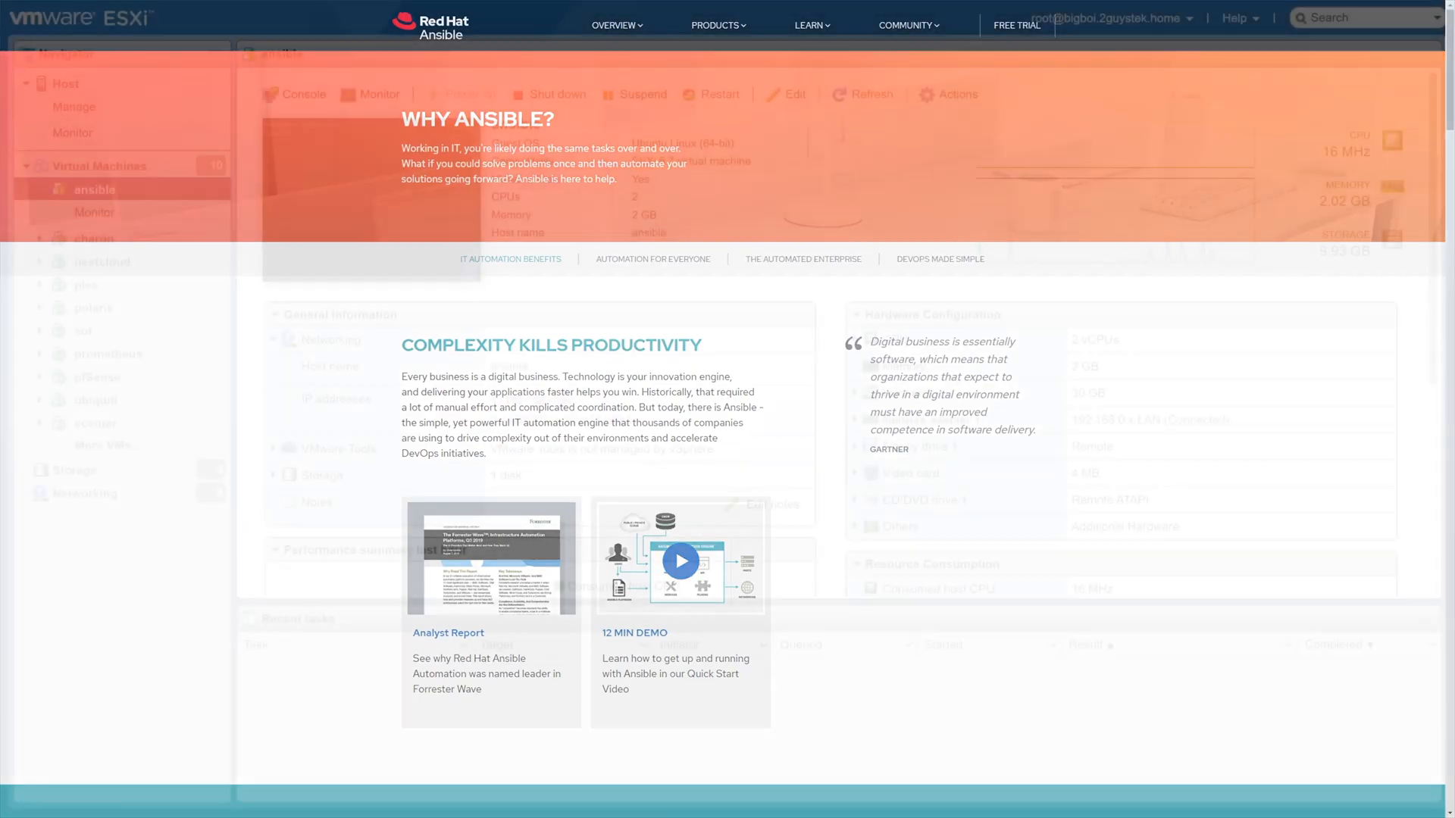
- View charon's Windows 10 desktop with its Start menu, then return to its summary
click(93, 238)
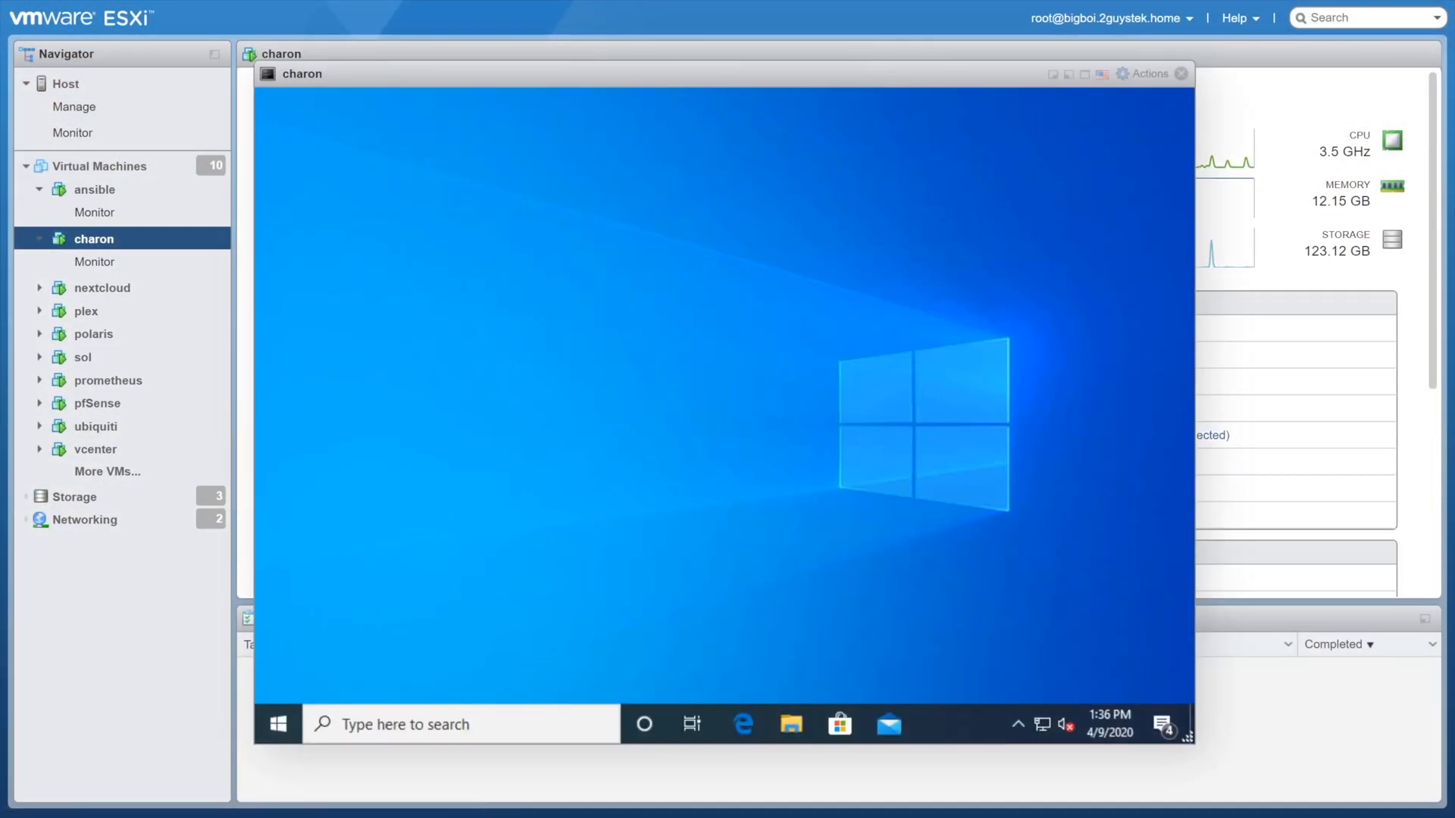
click(459, 724)
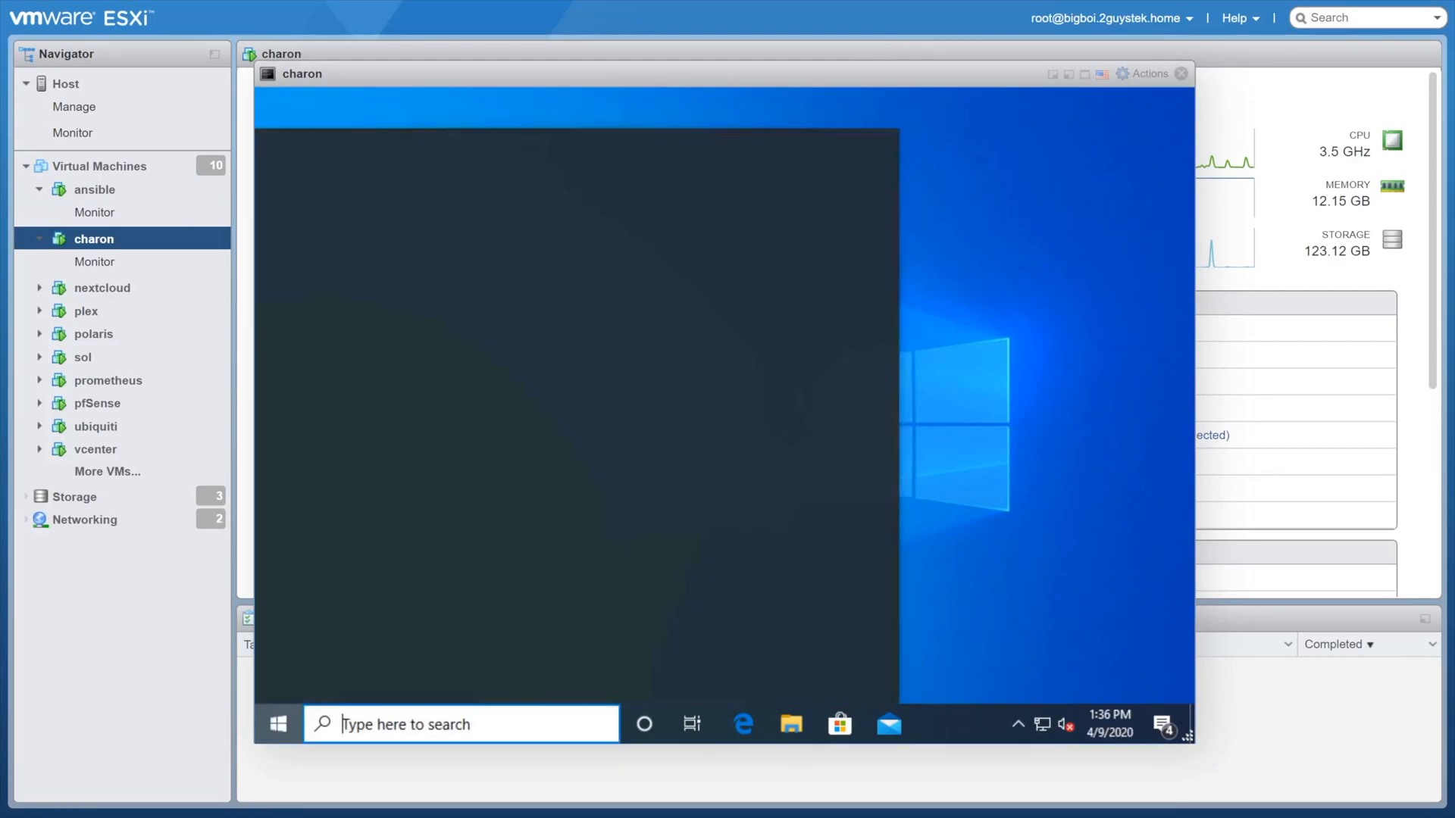
click(277, 724)
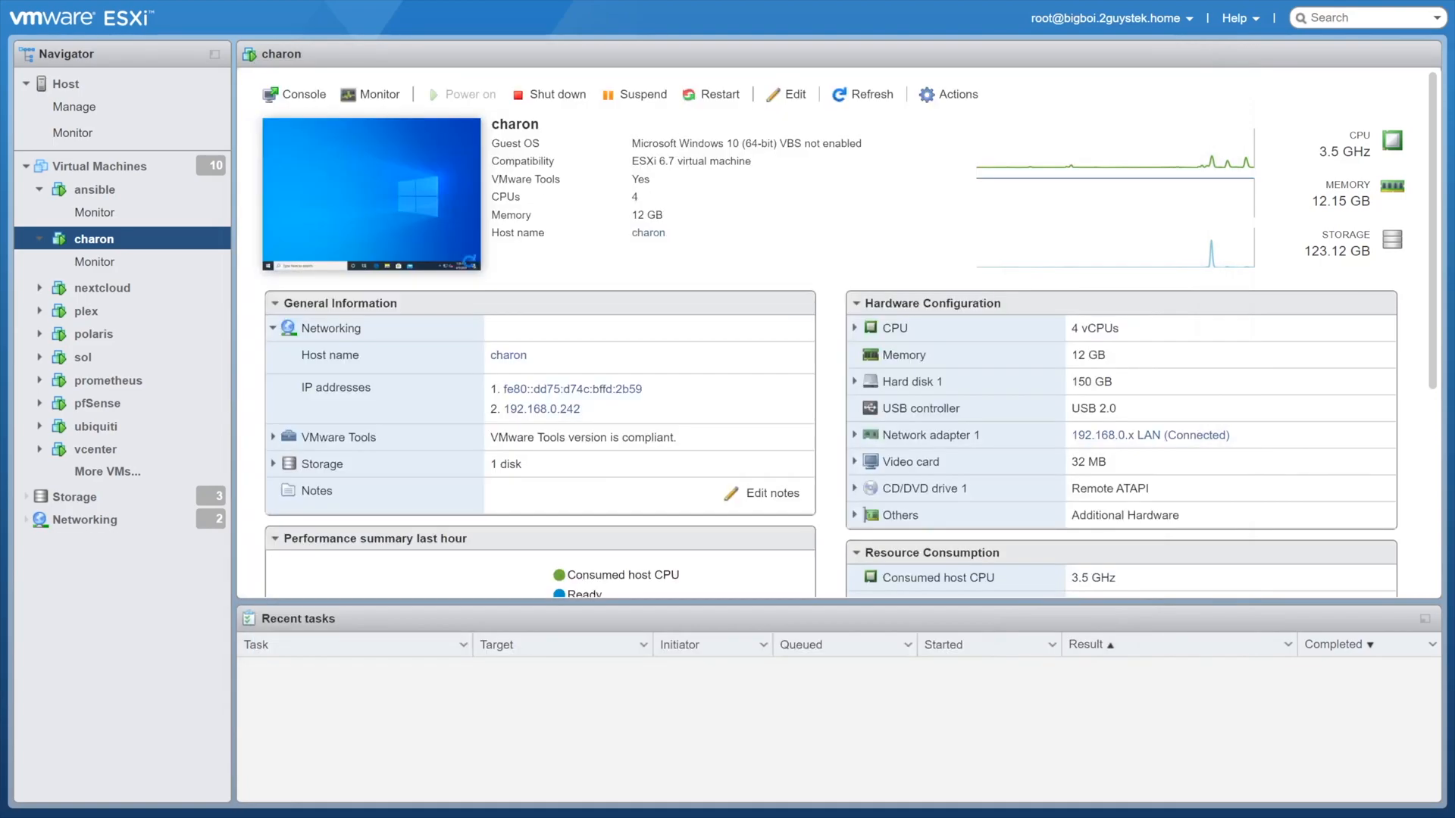
click(101, 288)
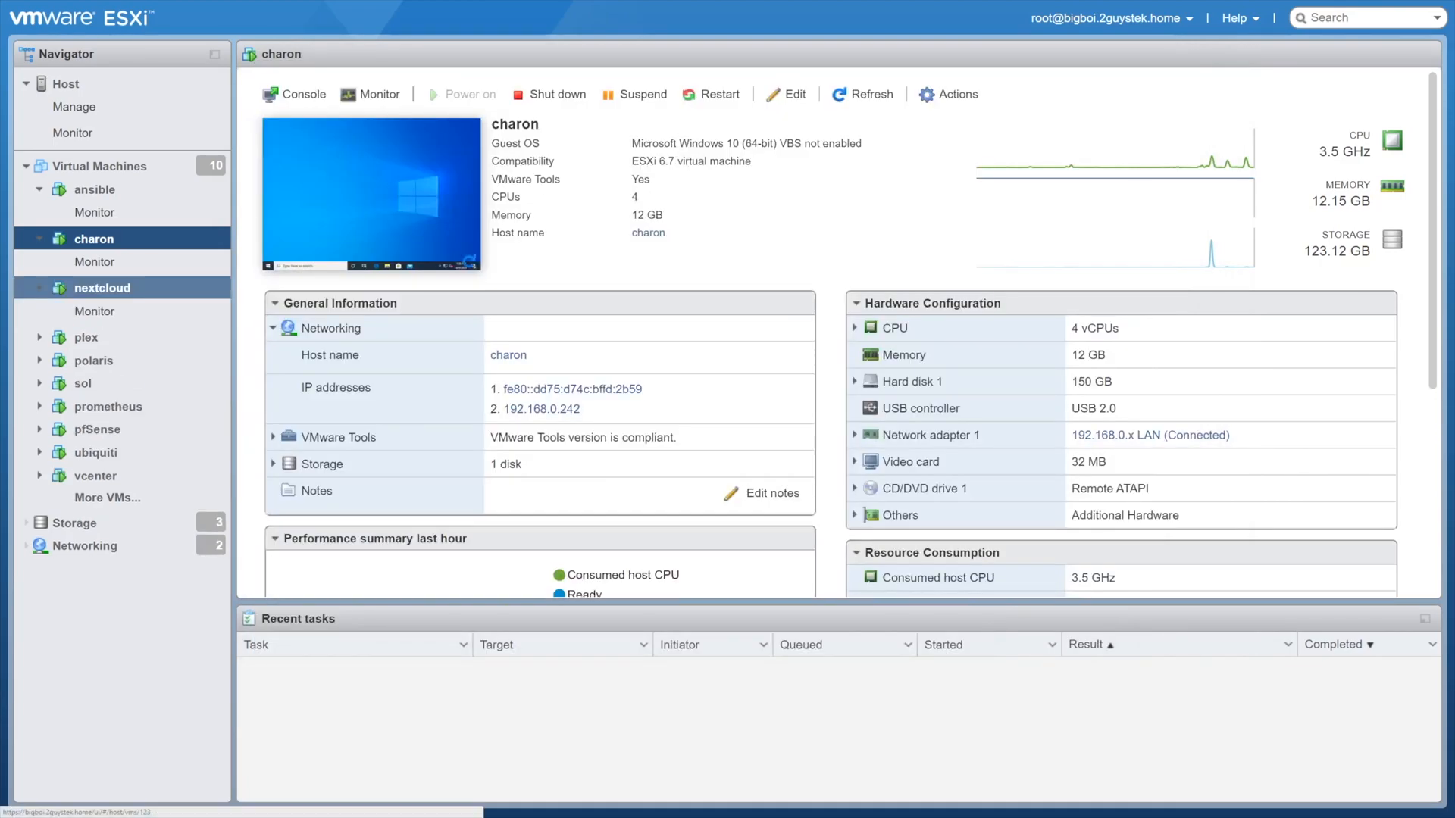
- Read the Nextcloud homepage sections on Hub, Files, Talk, Groupware and compliance
click(102, 287)
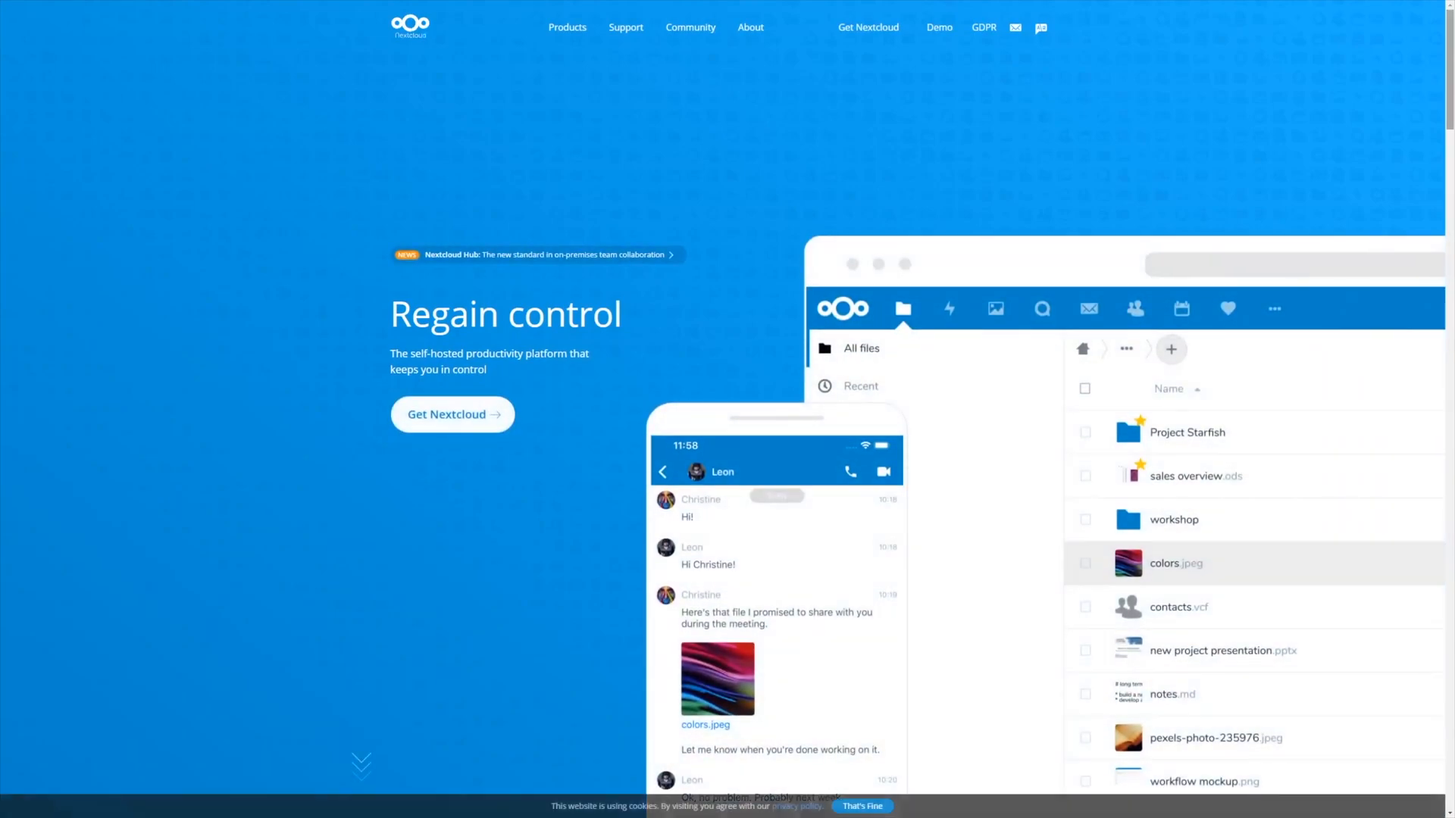
scroll(down, 3)
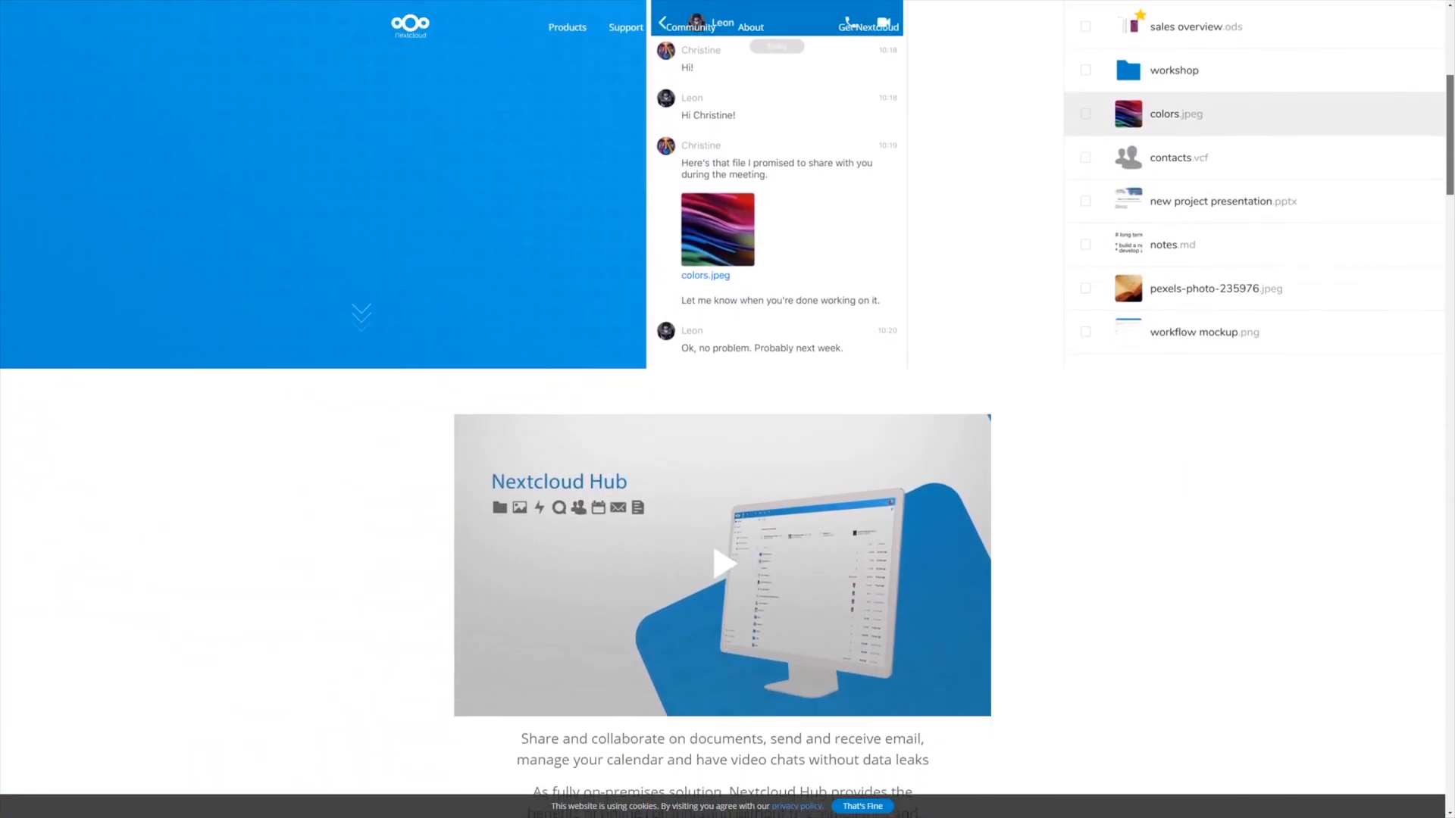
scroll(down, 3)
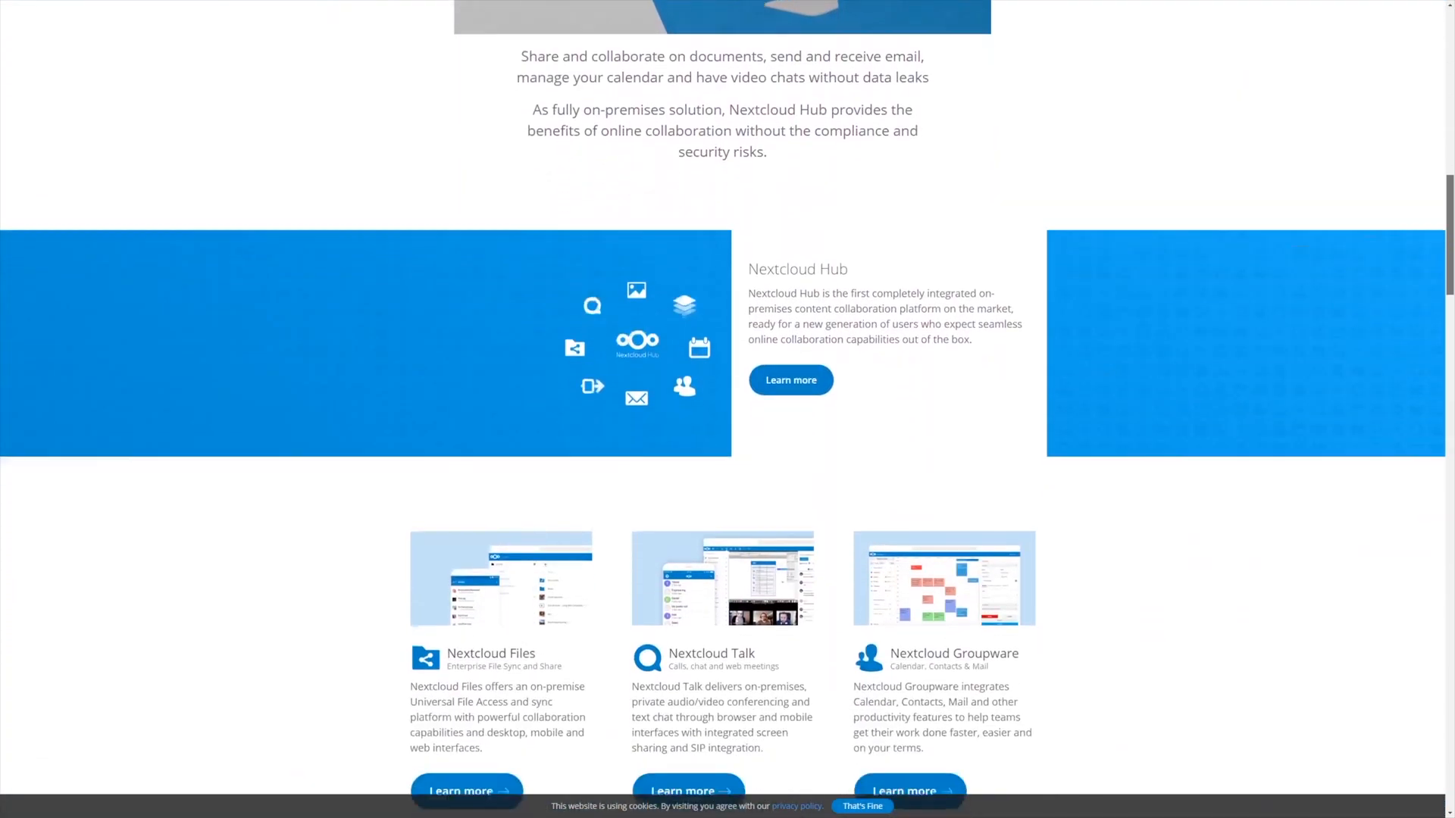
scroll(down, 3)
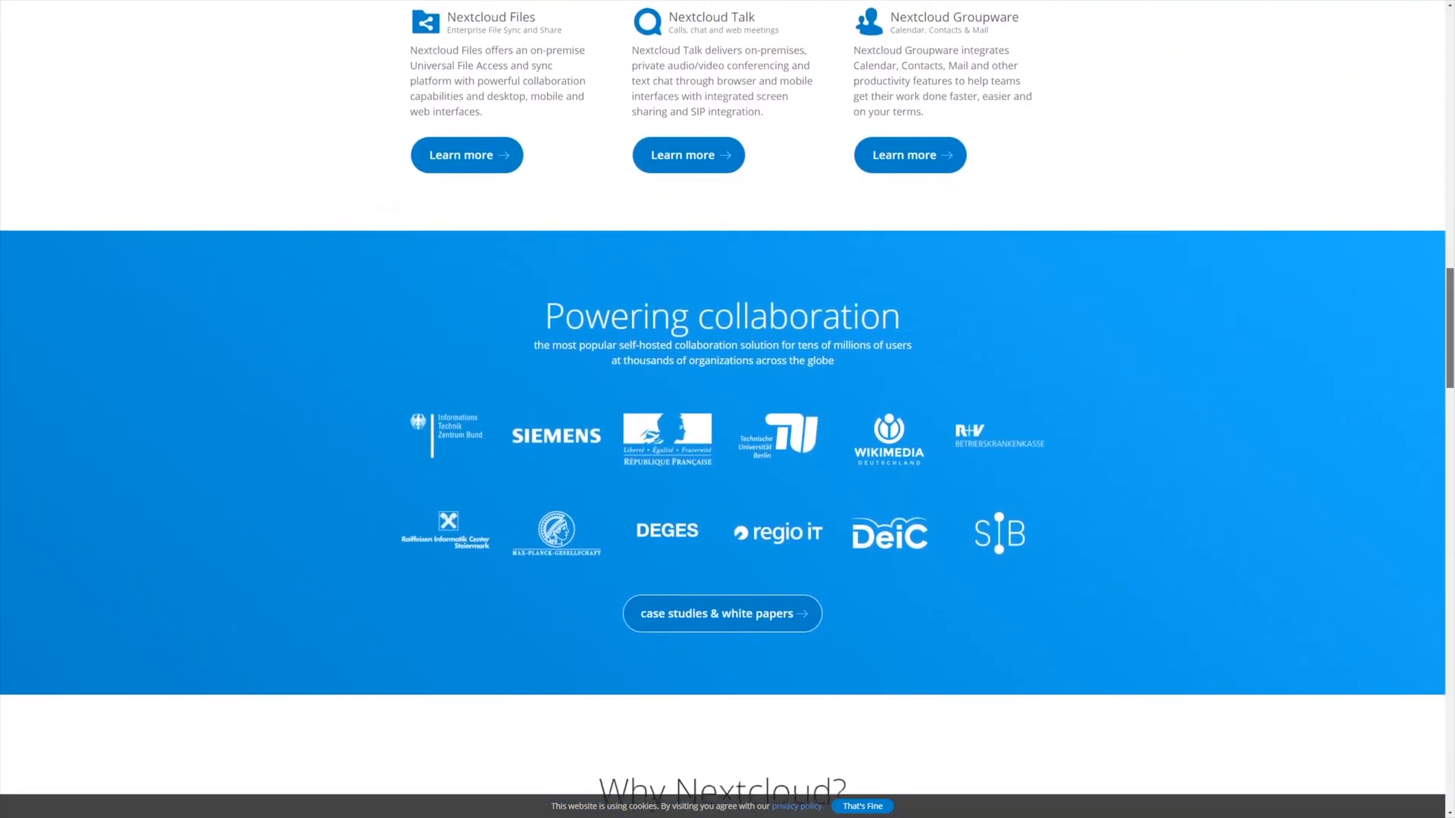
scroll(down, 3)
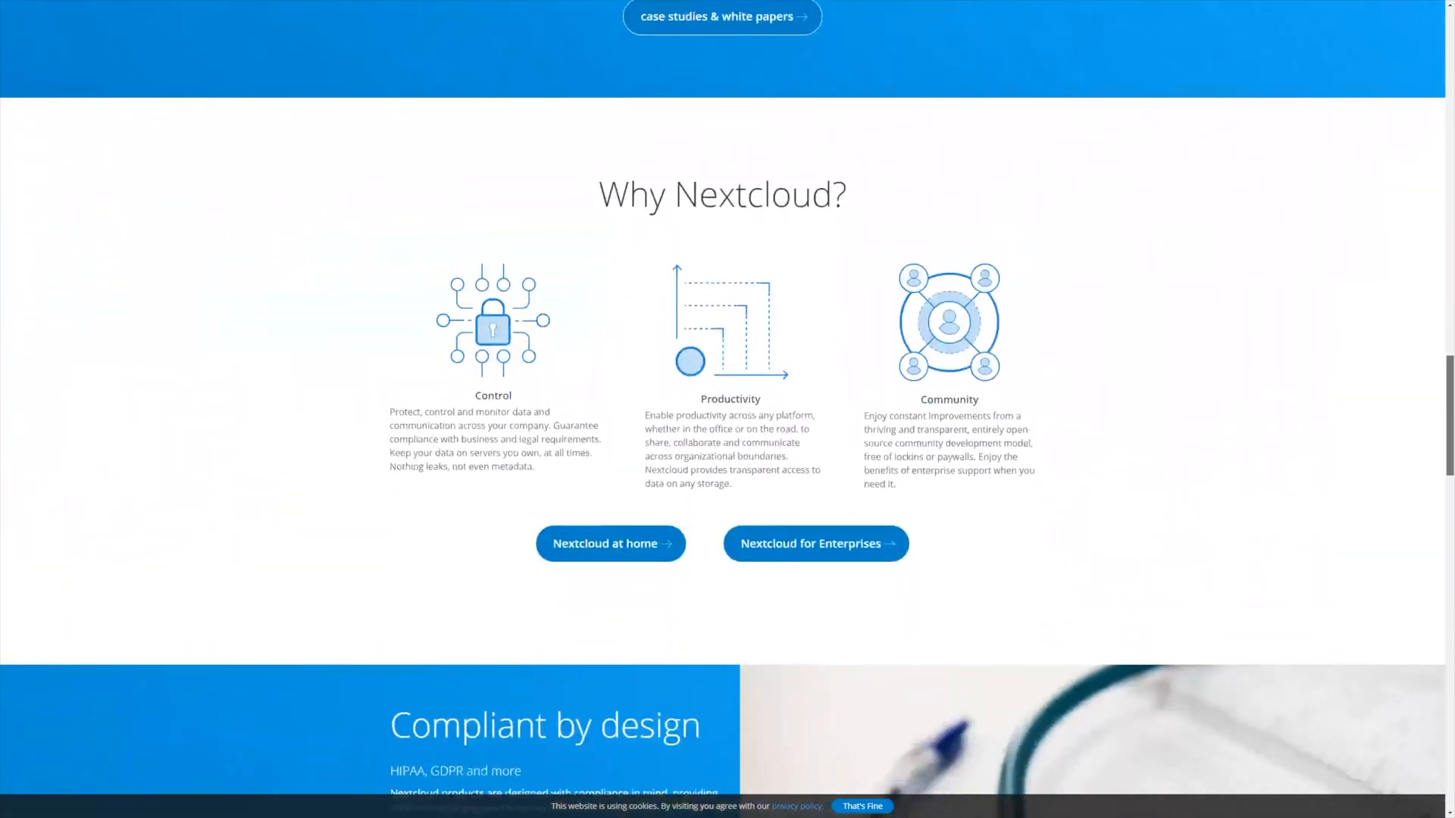
scroll(down, 3)
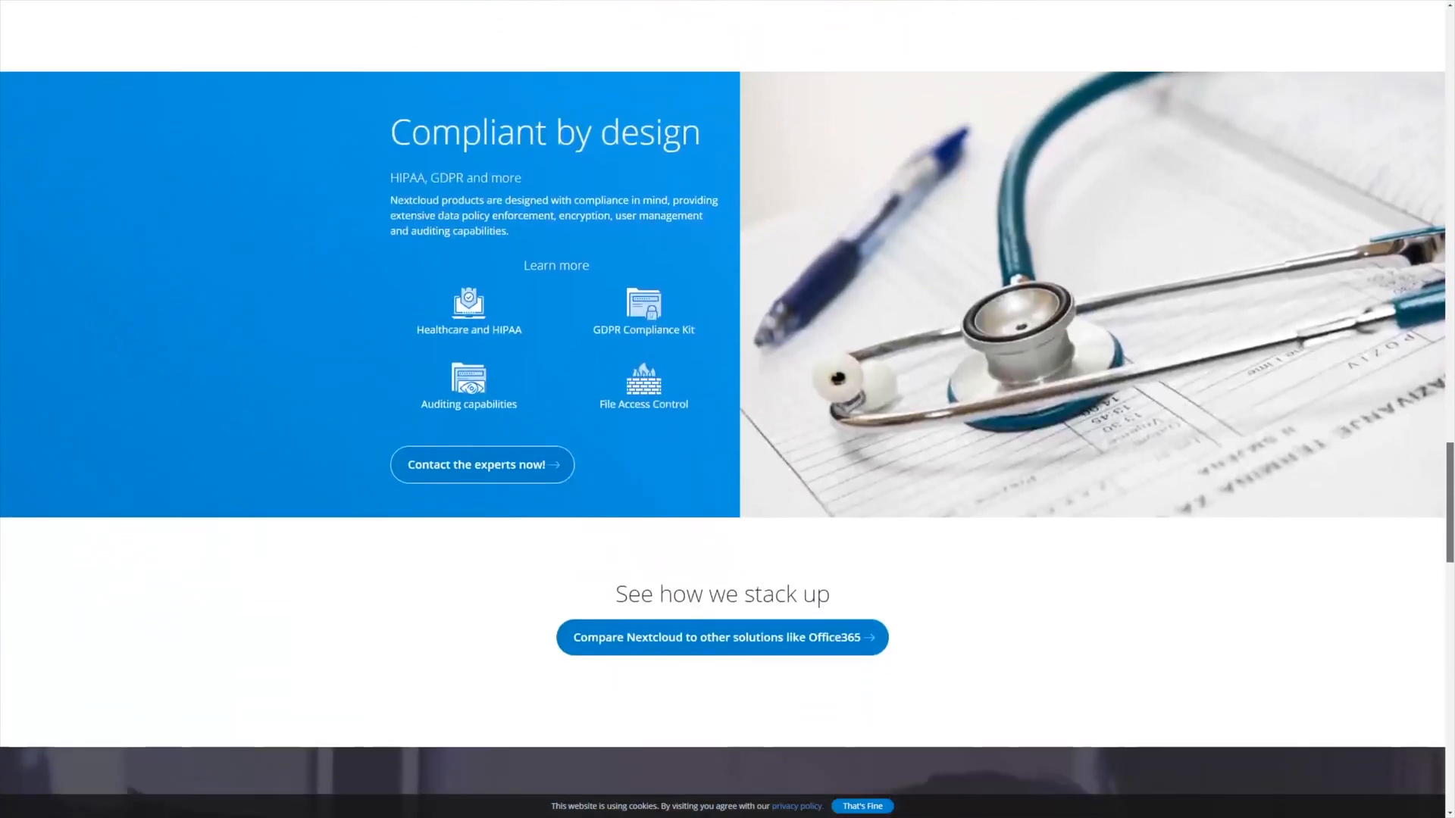
scroll(up, 3)
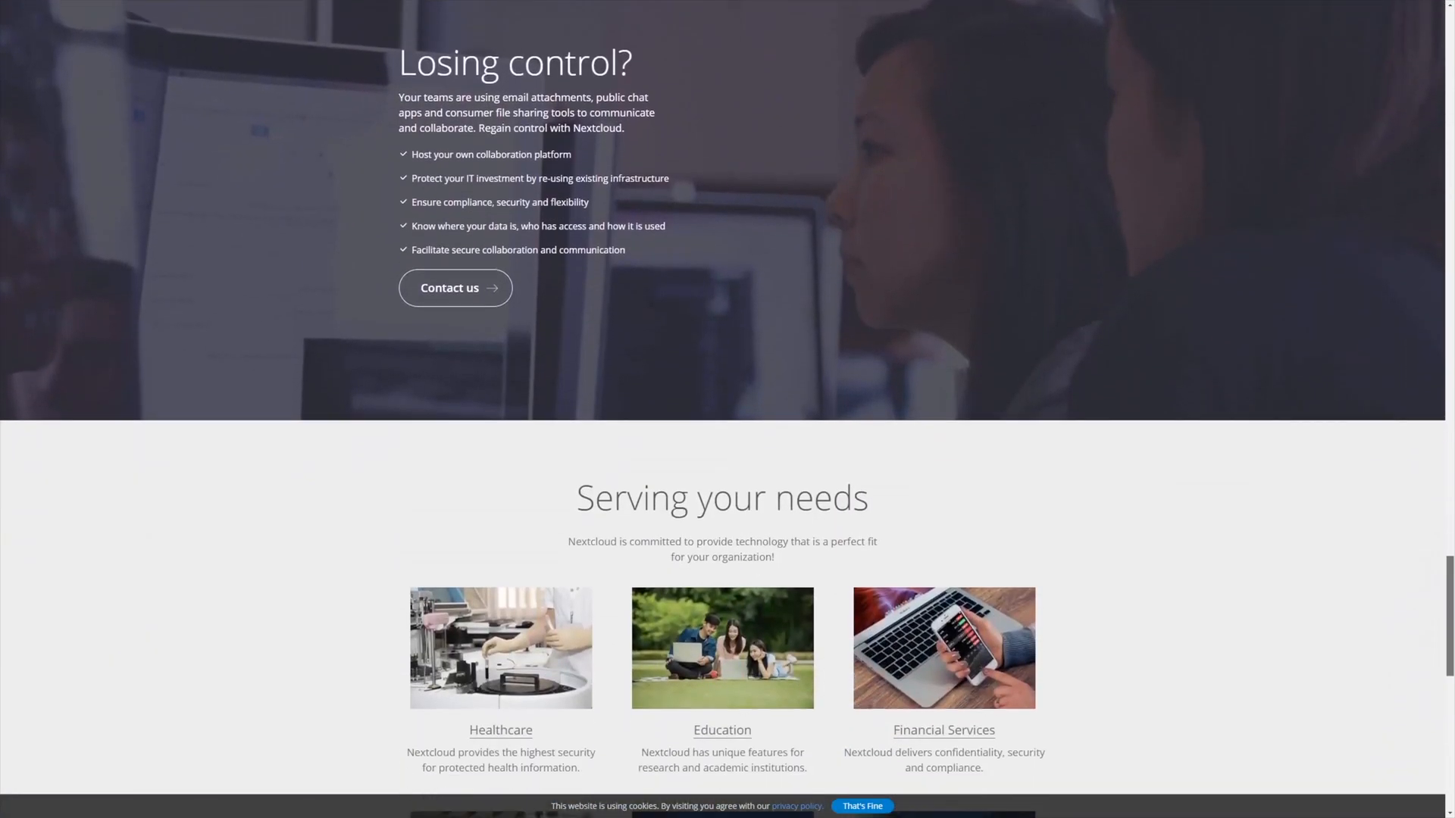
scroll(down, 3)
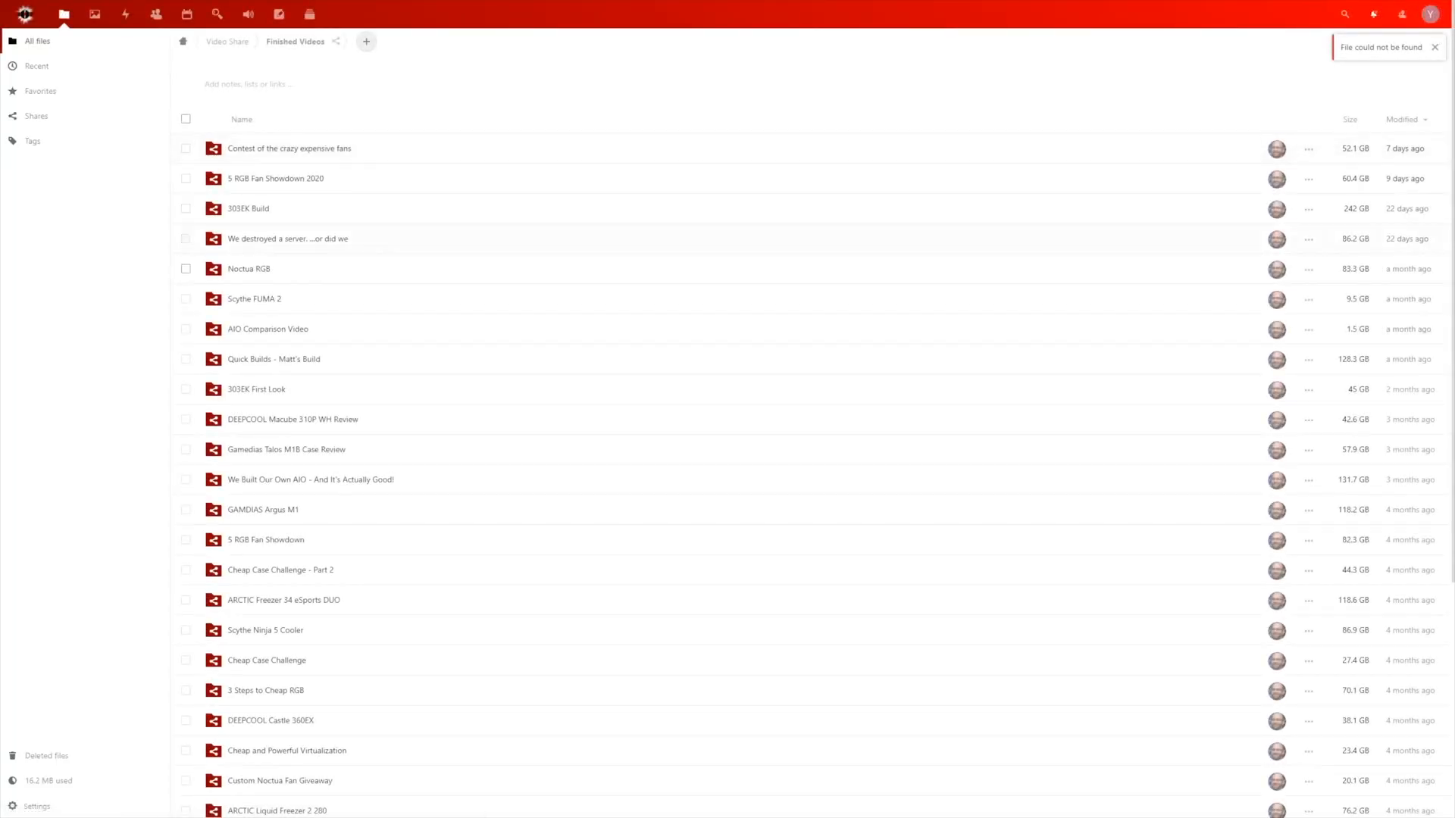
- Look inside the Contest of the crazy expensive fans folder, then return to Finished Videos
double_click(288, 147)
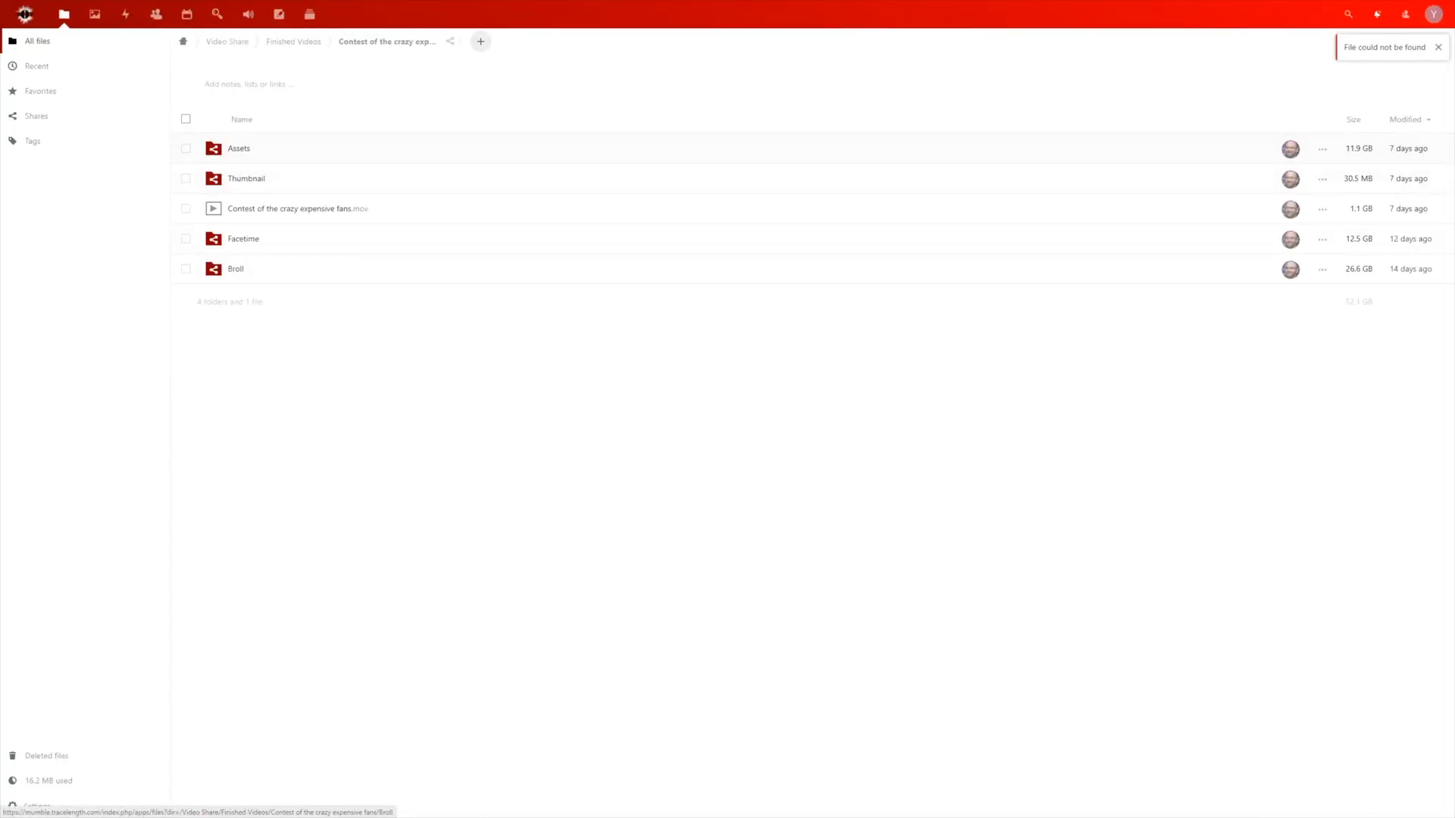
click(296, 40)
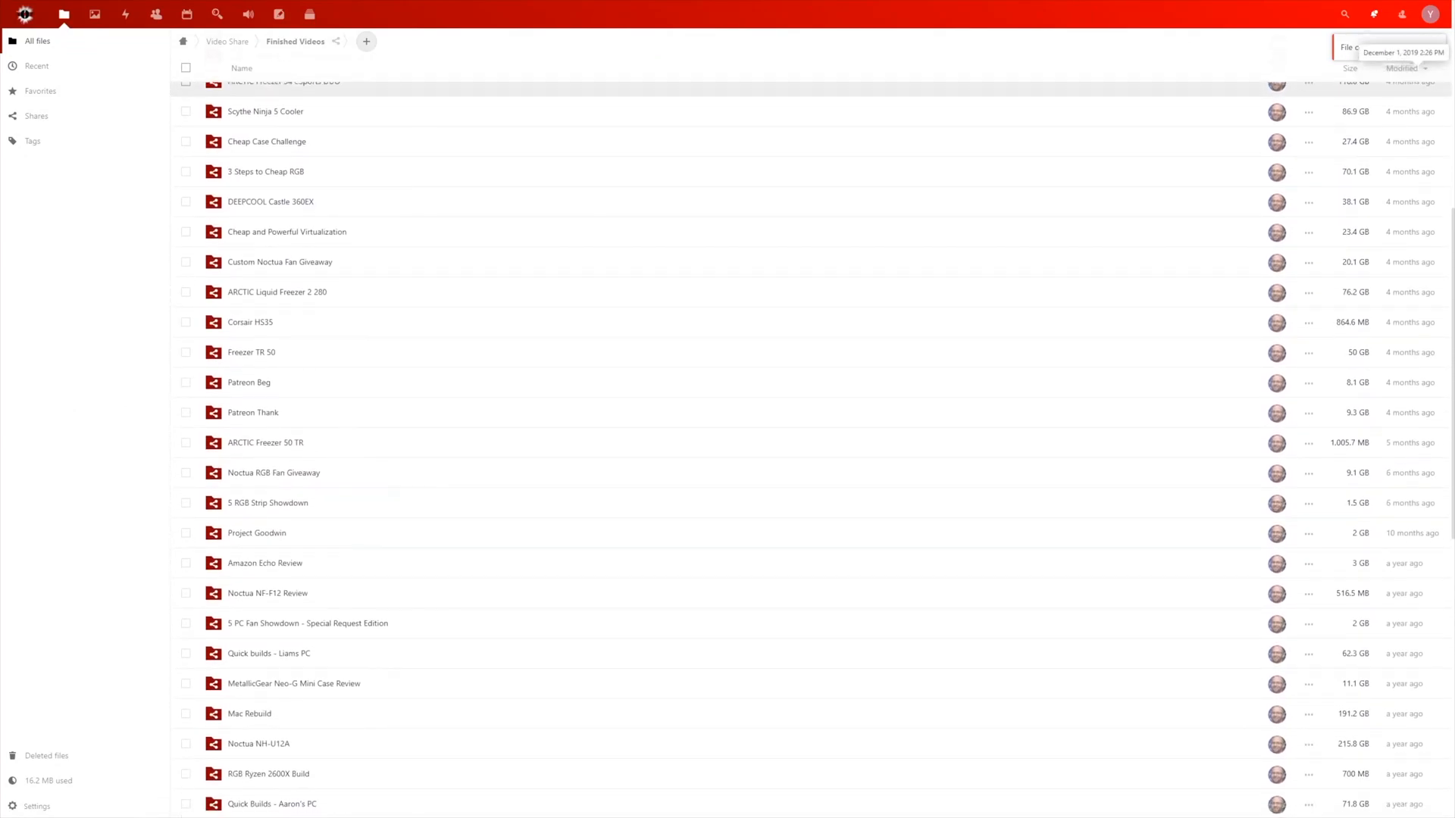
scroll(down, 3)
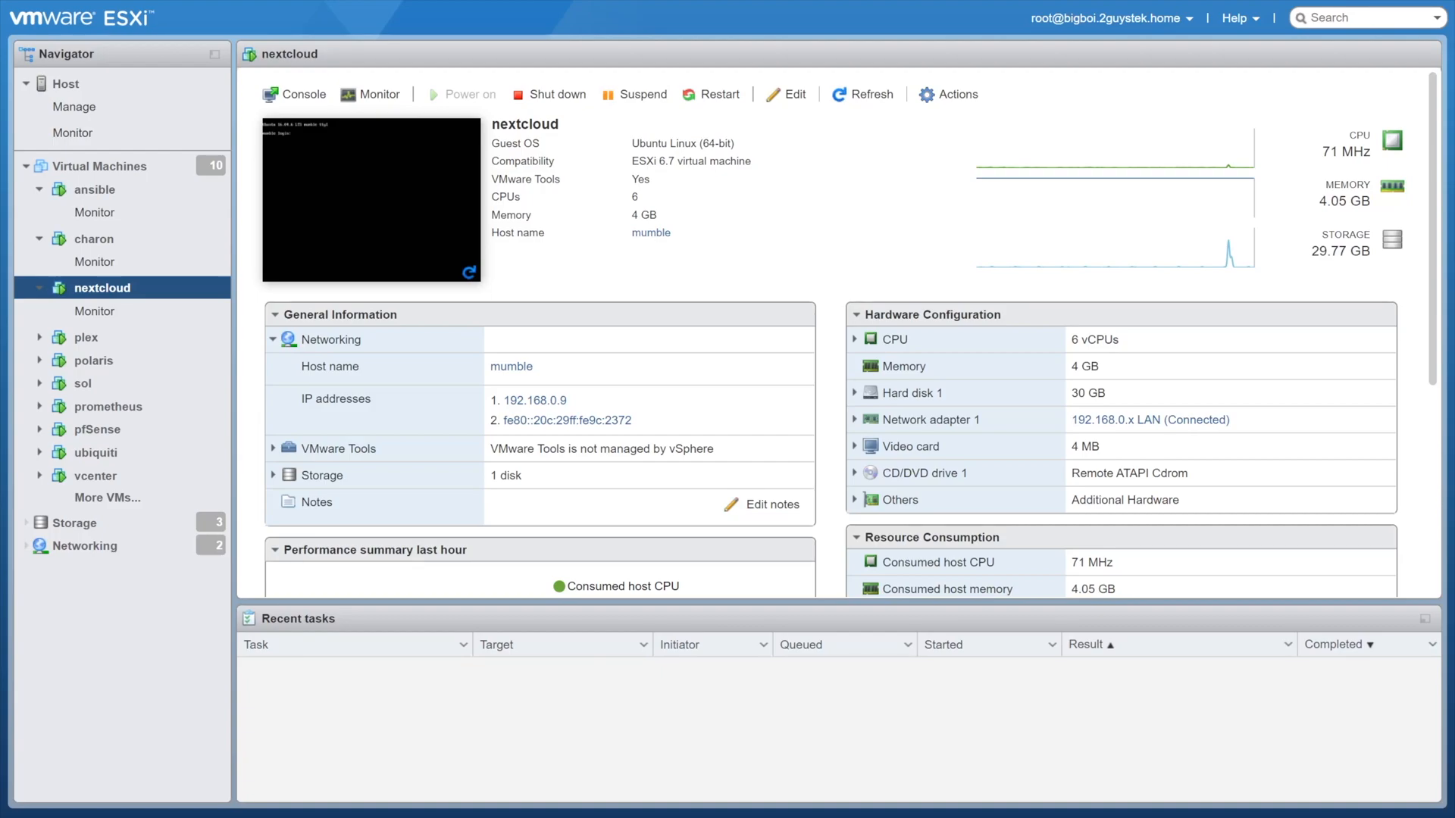
click(85, 336)
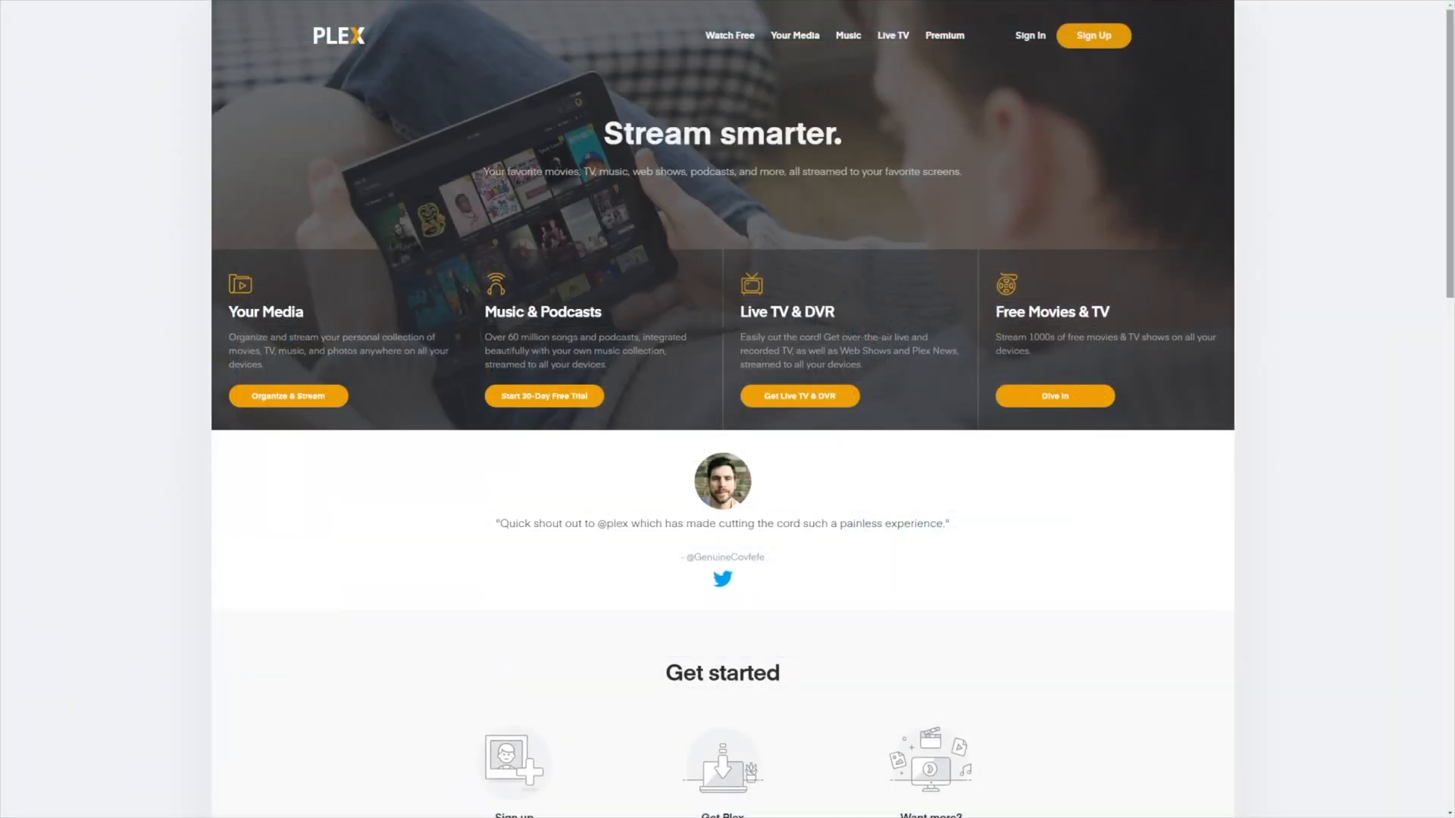
scroll(down, 3)
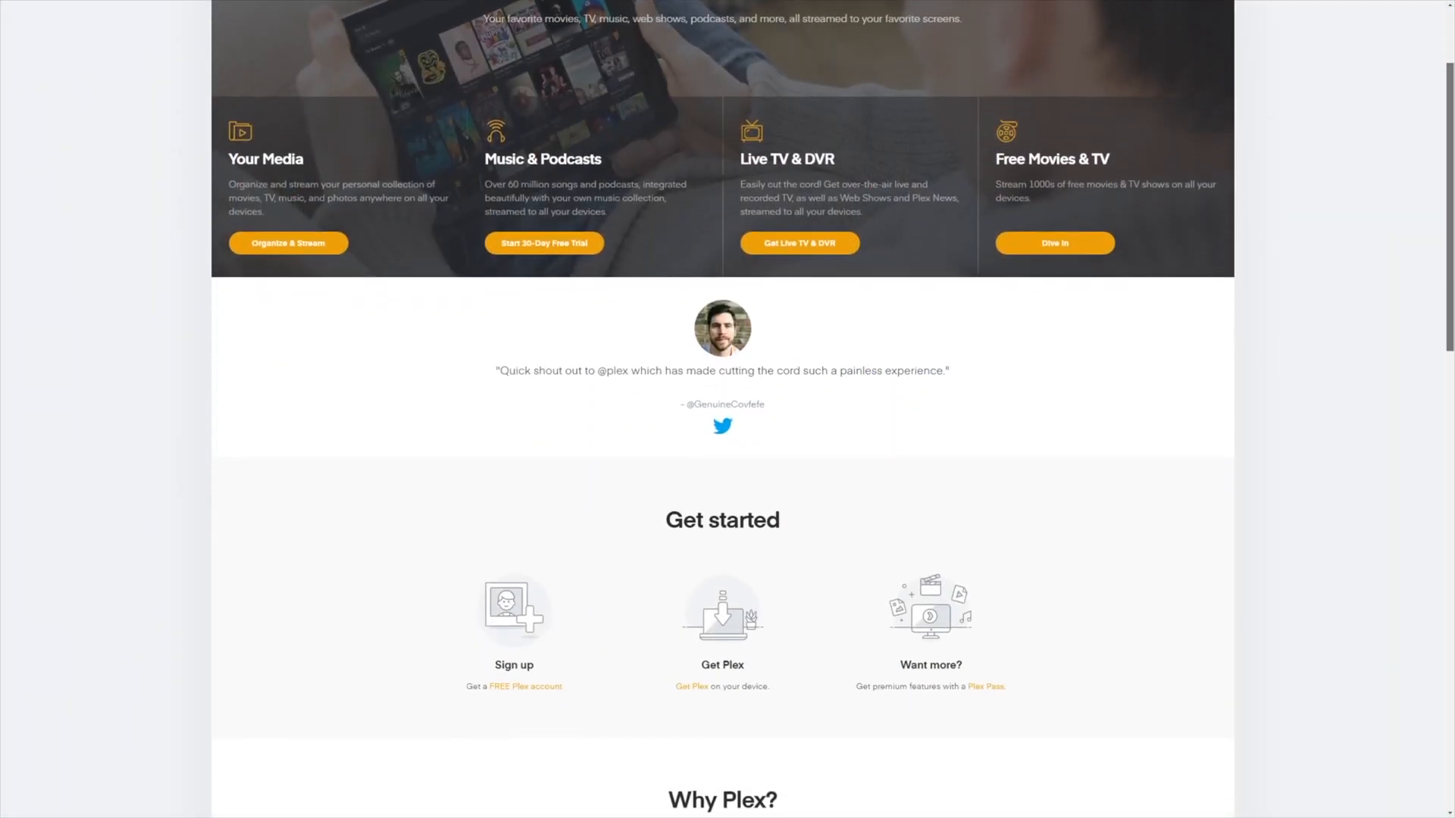
scroll(down, 3)
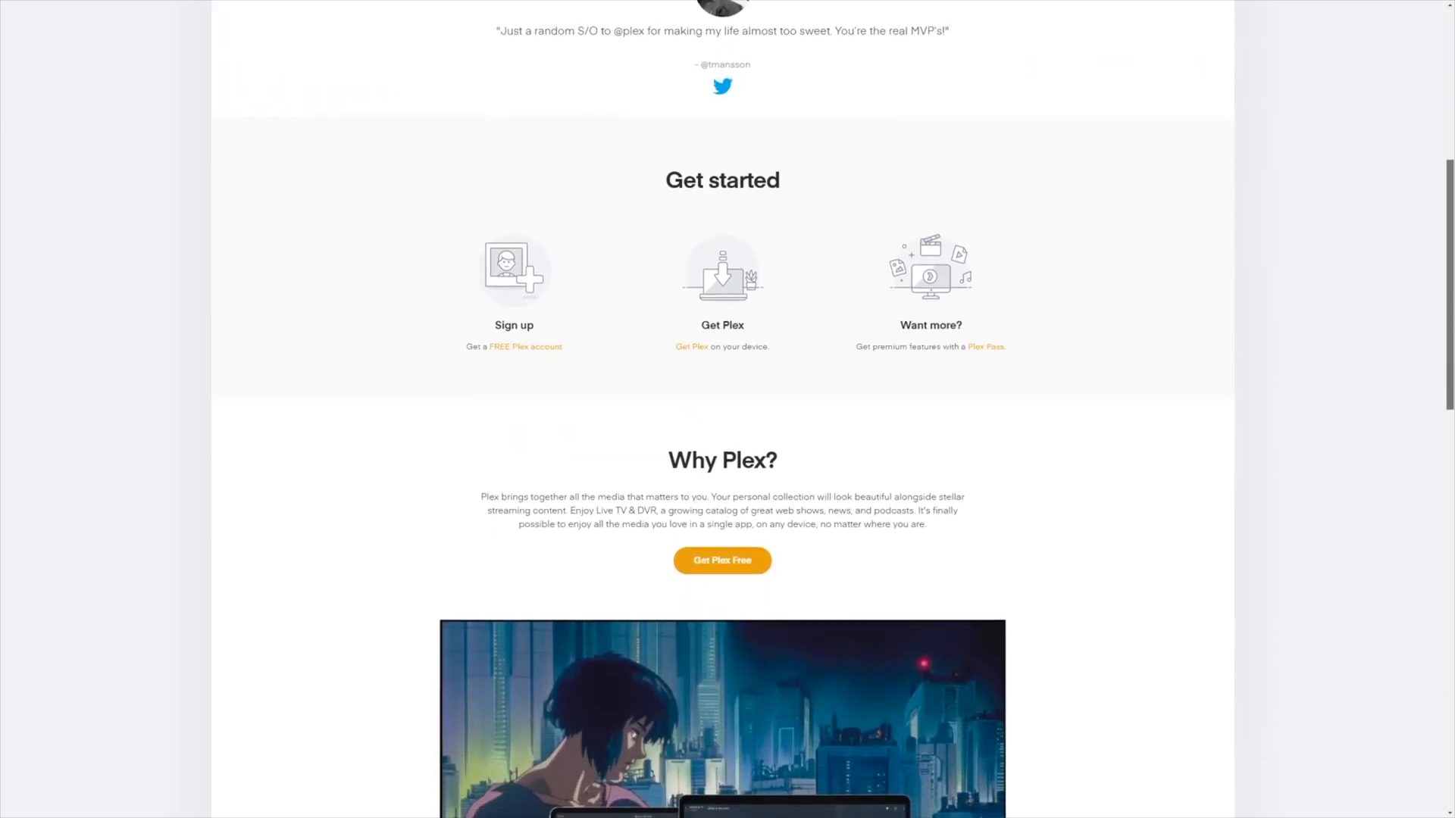
scroll(down, 3)
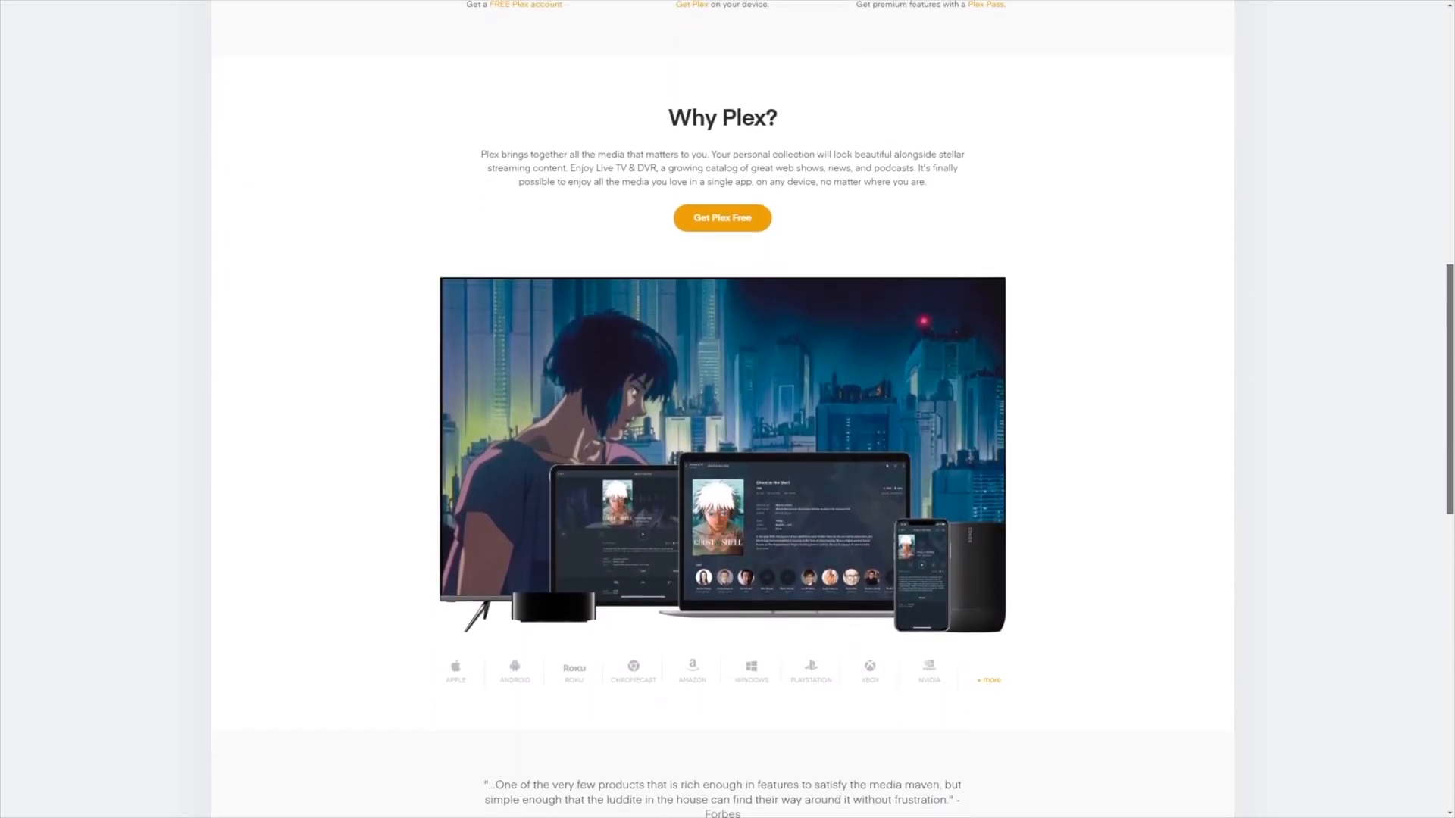
scroll(down, 3)
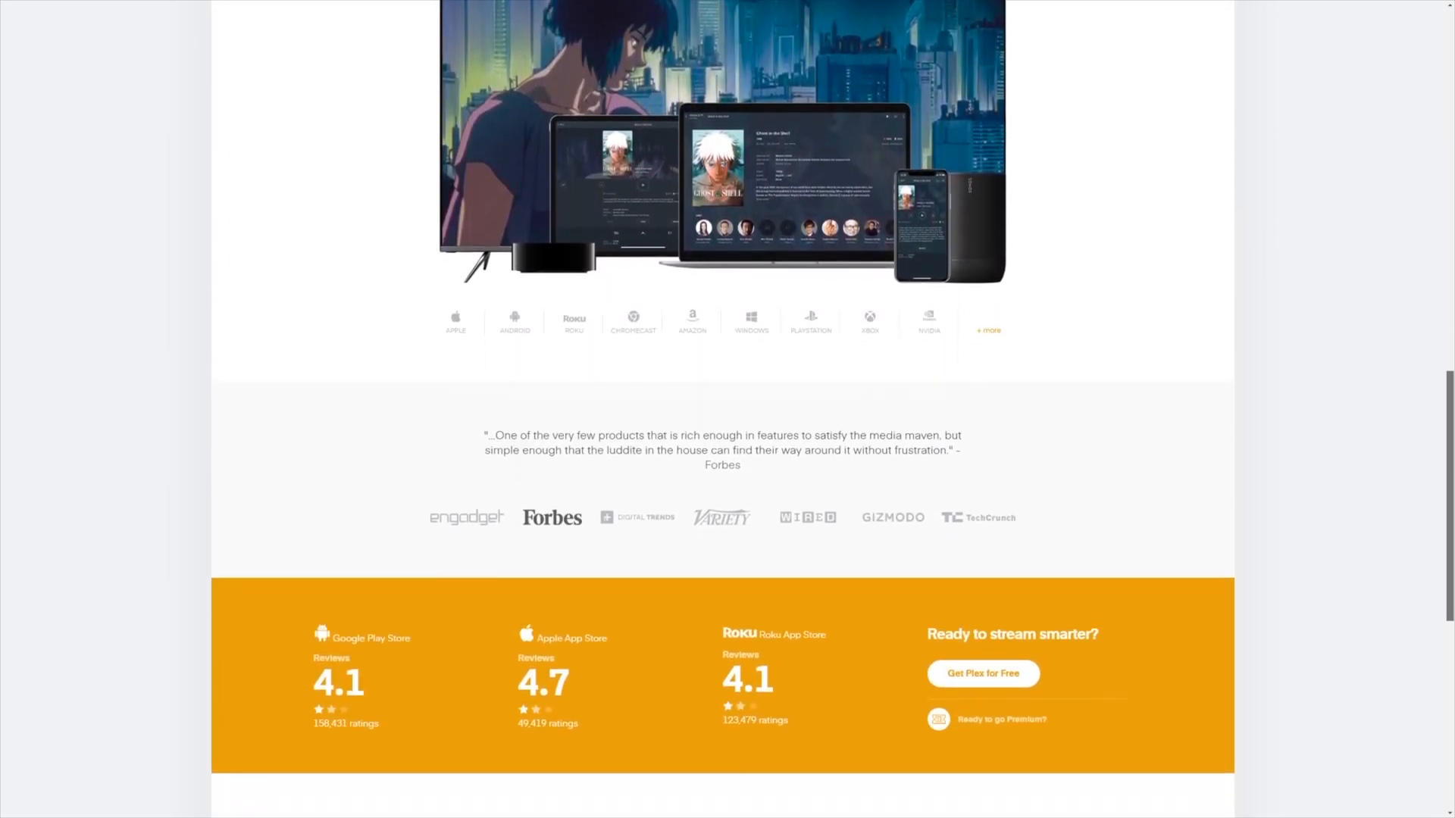
scroll(down, 3)
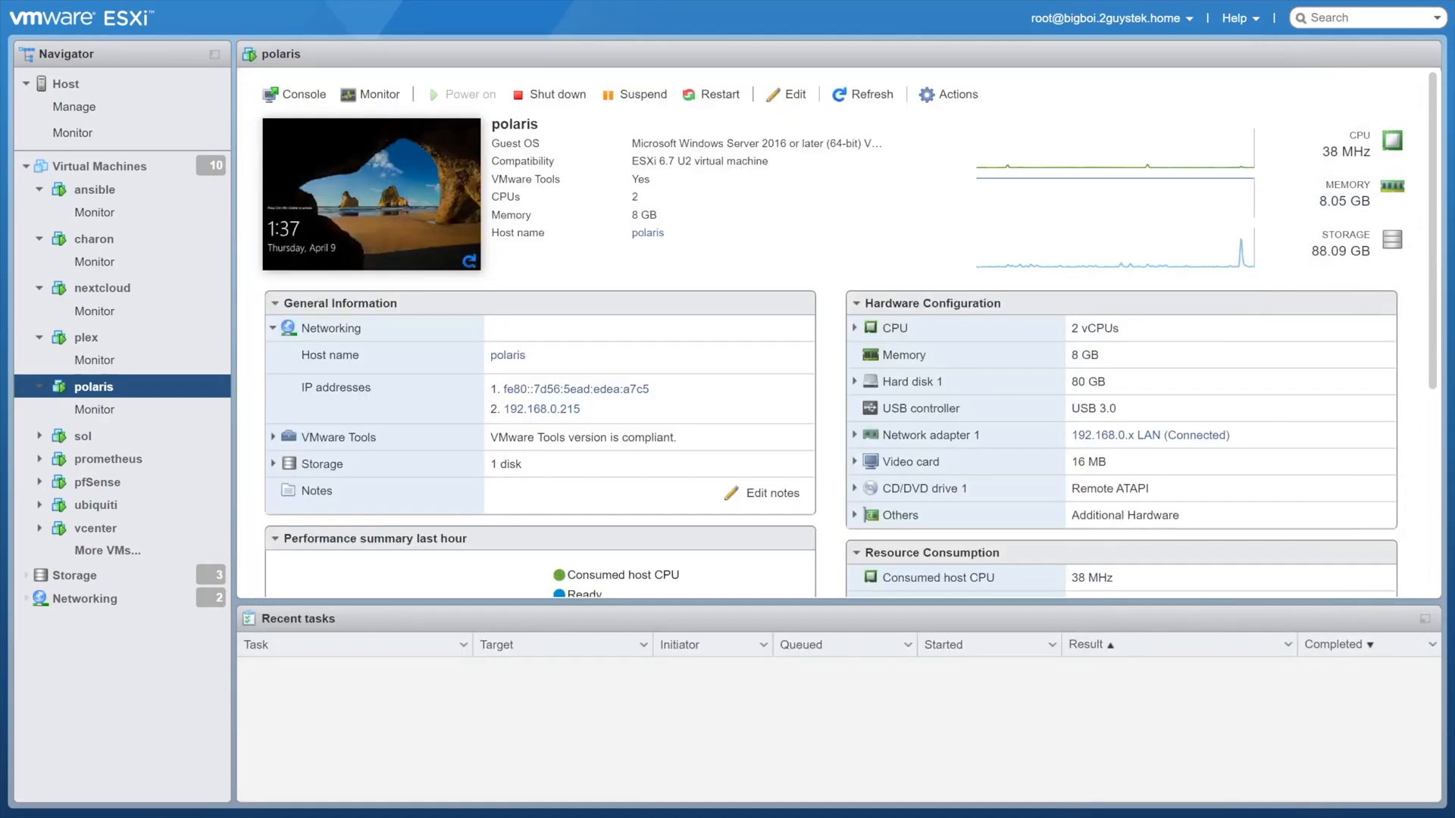
- Show the polaris Windows Server 2016 virtual machine's summary
click(81, 436)
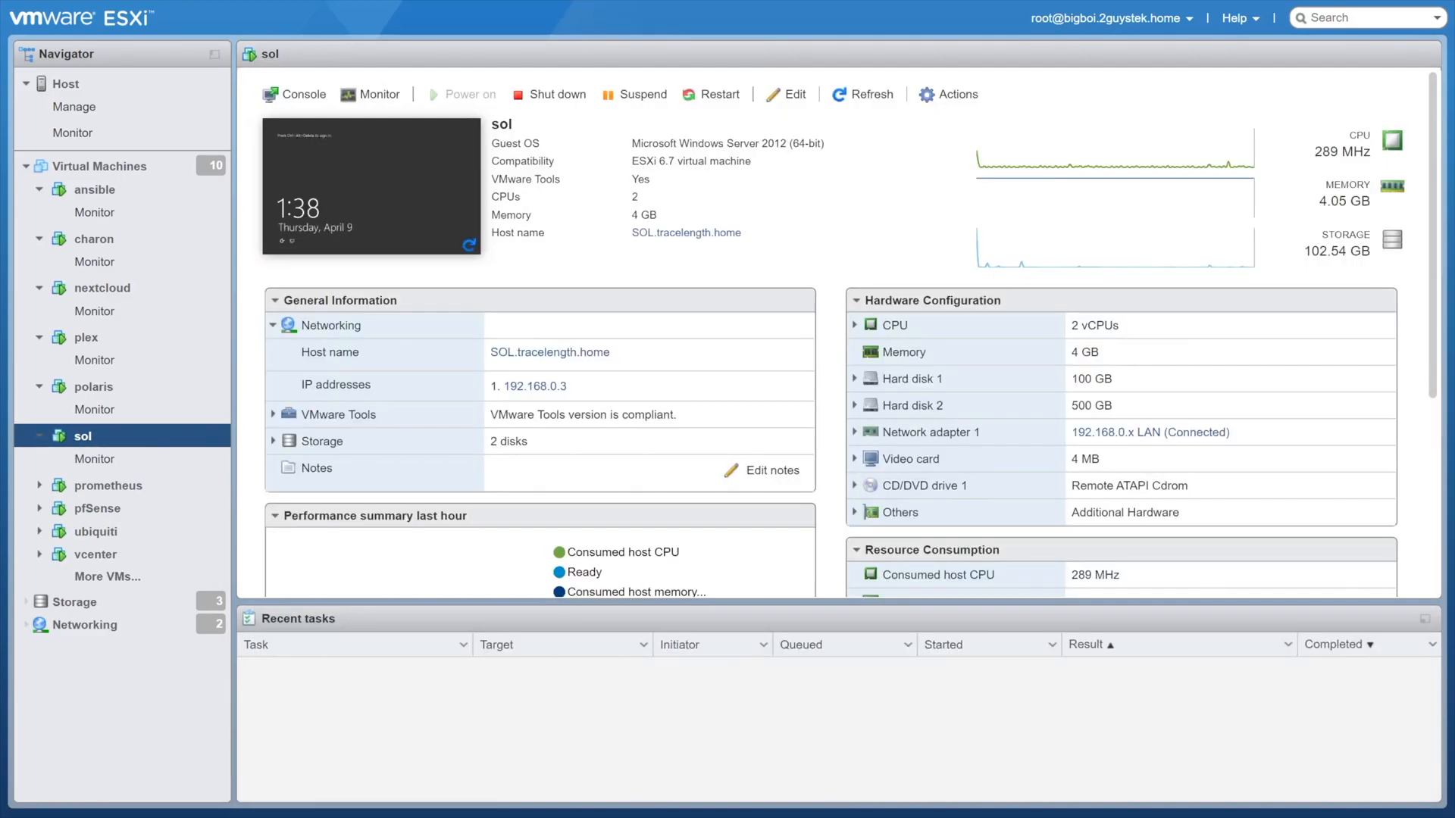
- Show the sol Windows Server 2012 virtual machine's summary
click(108, 485)
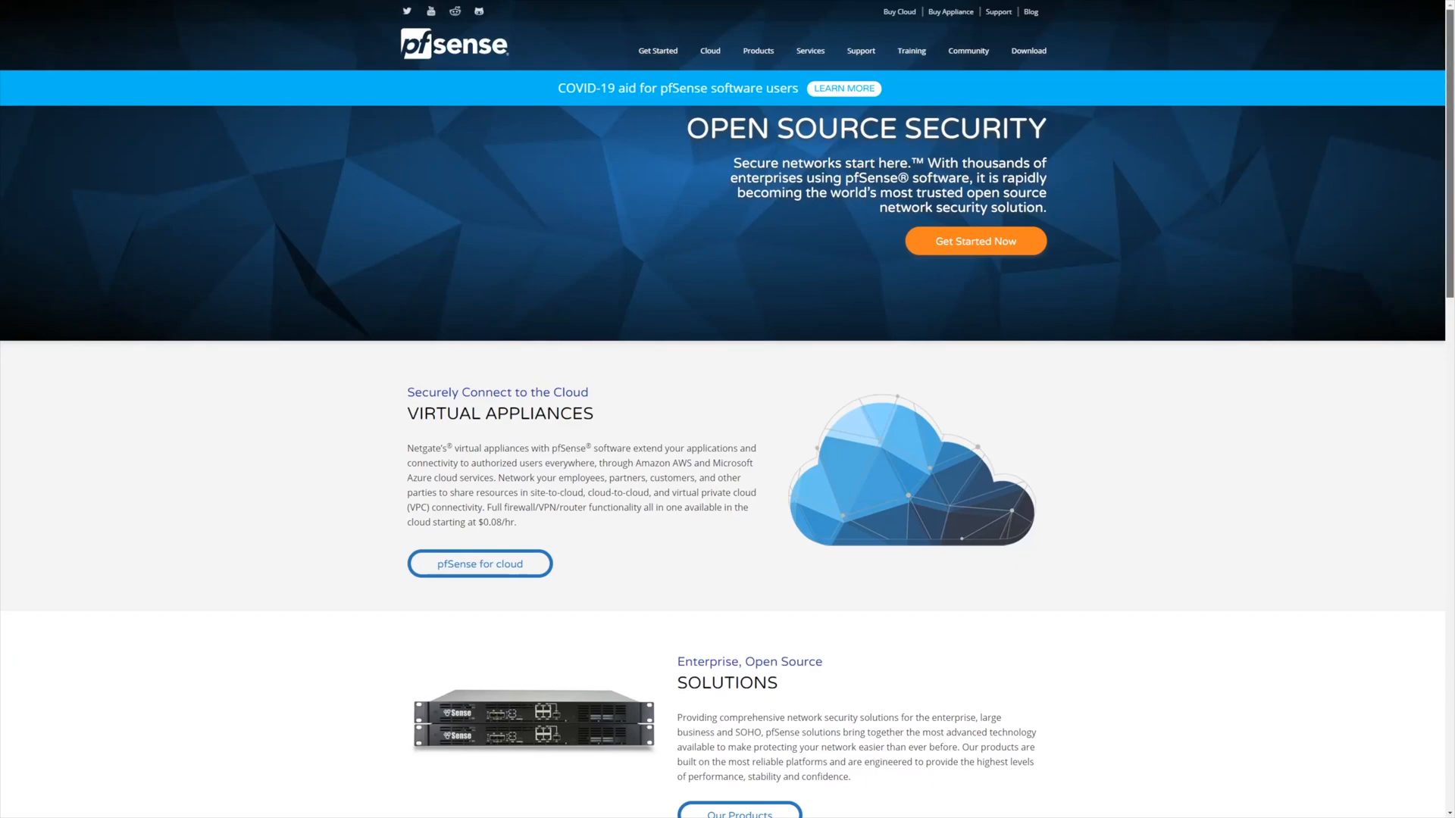
scroll(down, 3)
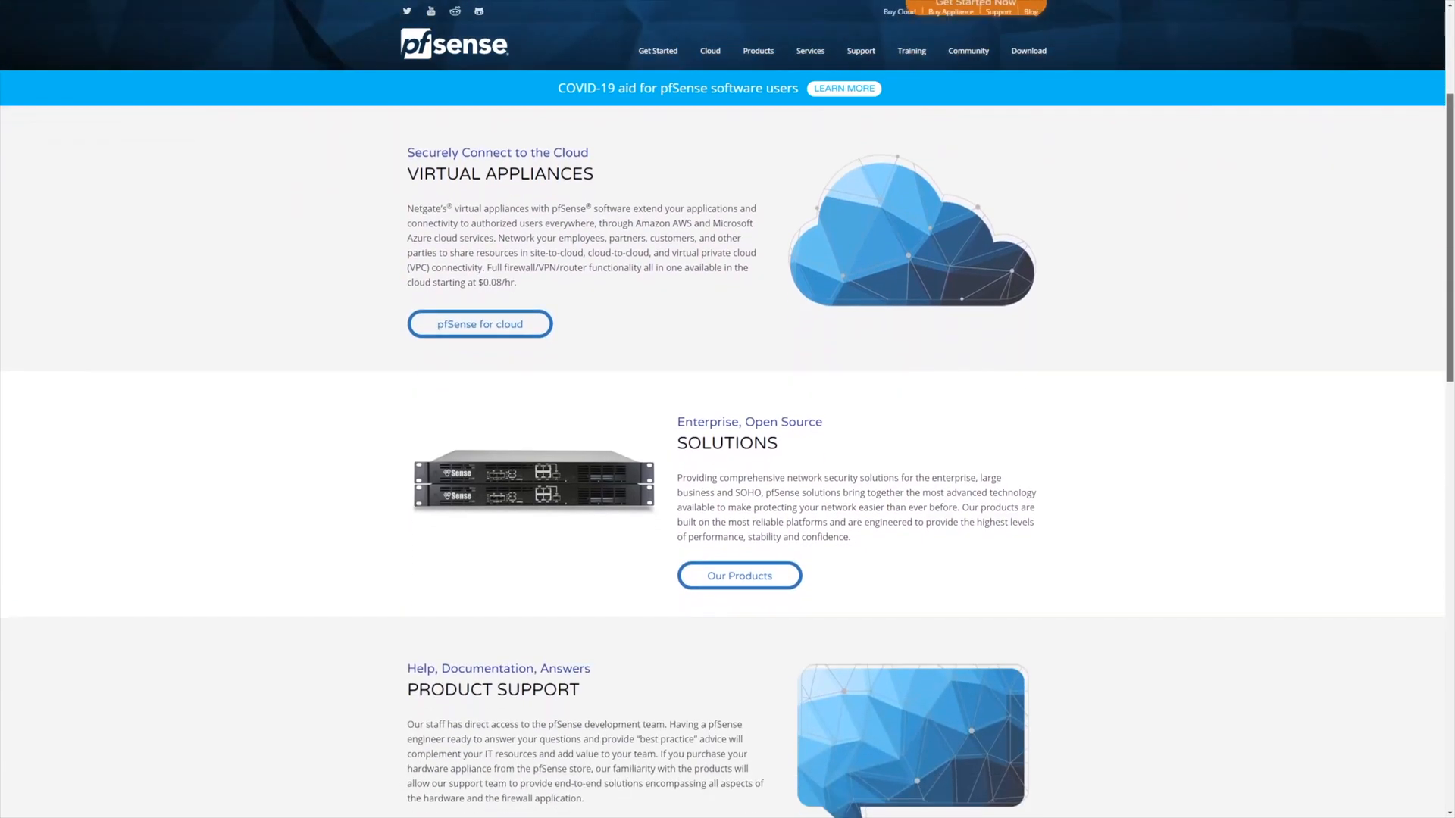
scroll(down, 3)
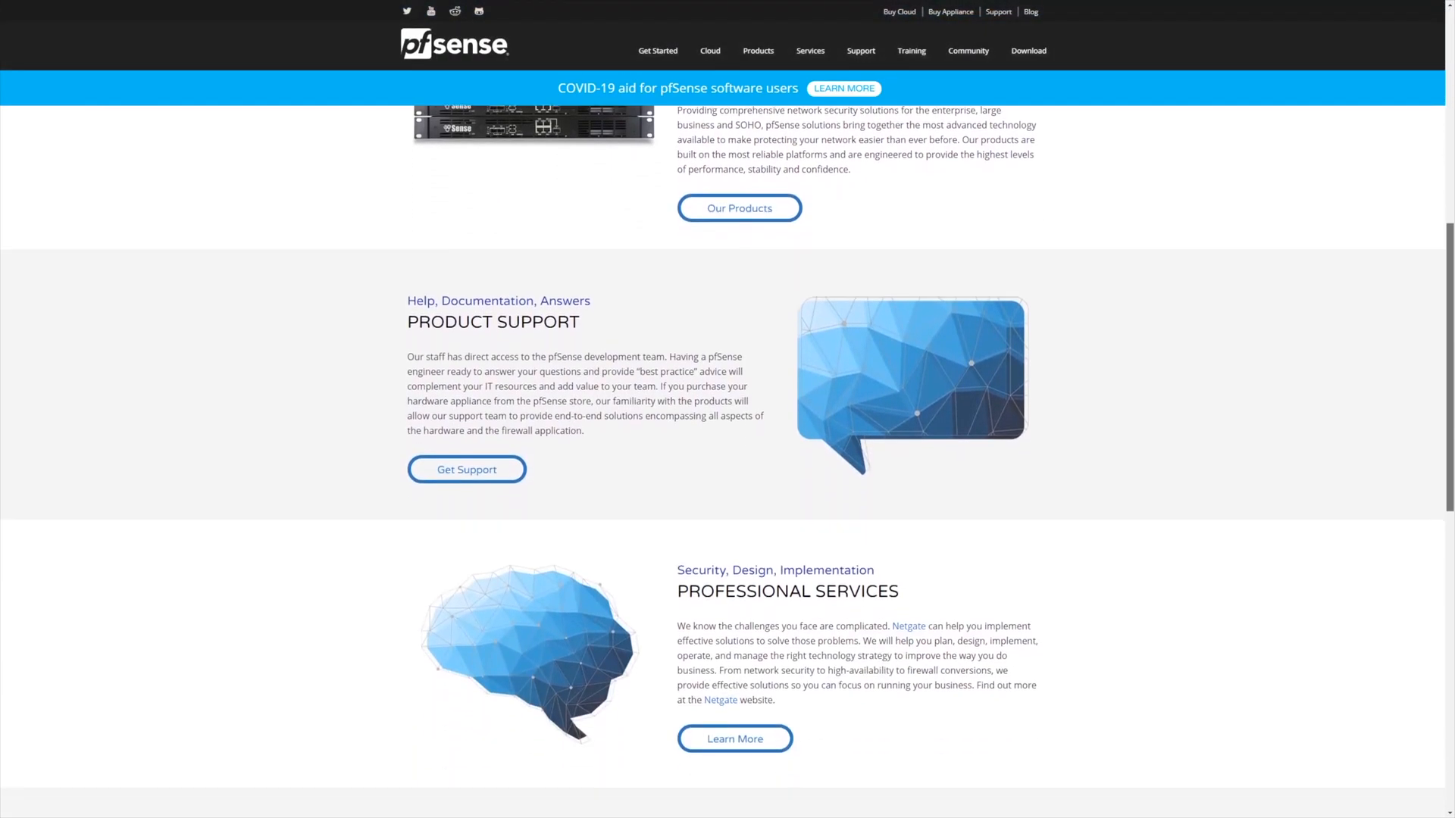
scroll(down, 3)
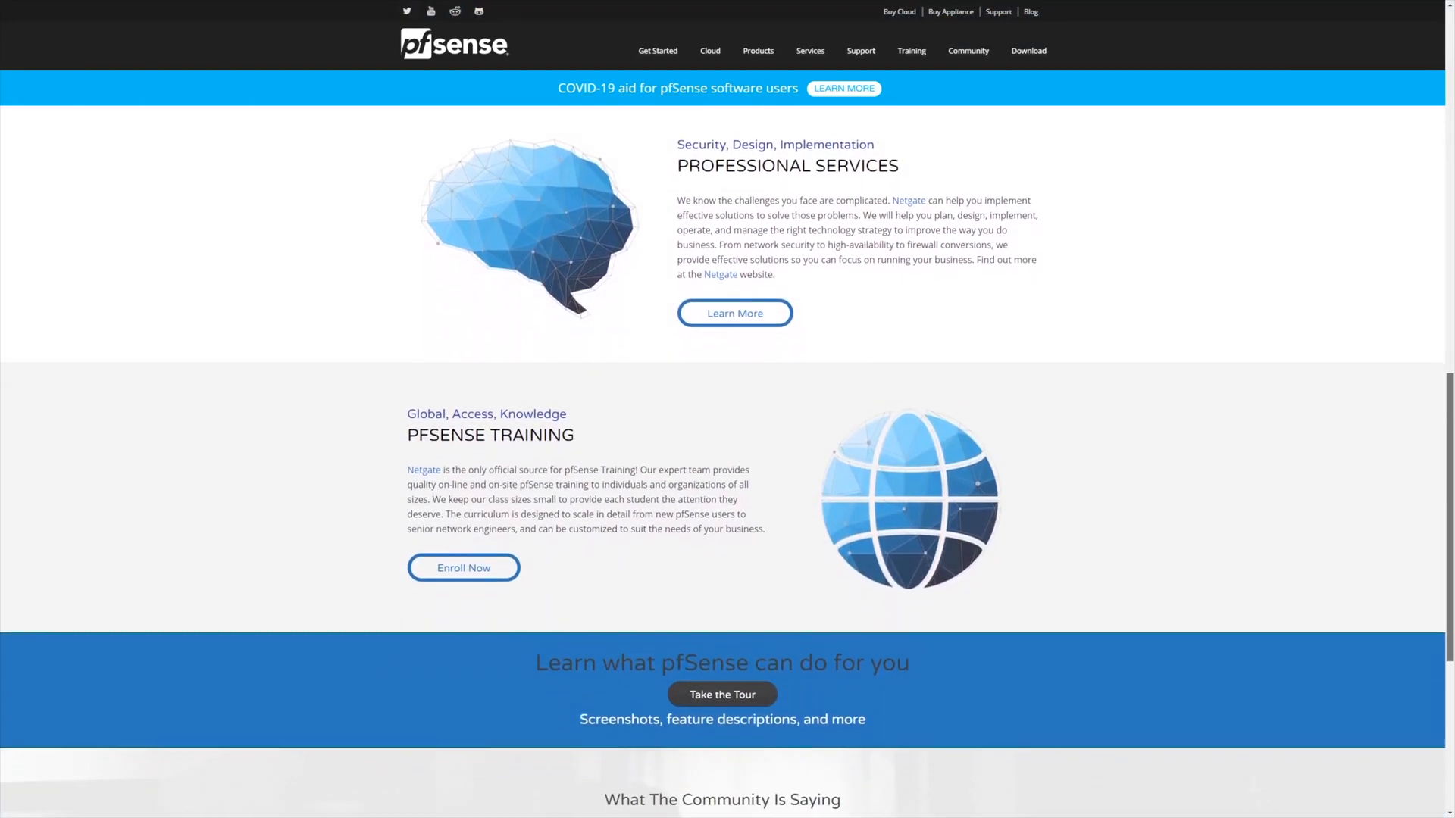
scroll(down, 3)
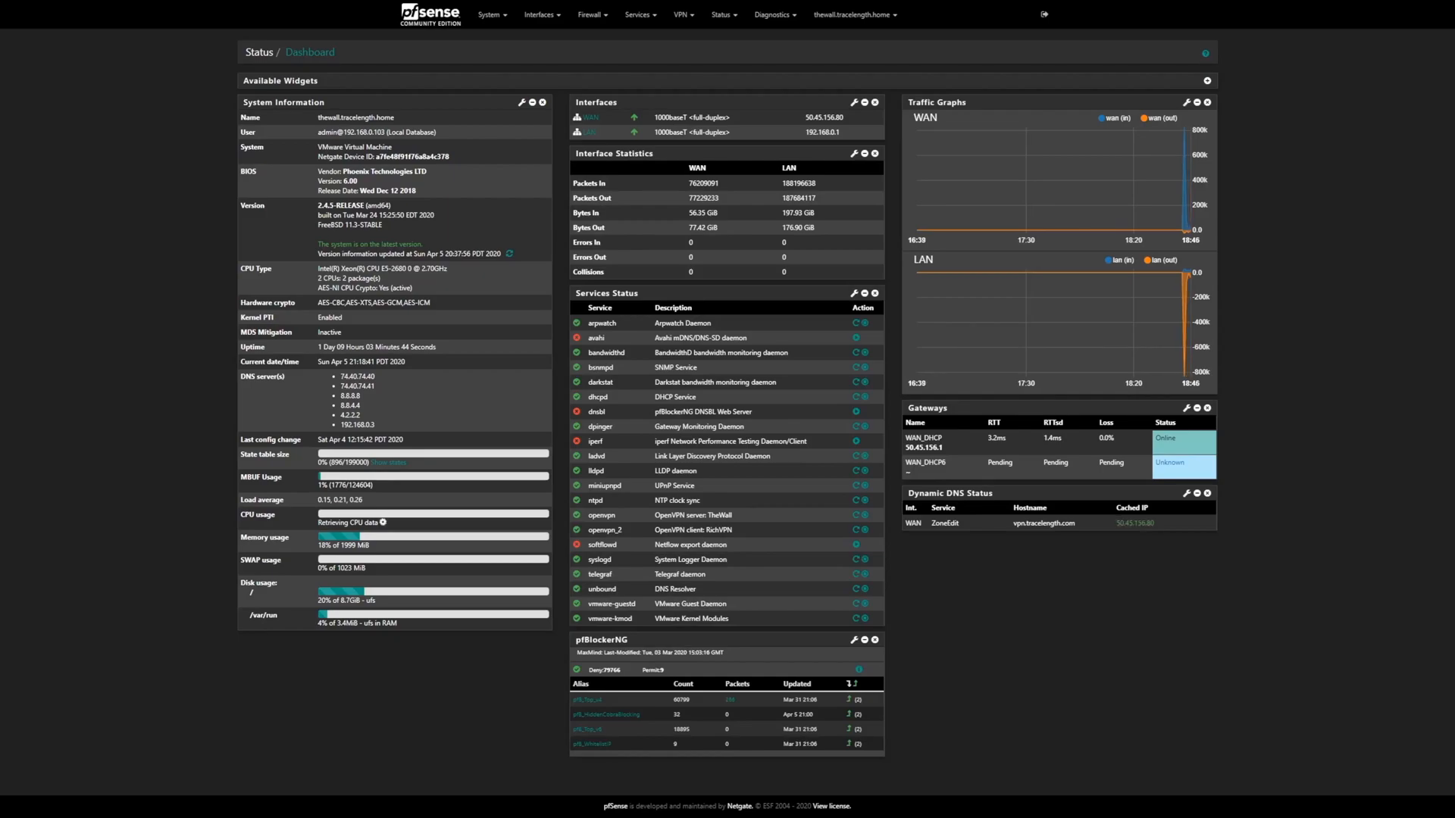
- Review the Package Manager's list of packages available to install on the firewall
click(490, 15)
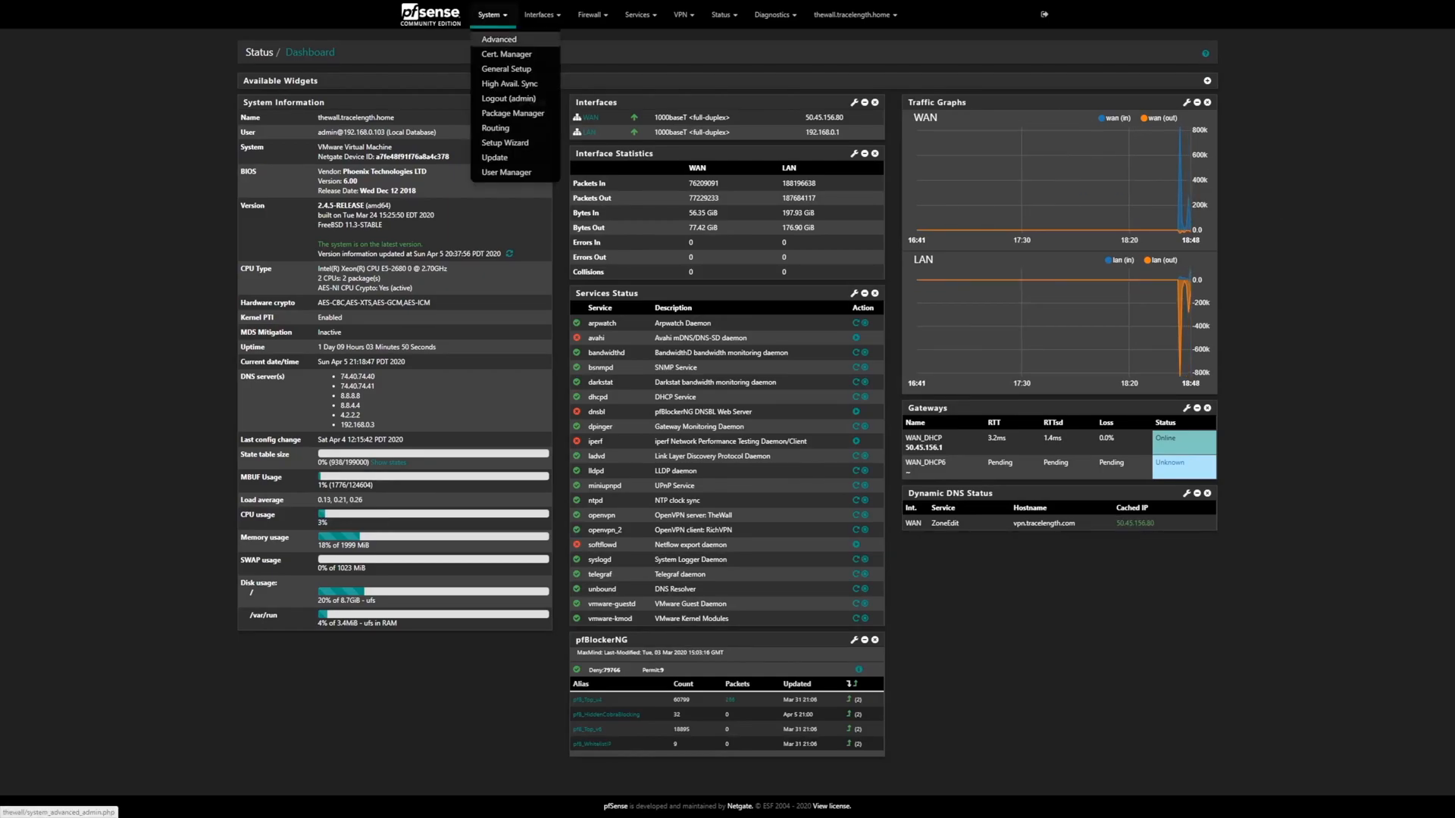
click(514, 113)
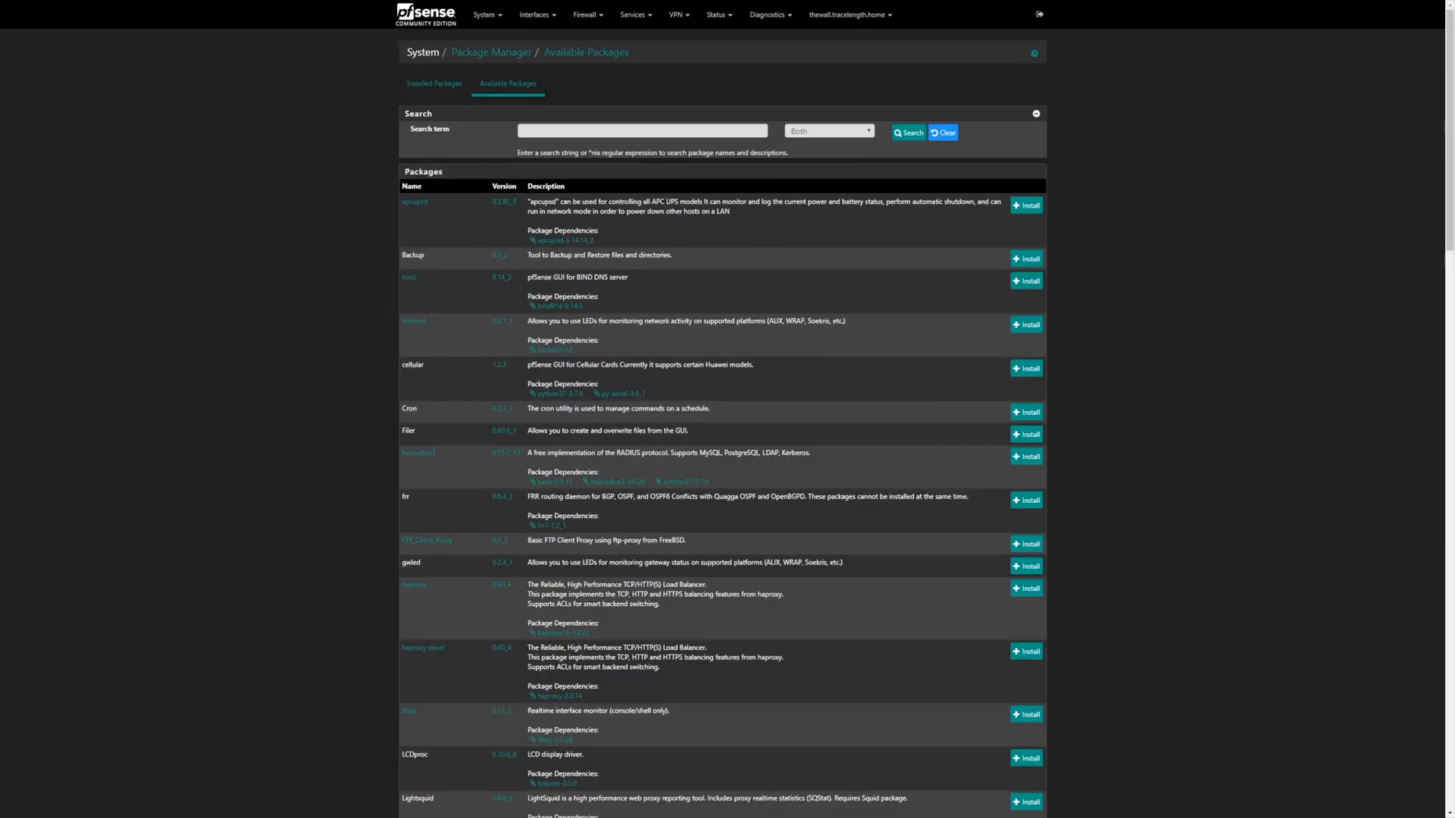
scroll(down, 3)
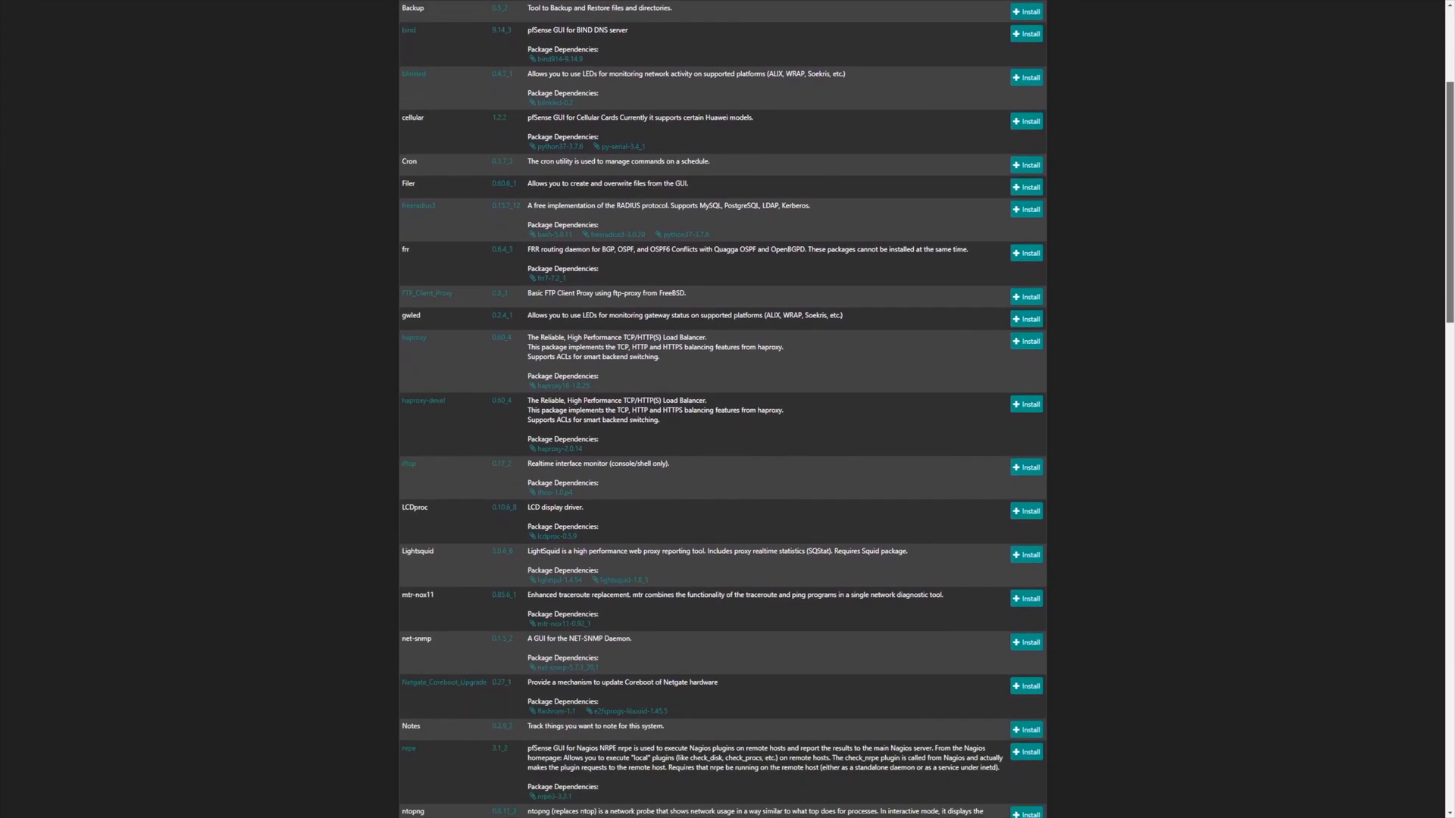
scroll(down, 3)
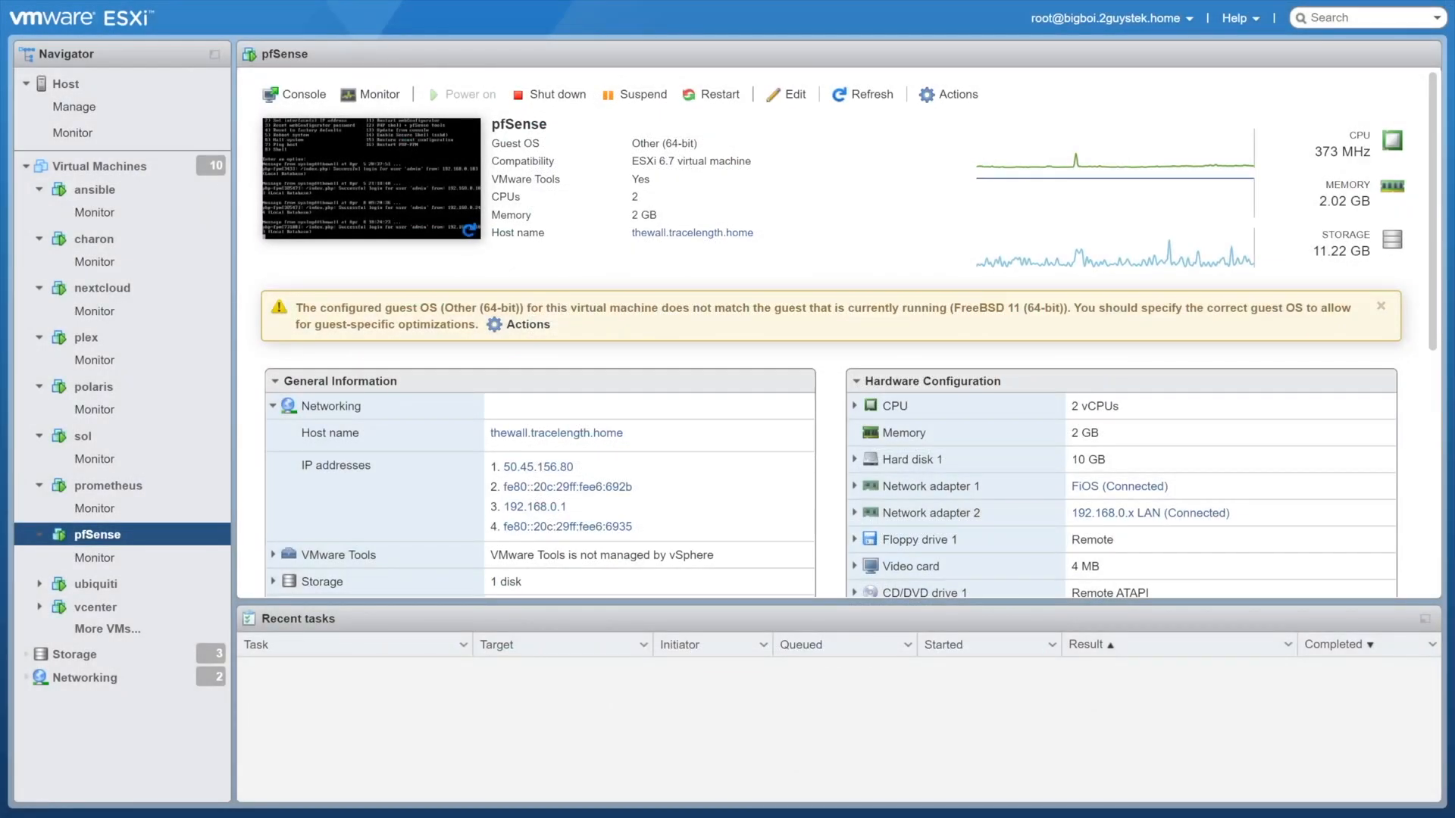
- Show the pfSense virtual machine's summary
click(95, 586)
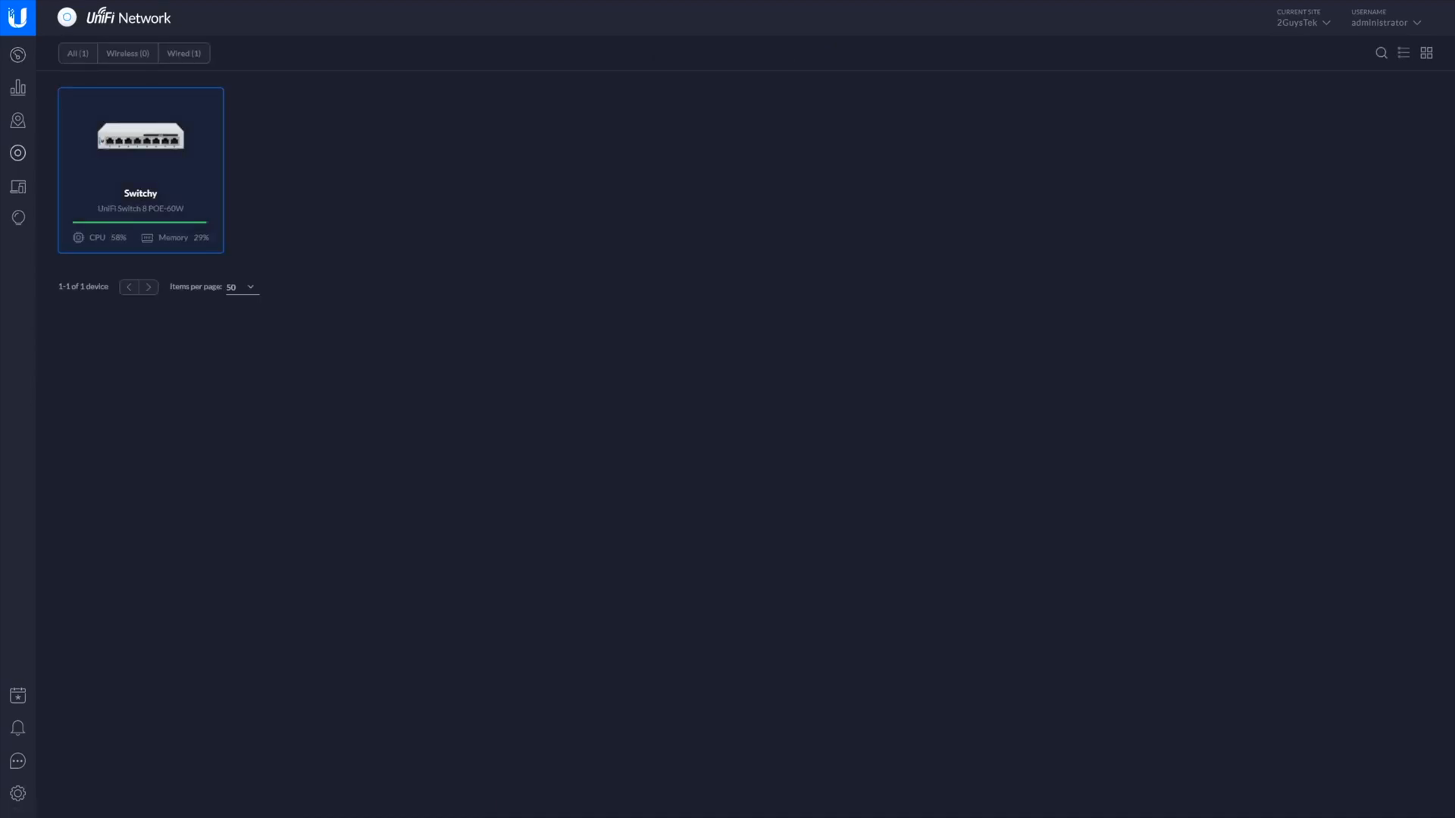
- Show the UniFi Devices page with the single switch card named Switchy
click(140, 168)
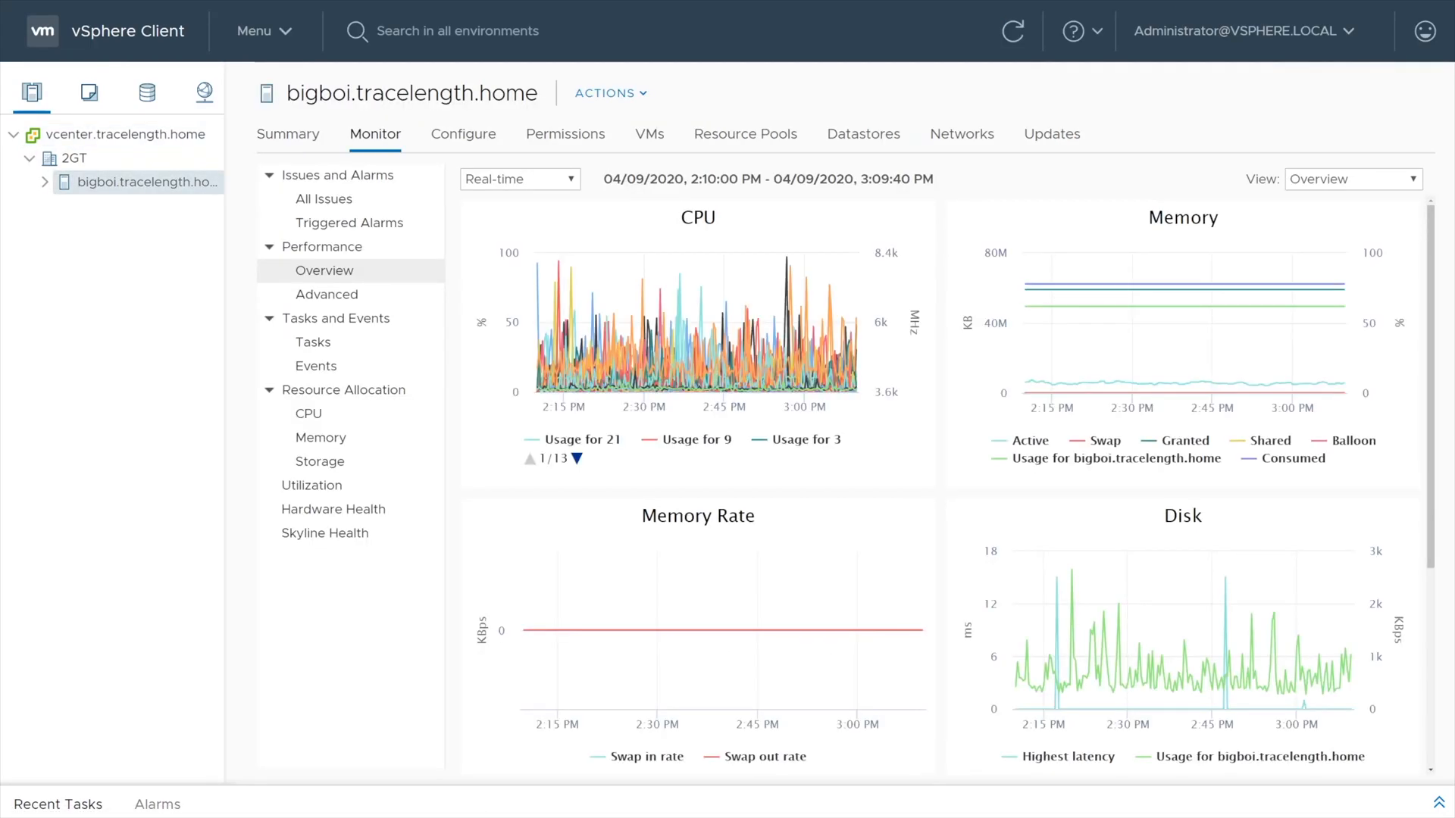
mouse_move(1307, 282)
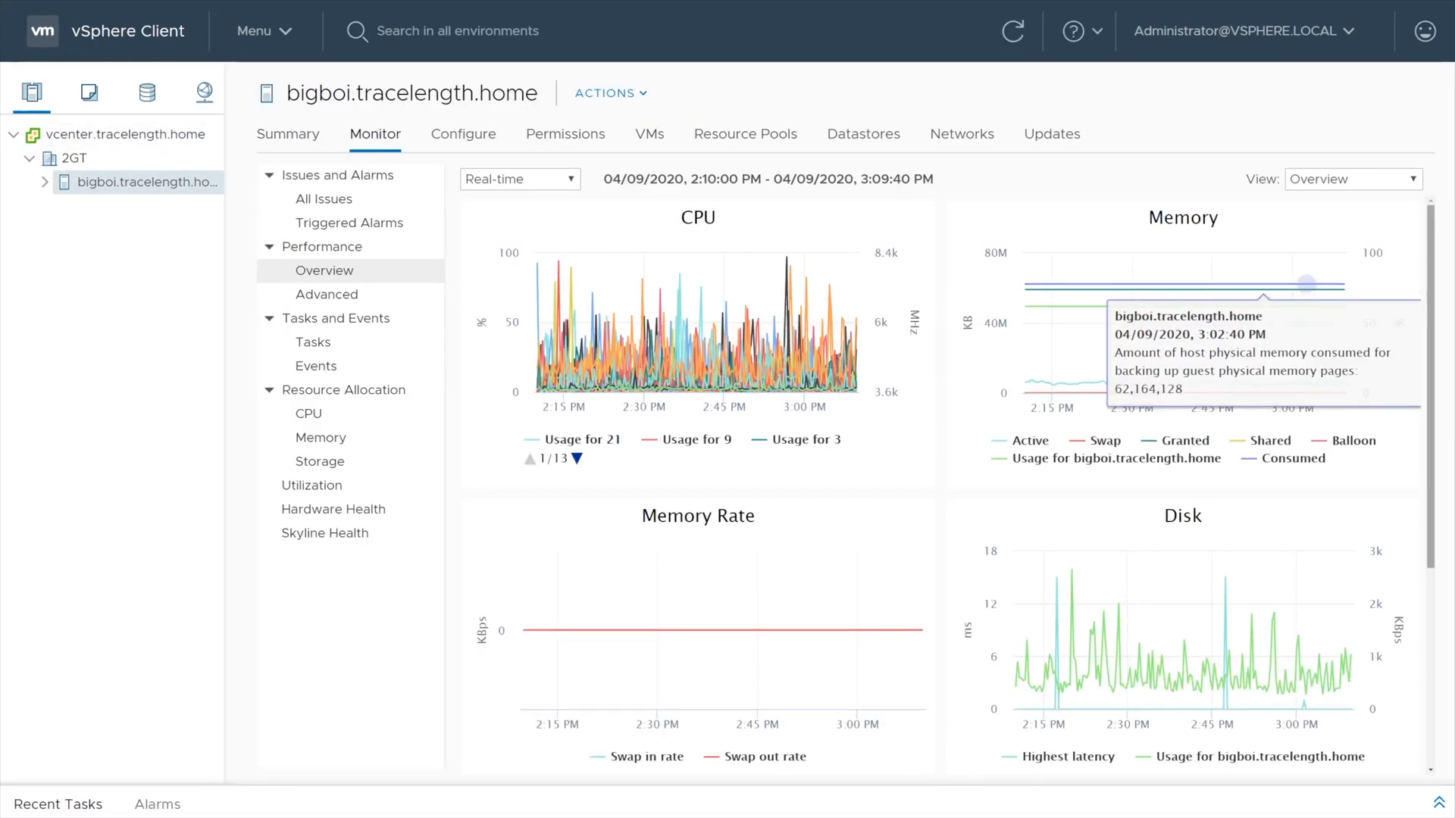
- Show bigboi.tracelength.home's performance overview and scroll to the Network usage chart for its vmnics
click(321, 247)
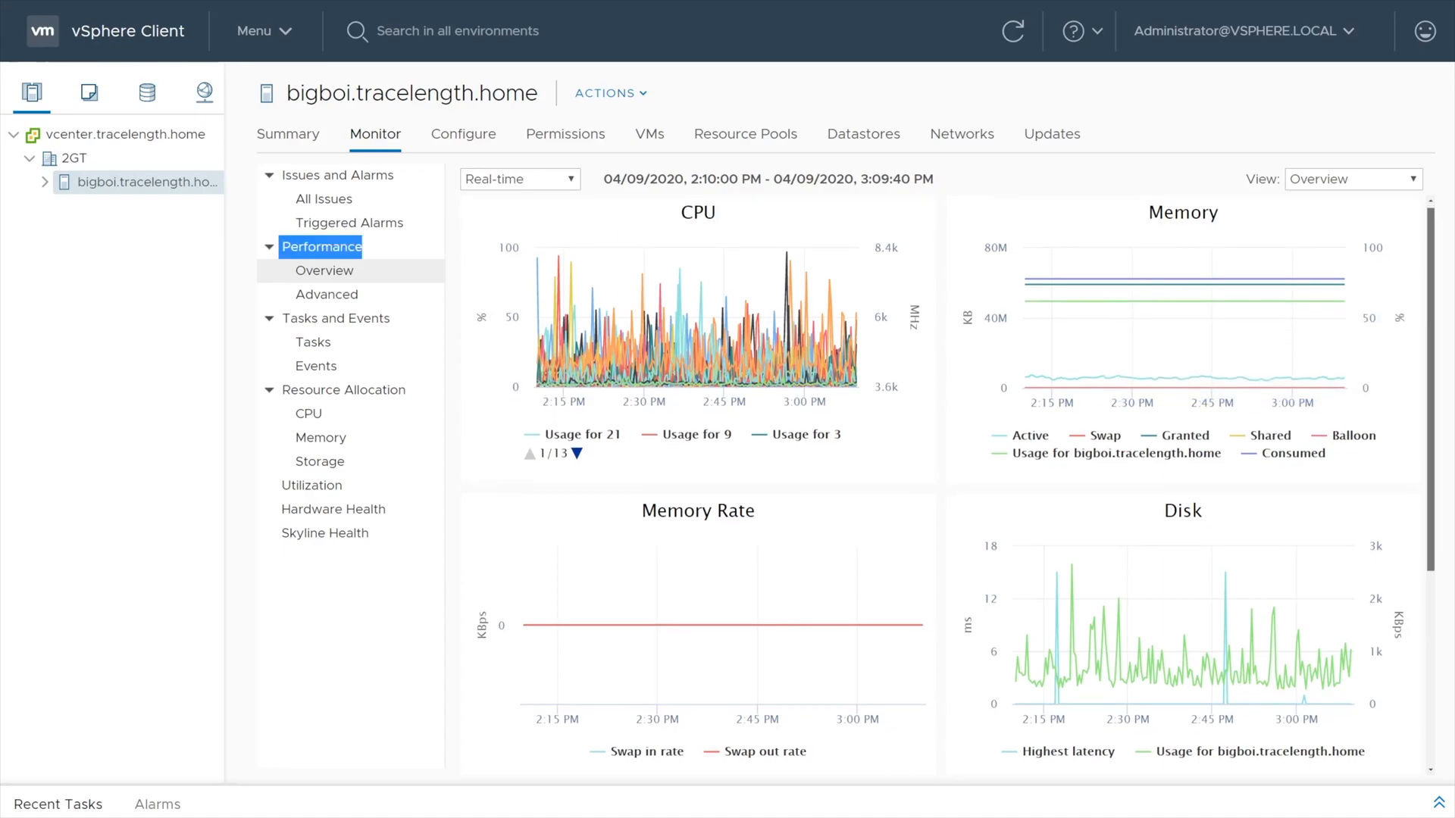
scroll(down, 3)
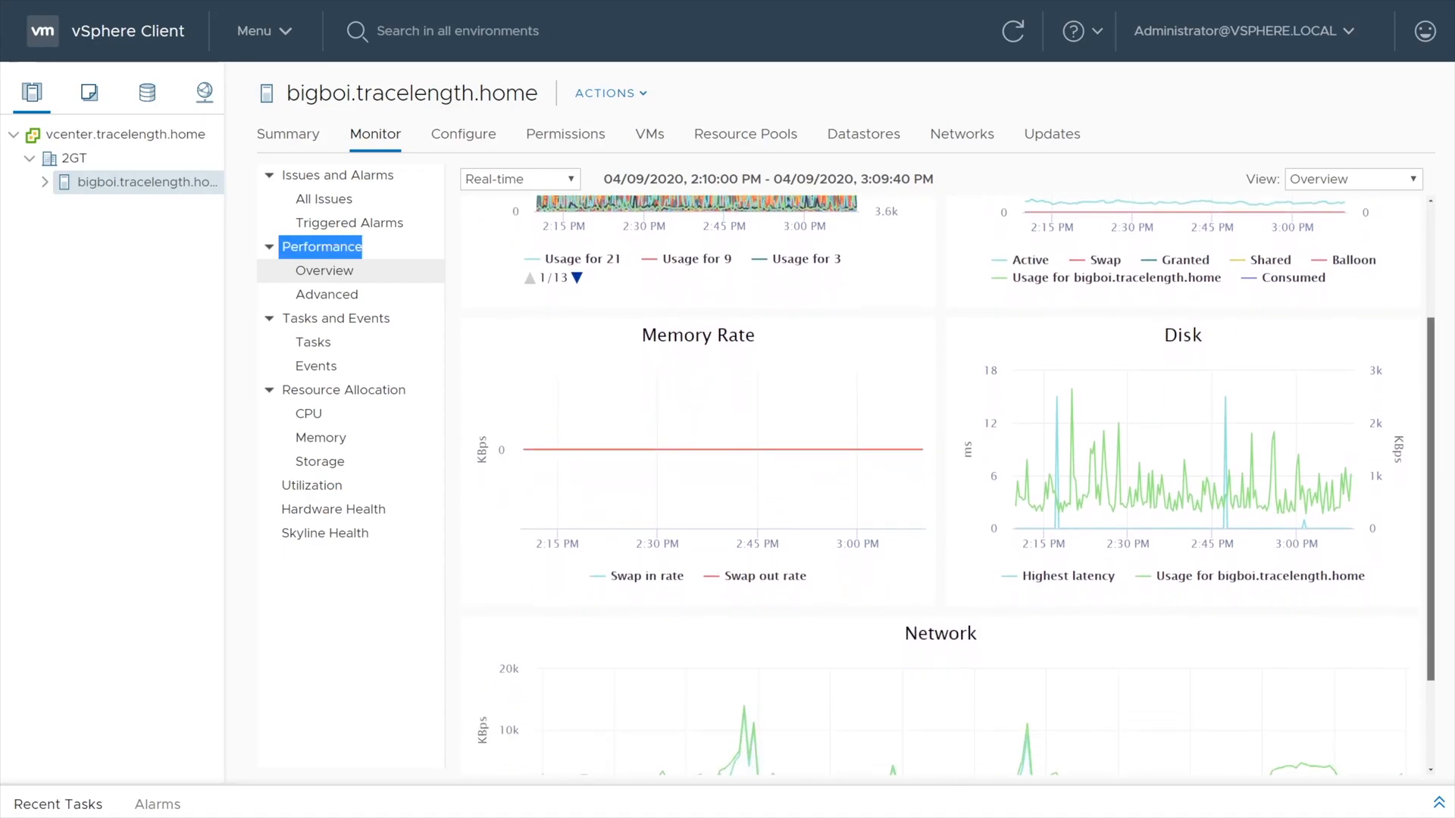
scroll(down, 3)
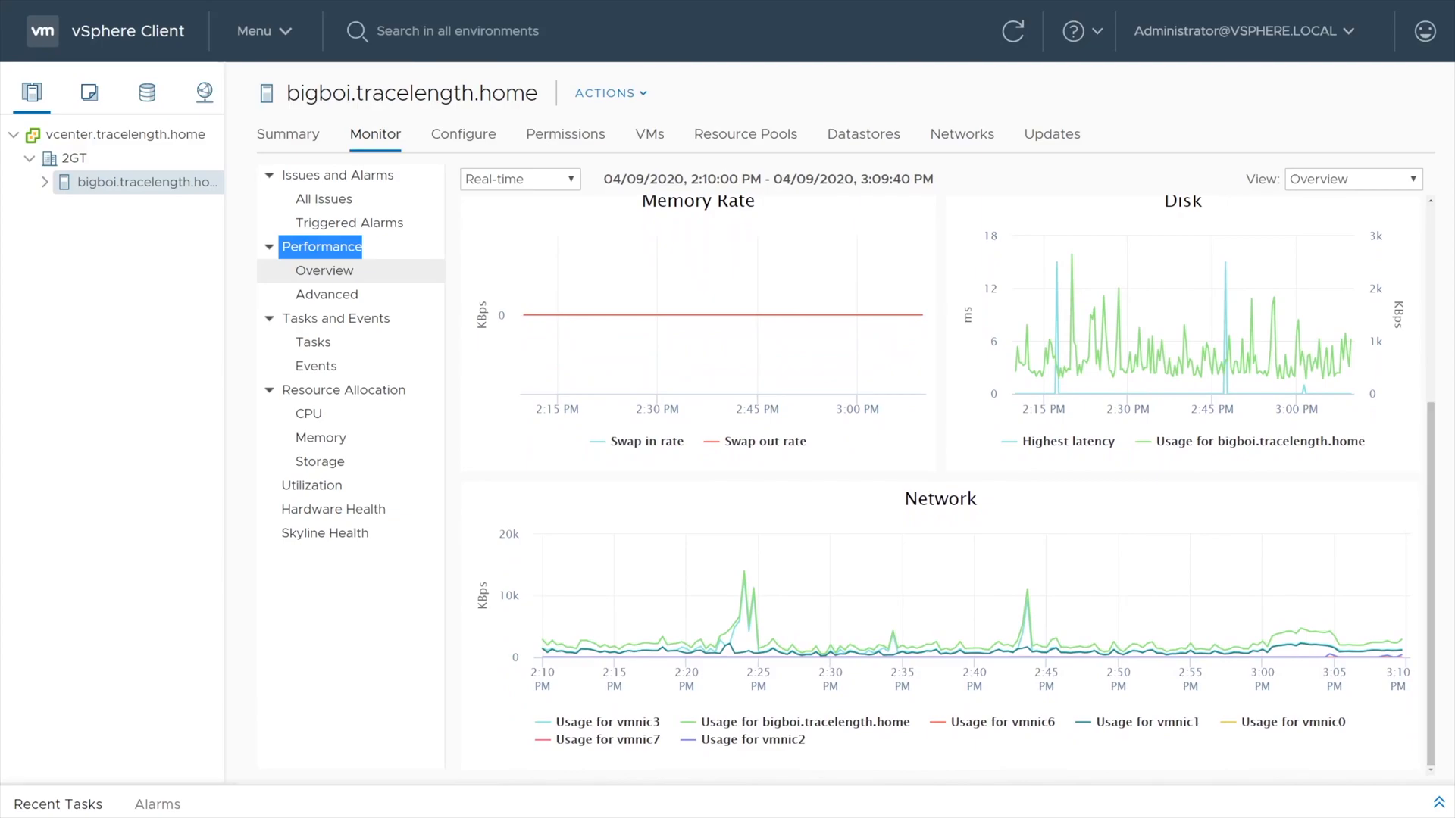